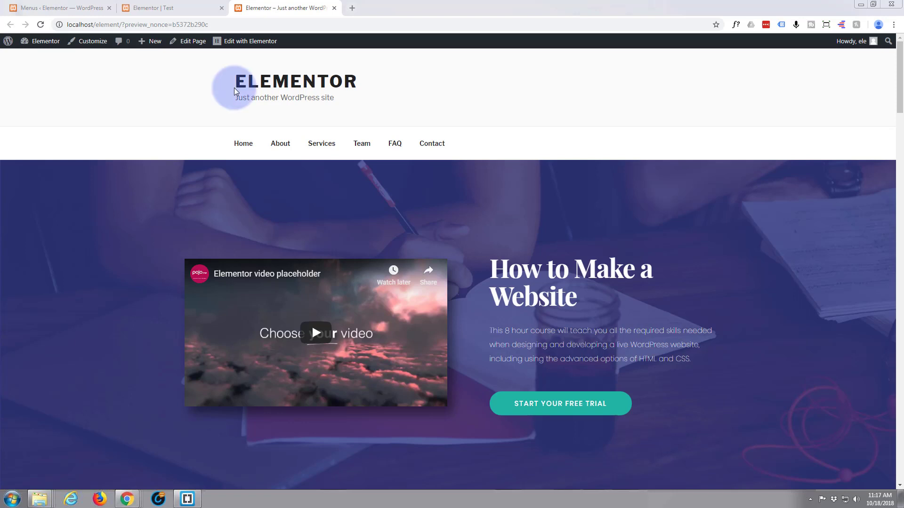
pyautogui.moveTo(422, 127)
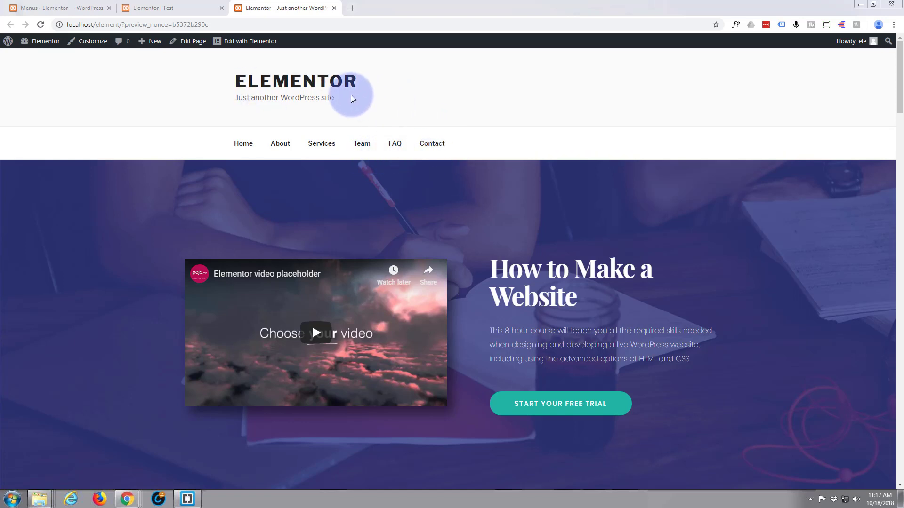
pyautogui.moveTo(391, 87)
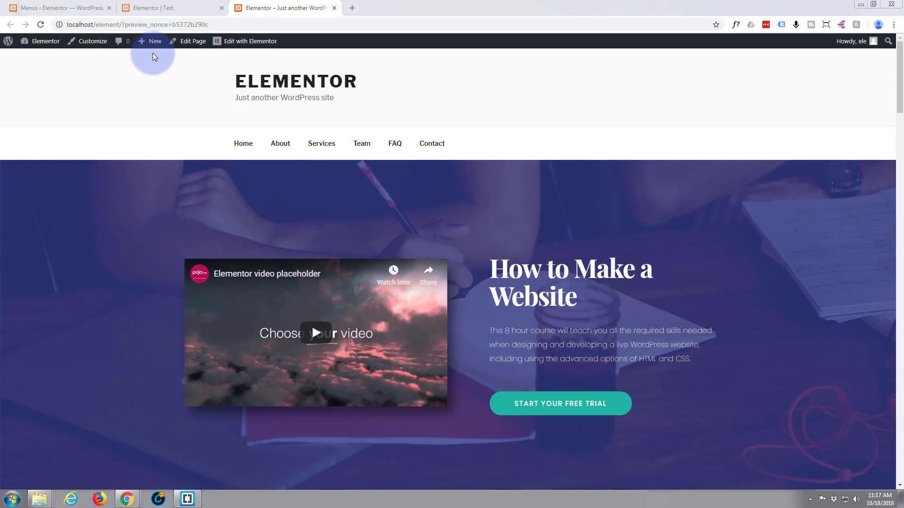
# - Start a new WordPress page from the admin bar's New menu
pyautogui.click(153, 40)
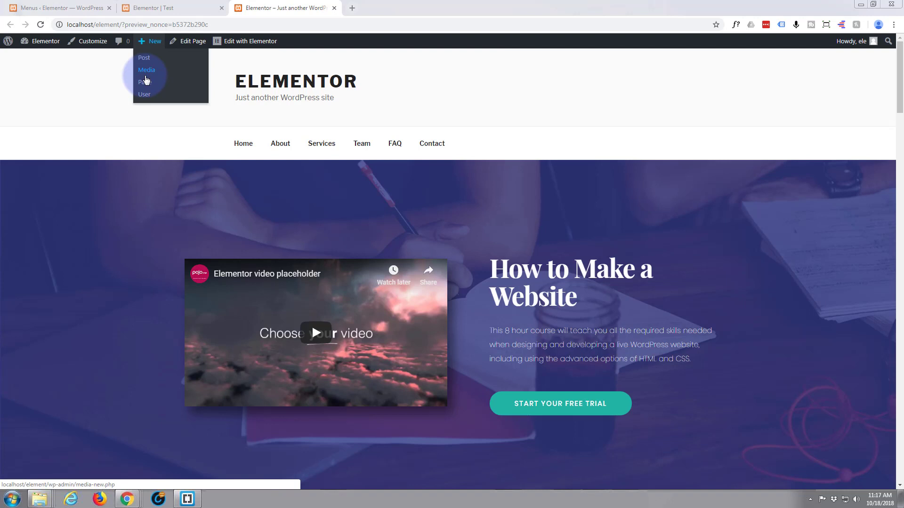
pyautogui.click(143, 82)
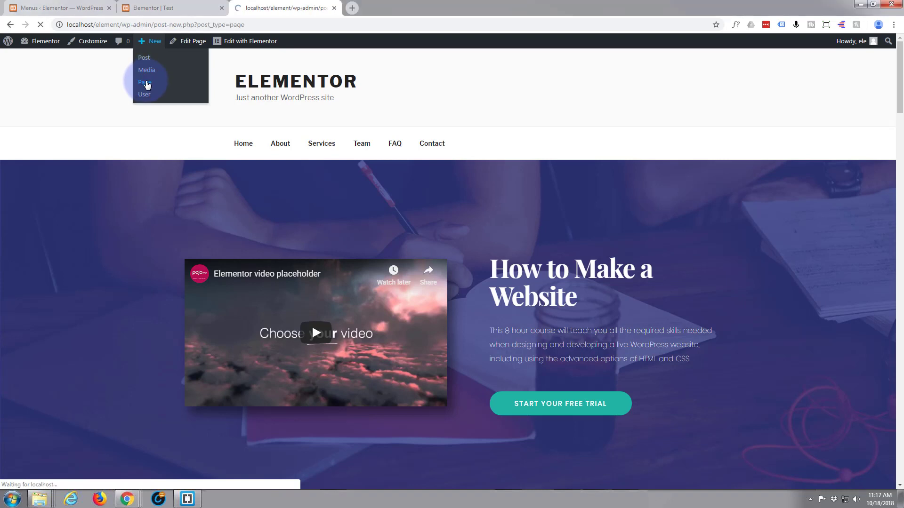
pyautogui.click(143, 81)
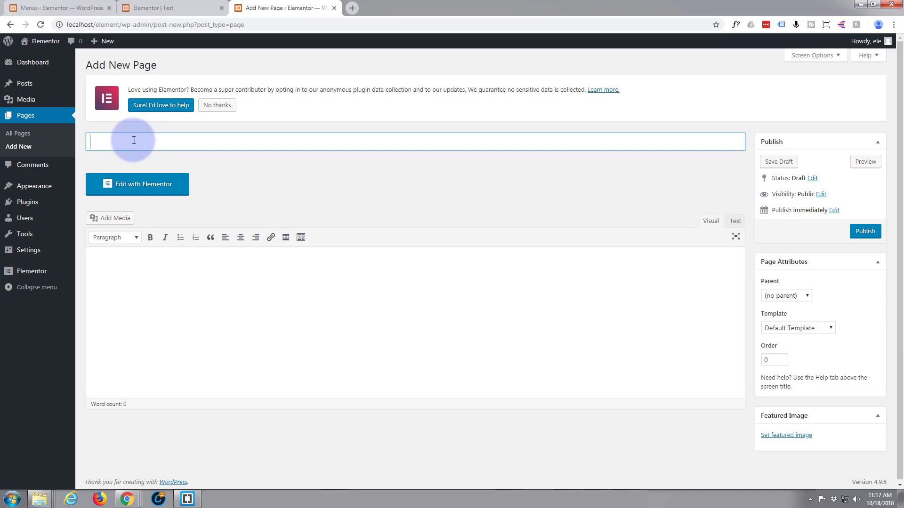
pyautogui.write('t2')
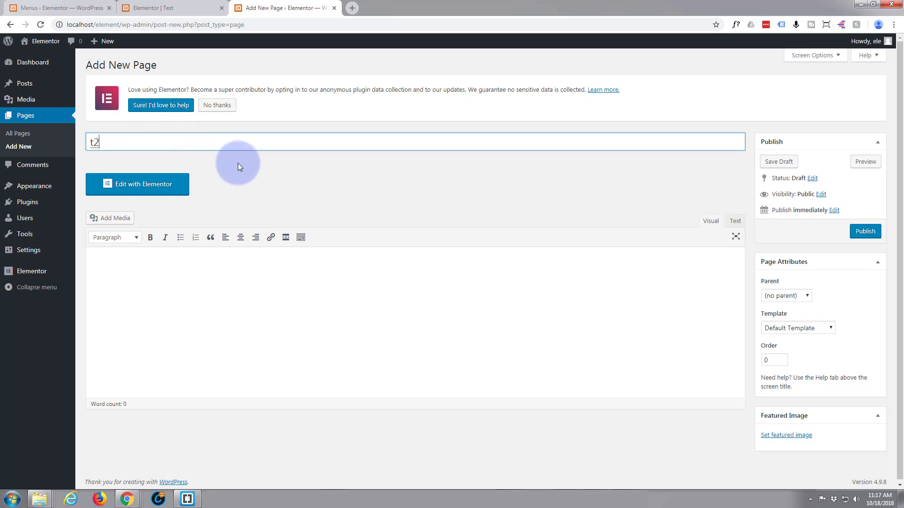
pyautogui.moveTo(845, 296)
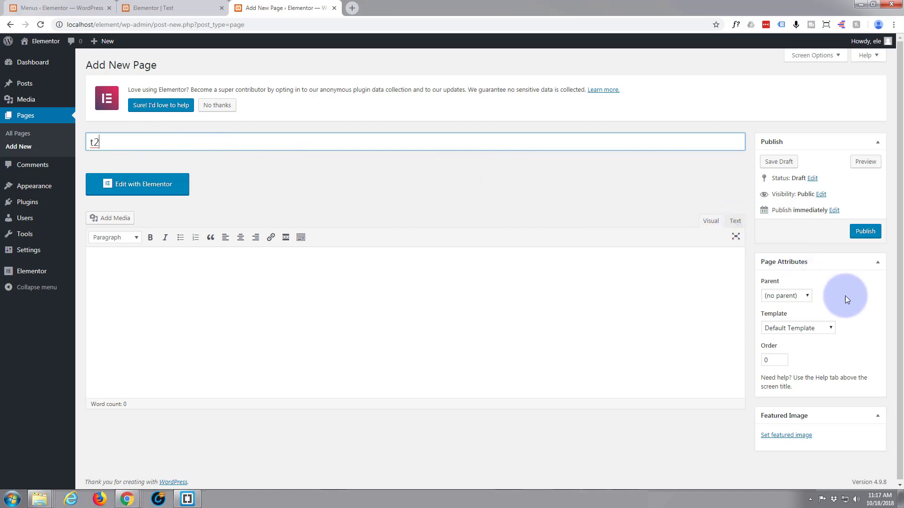
# - Set the page template to Elementor Full Width and publish the page
pyautogui.click(797, 328)
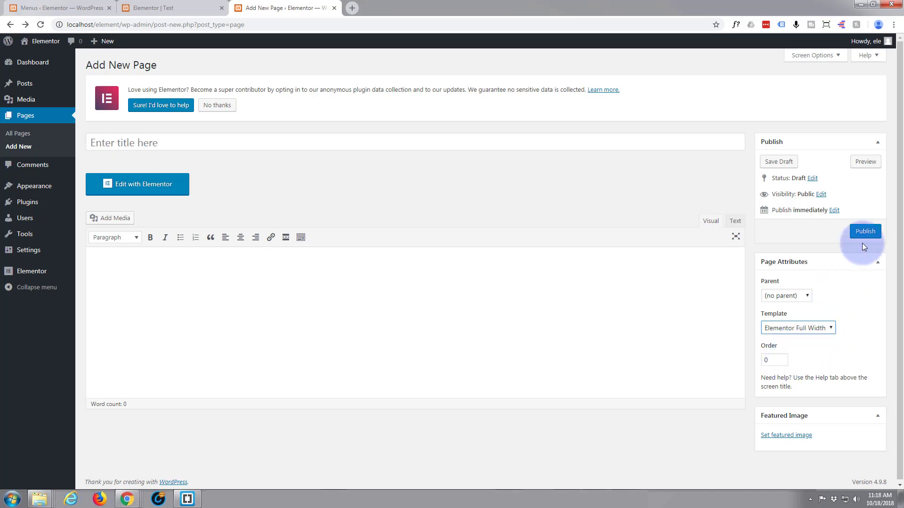
pyautogui.click(864, 231)
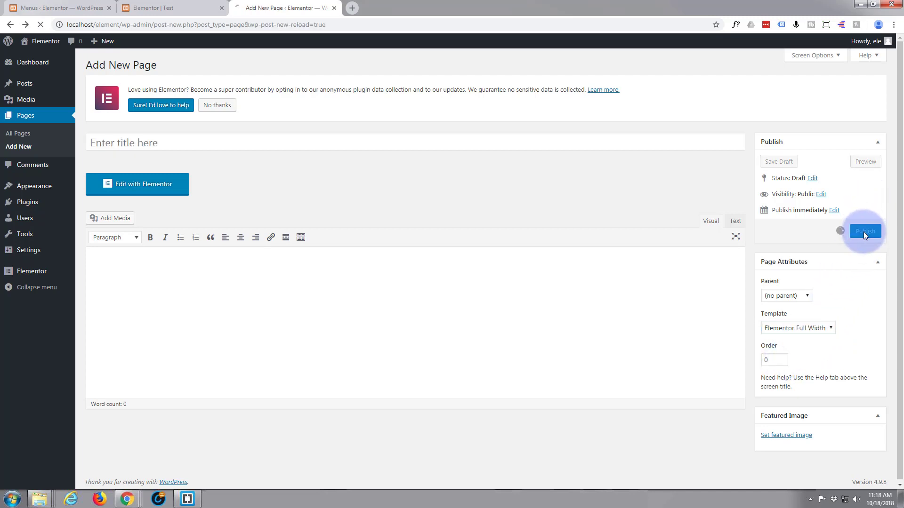
pyautogui.click(864, 232)
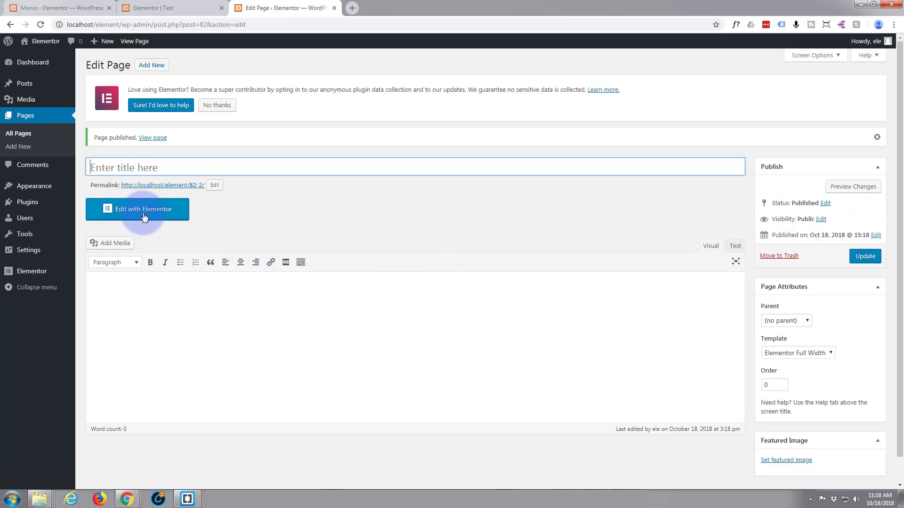
# - Launch the Elementor editor for the page and browse the template library's page designs
pyautogui.click(137, 209)
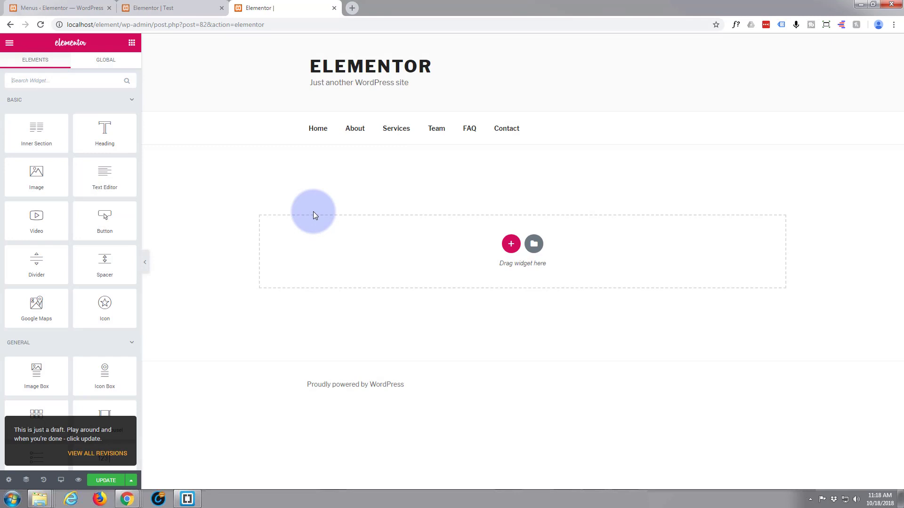
pyautogui.moveTo(217, 299)
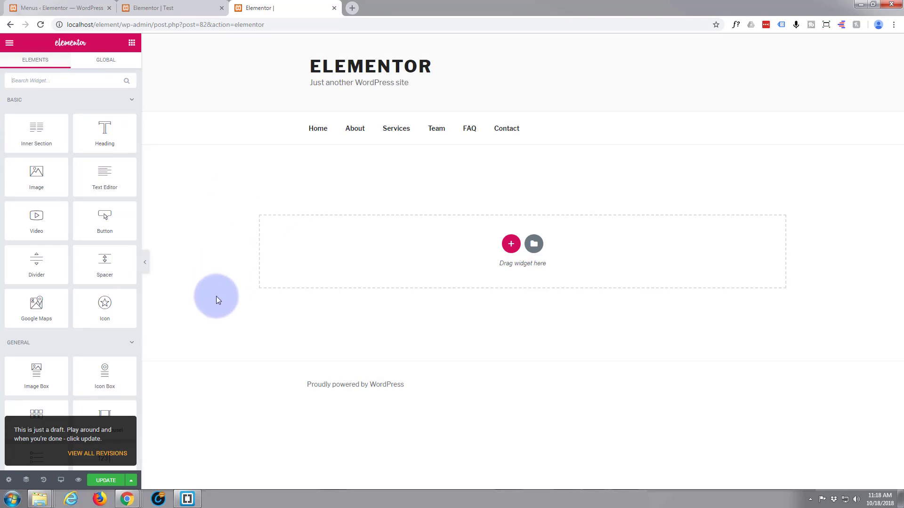
pyautogui.moveTo(327, 227)
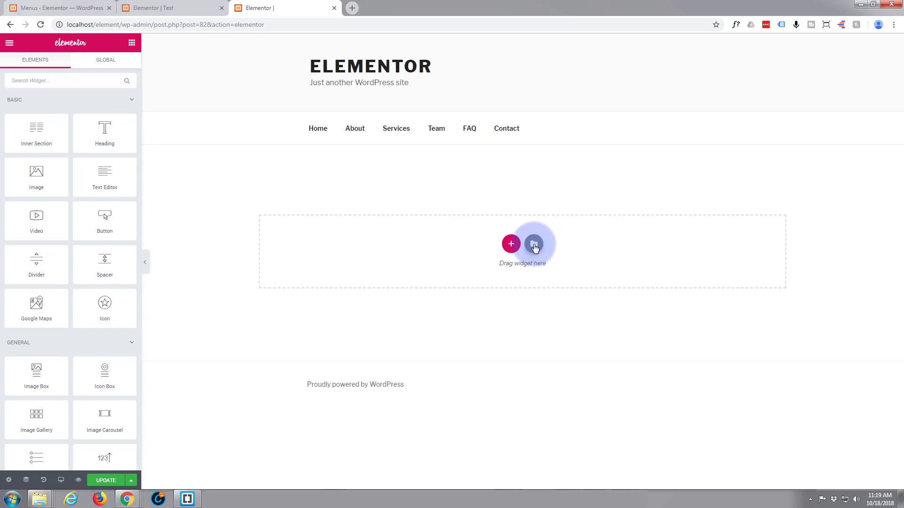
pyautogui.click(533, 243)
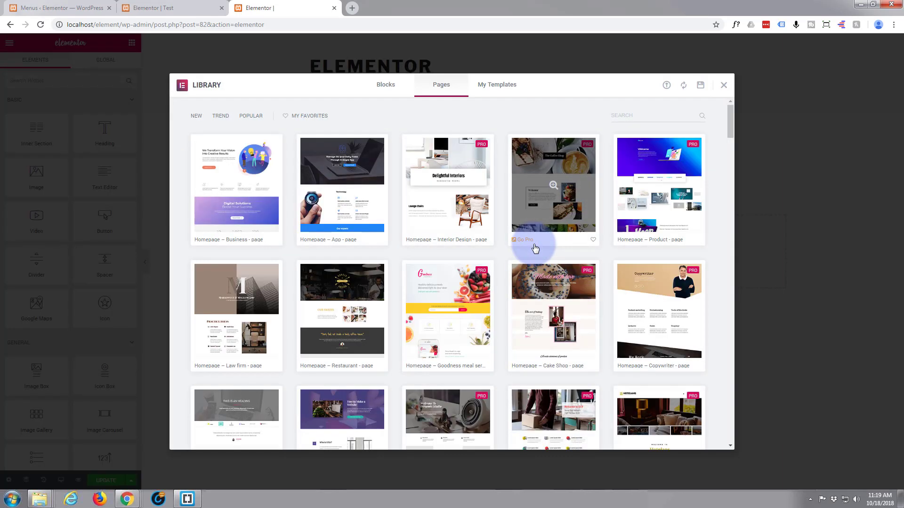
pyautogui.scroll(-3)
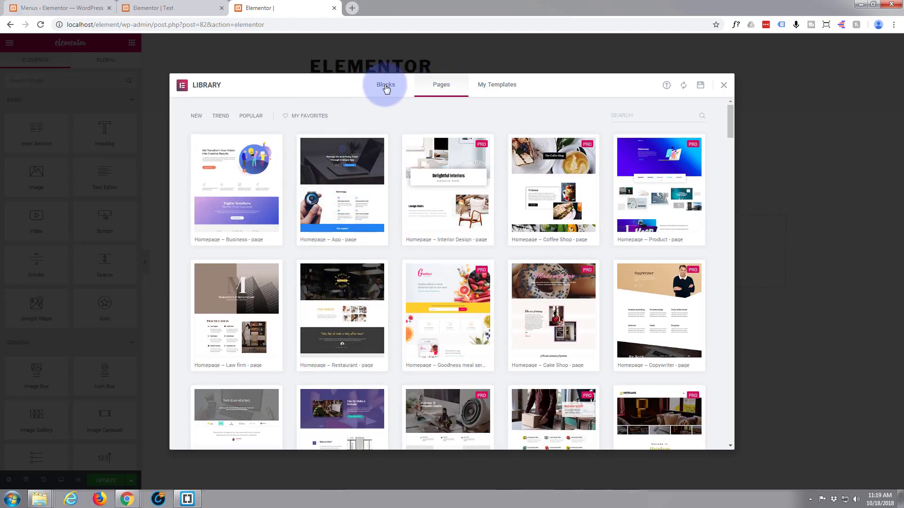
# - Look through the library's Blocks tab and close it without inserting anything
pyautogui.click(385, 84)
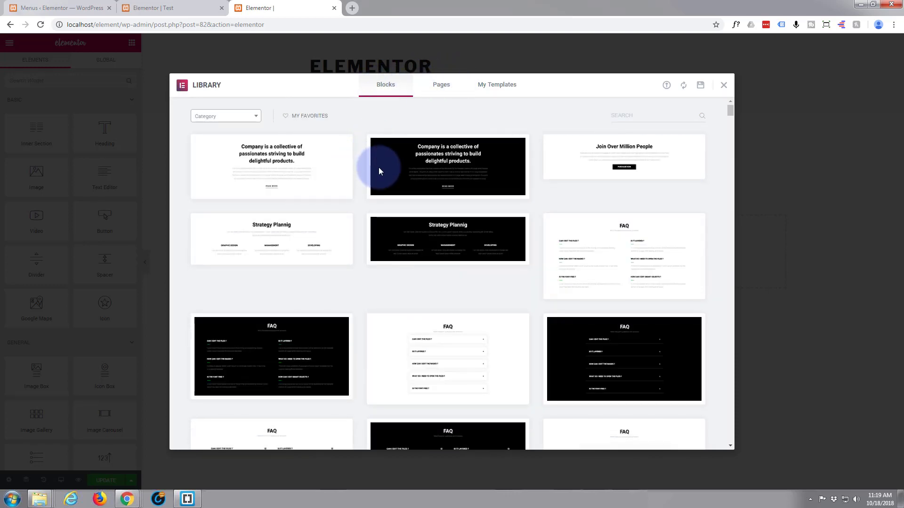
pyautogui.scroll(-3)
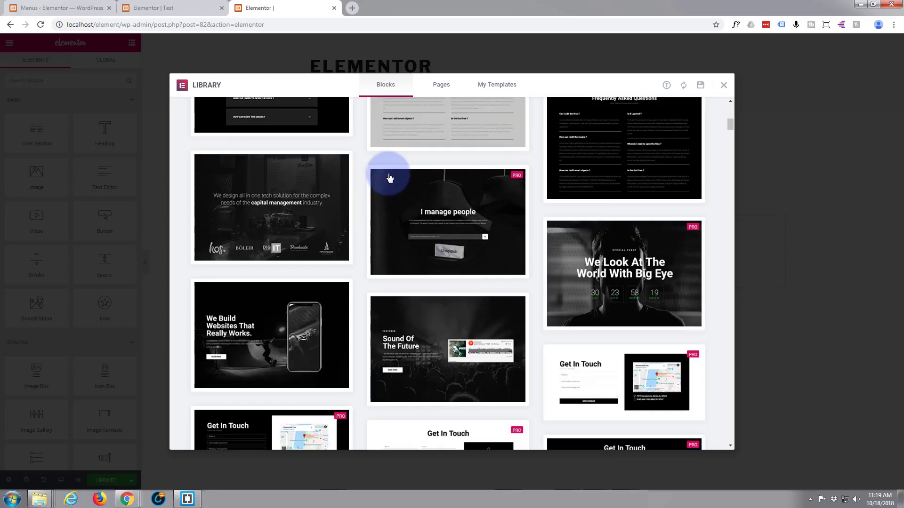
pyautogui.scroll(-3)
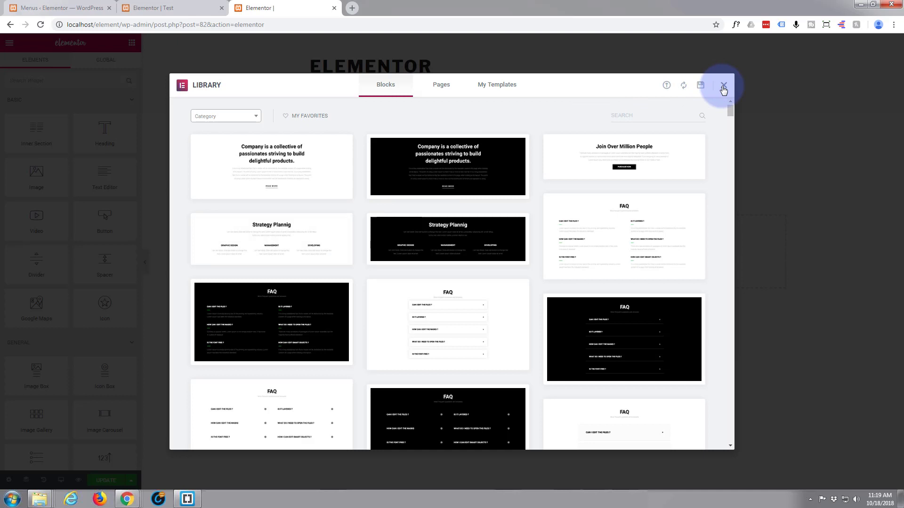
pyautogui.click(723, 85)
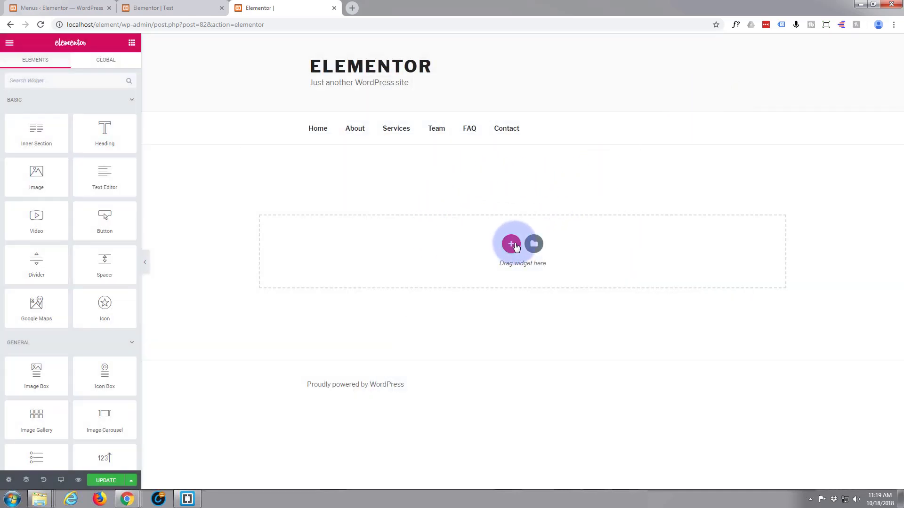
pyautogui.moveTo(510, 244)
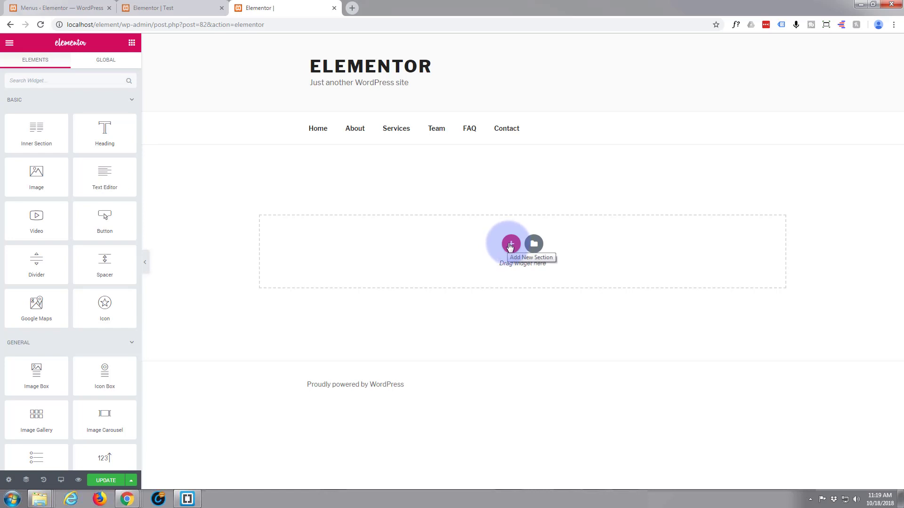
# - Add a two-column section, duplicate a column, then delete the extra so two columns remain
pyautogui.click(510, 244)
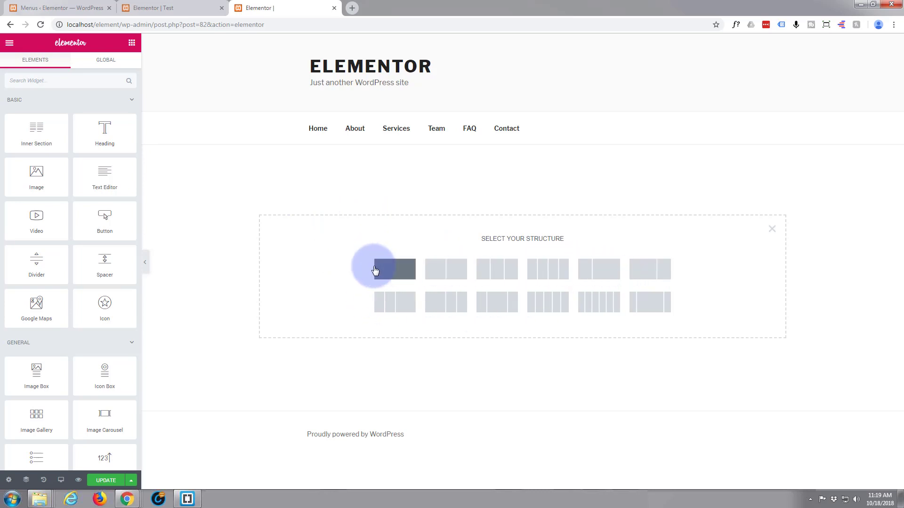
pyautogui.moveTo(549, 303)
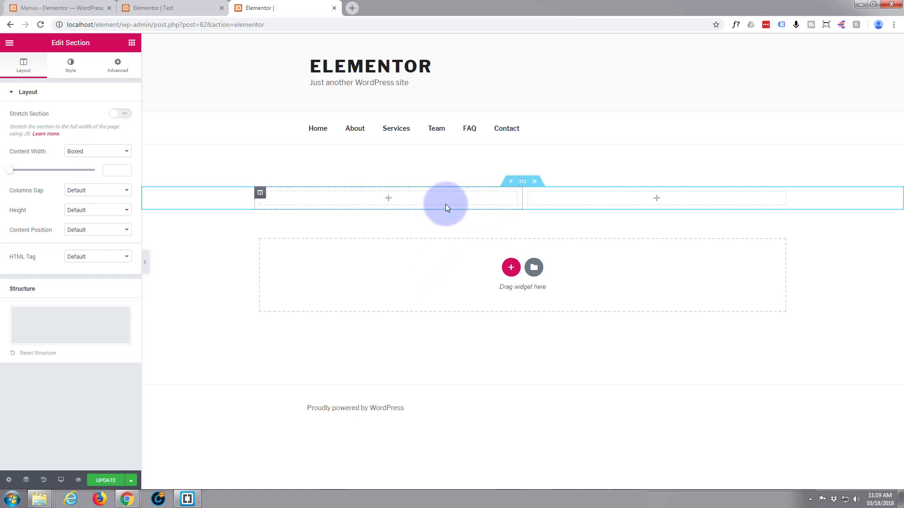
pyautogui.moveTo(495, 200)
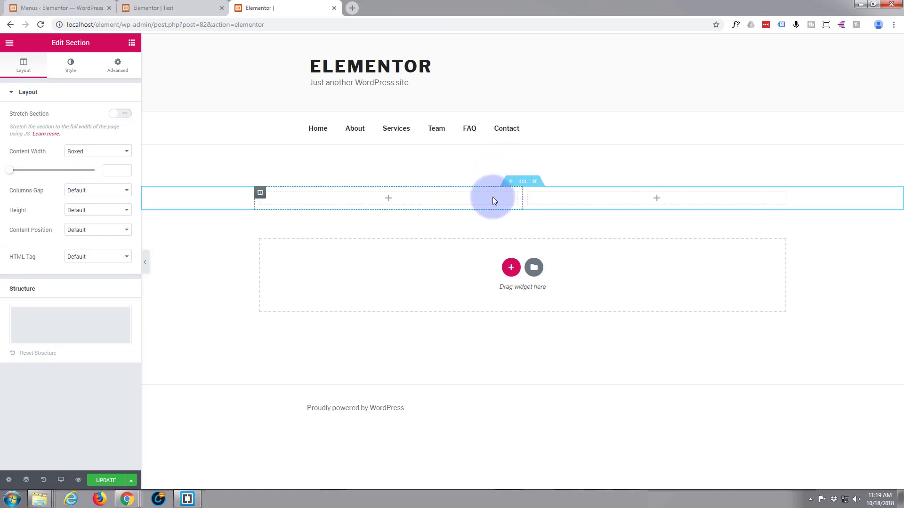
pyautogui.moveTo(570, 201)
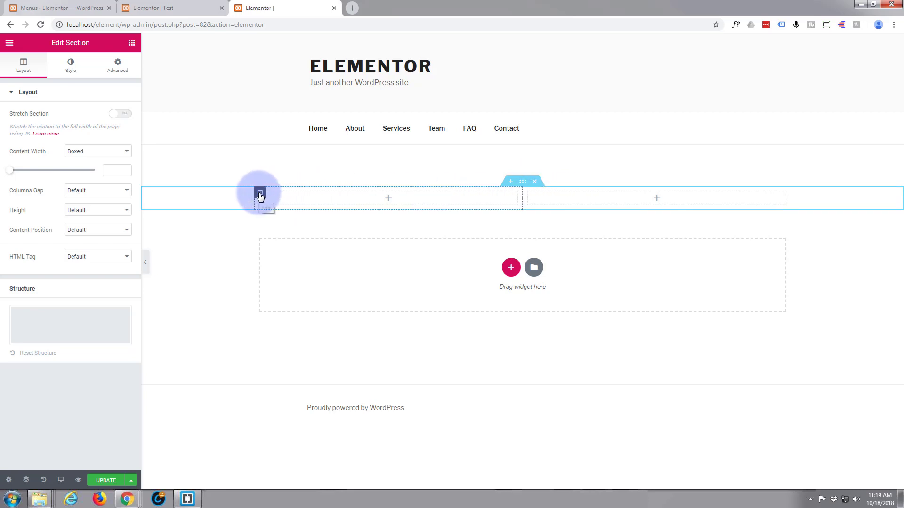
pyautogui.moveTo(260, 192)
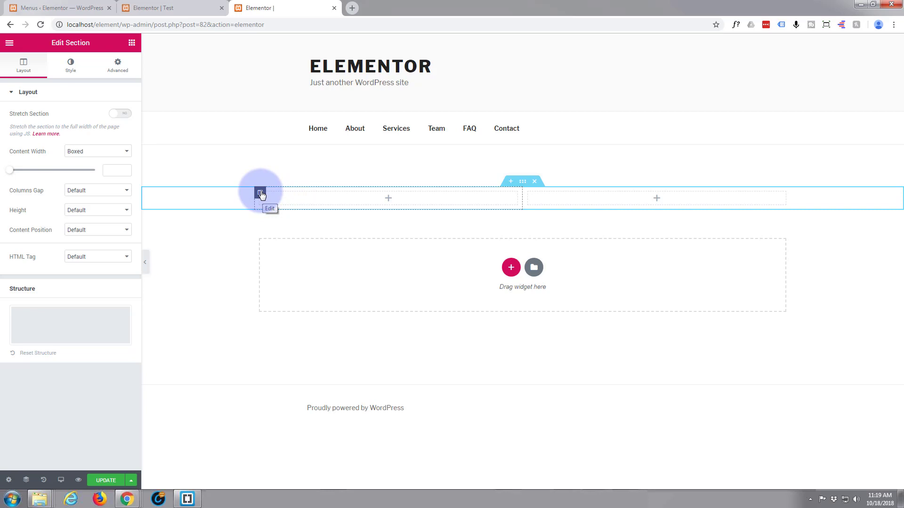
pyautogui.rightClick(261, 193)
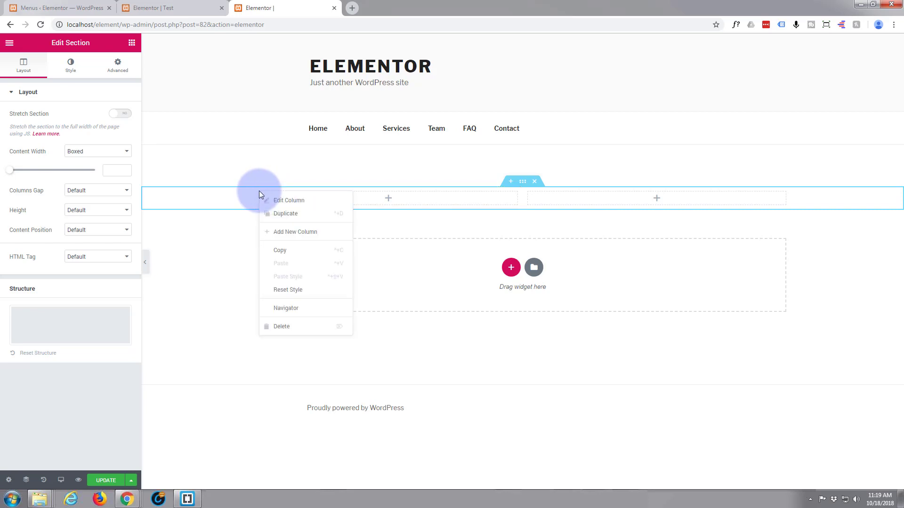
pyautogui.moveTo(283, 214)
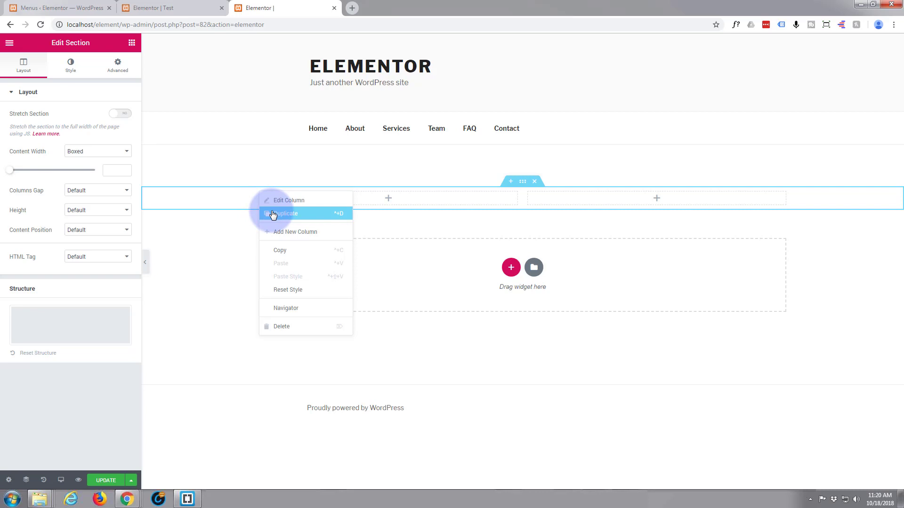
pyautogui.click(289, 200)
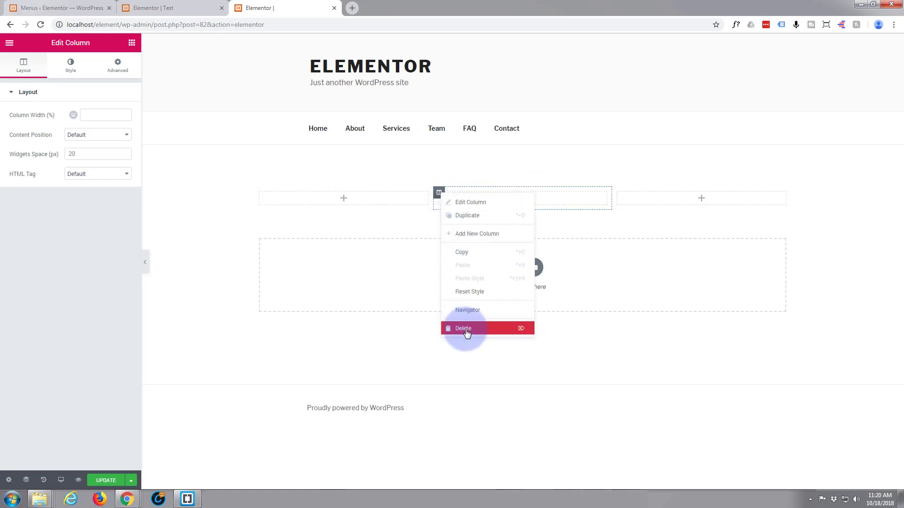
pyautogui.click(463, 328)
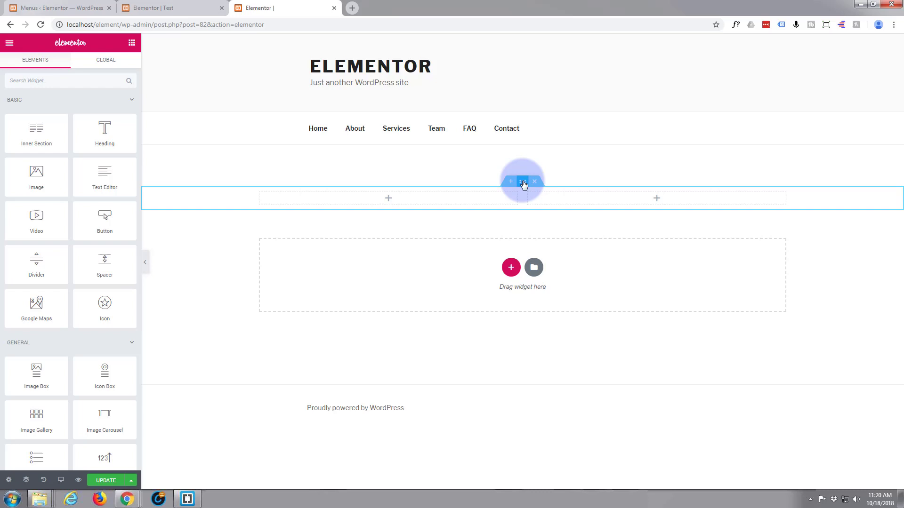
pyautogui.moveTo(522, 182)
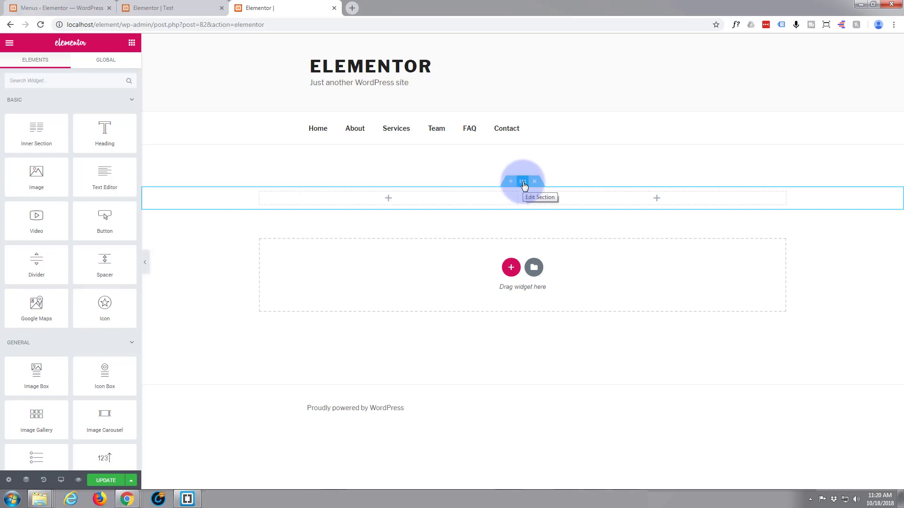
pyautogui.moveTo(535, 181)
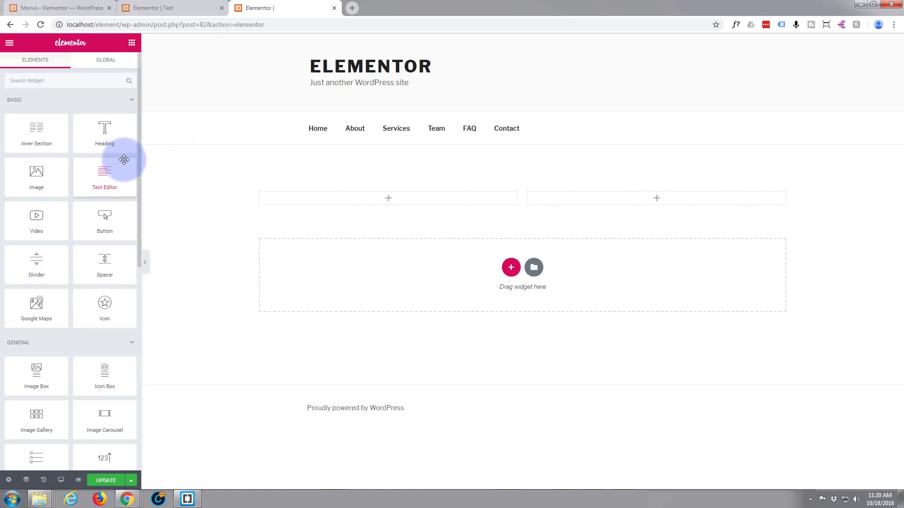
# - Place Text Editor widgets into the columns and start editing the left column's text
pyautogui.moveTo(105, 173); pyautogui.dragTo(397, 198)
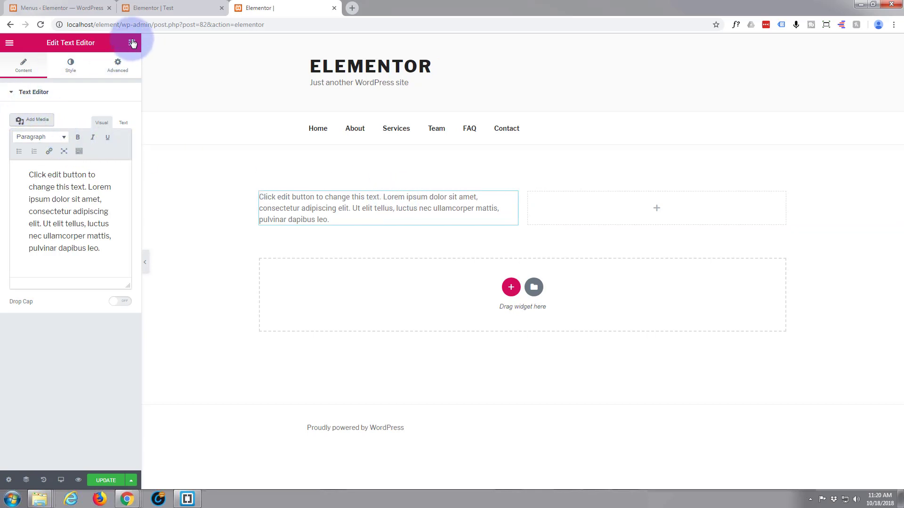
pyautogui.click(132, 42)
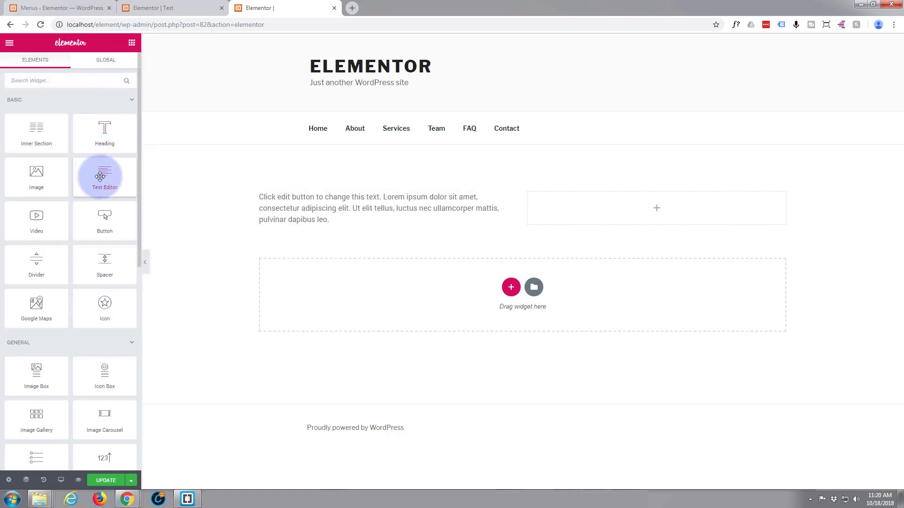
pyautogui.moveTo(105, 176); pyautogui.dragTo(178, 218)
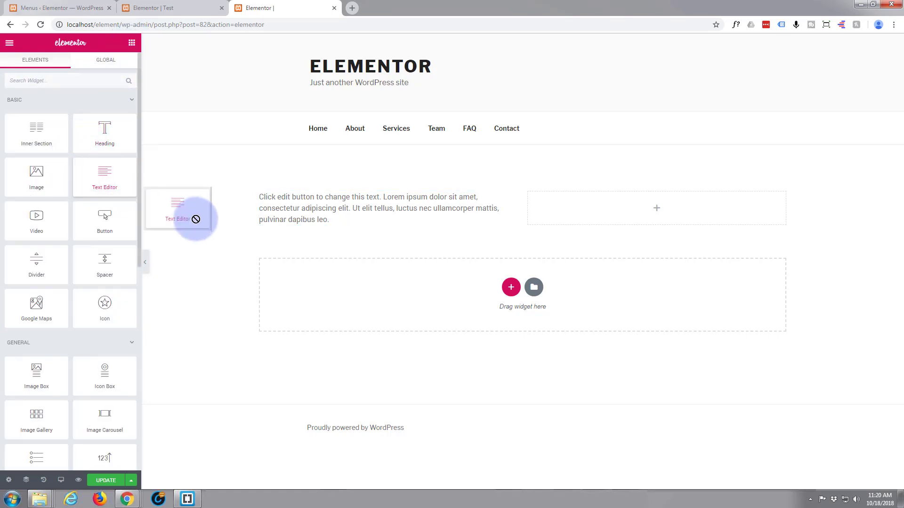
pyautogui.moveTo(179, 207); pyautogui.dragTo(627, 207)
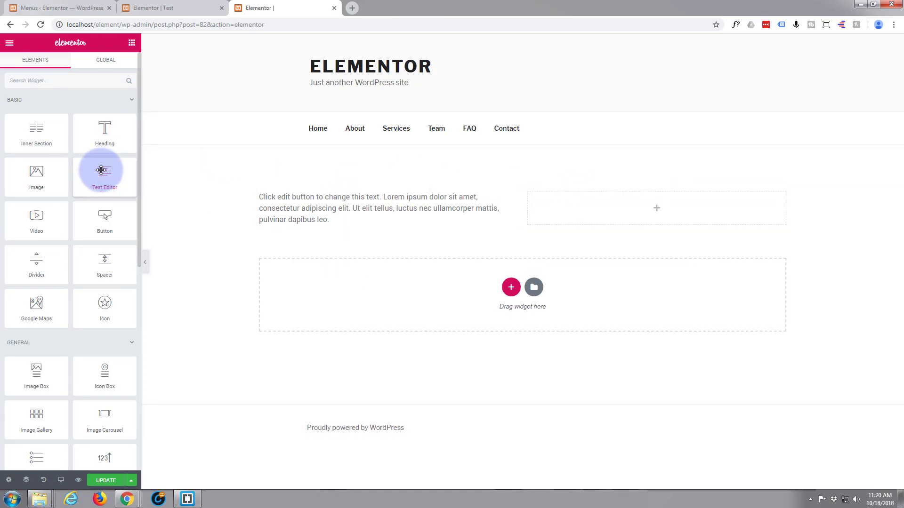
pyautogui.click(378, 208)
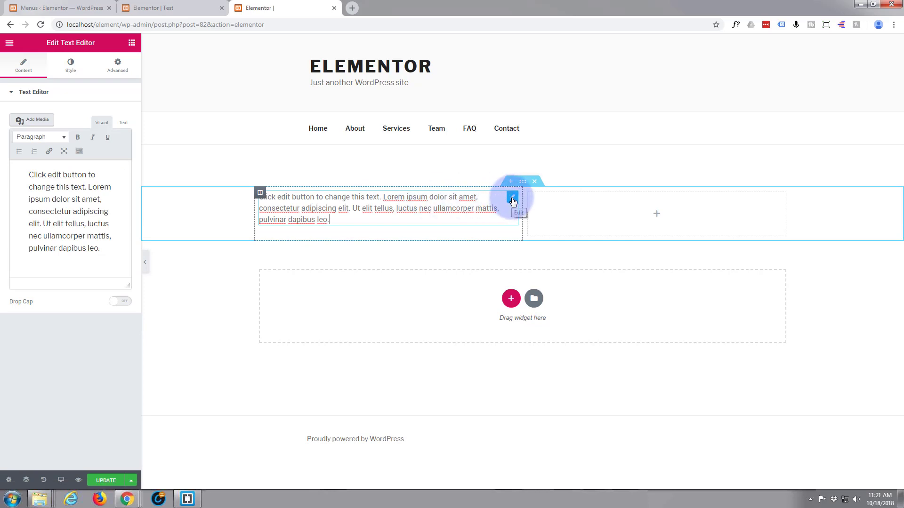
pyautogui.click(512, 199)
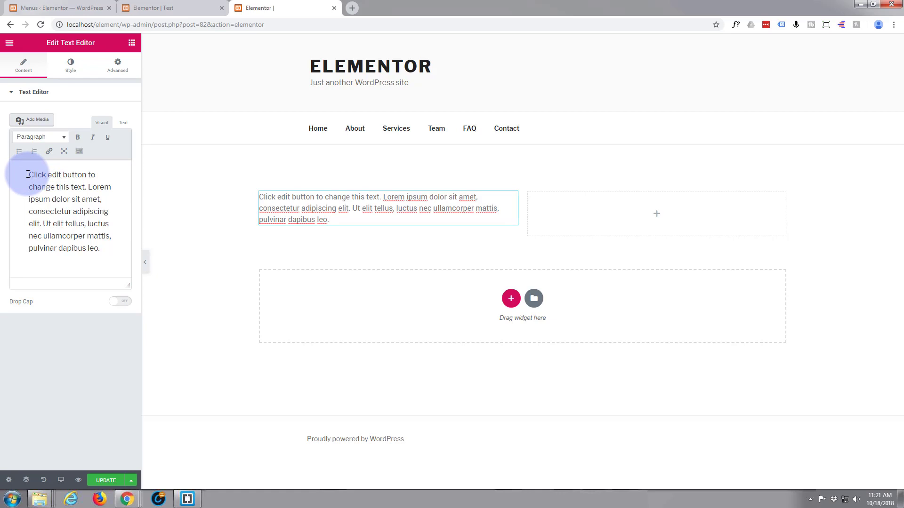
# - Replace the first words with "Test section" on its own line as Heading 2 and save the page
pyautogui.moveTo(27, 175); pyautogui.dragTo(98, 176)
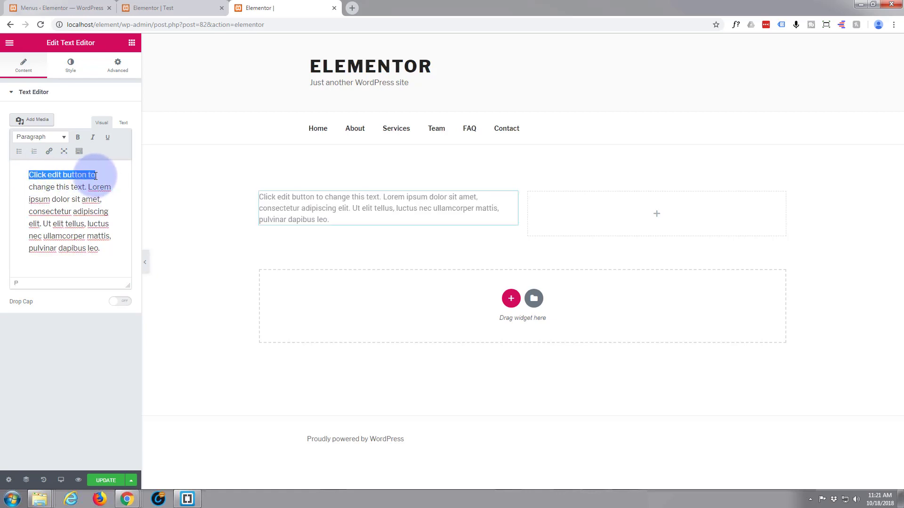
pyautogui.write('Test')
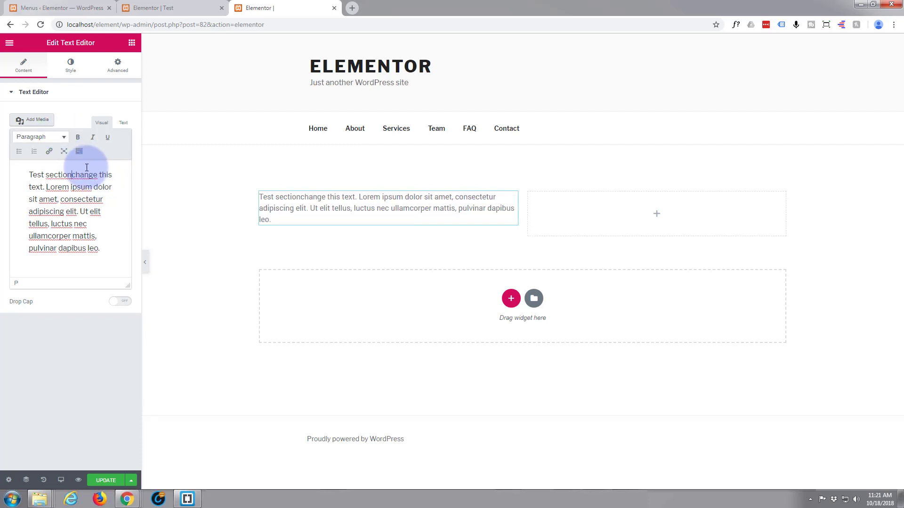
pyautogui.press('Enter')
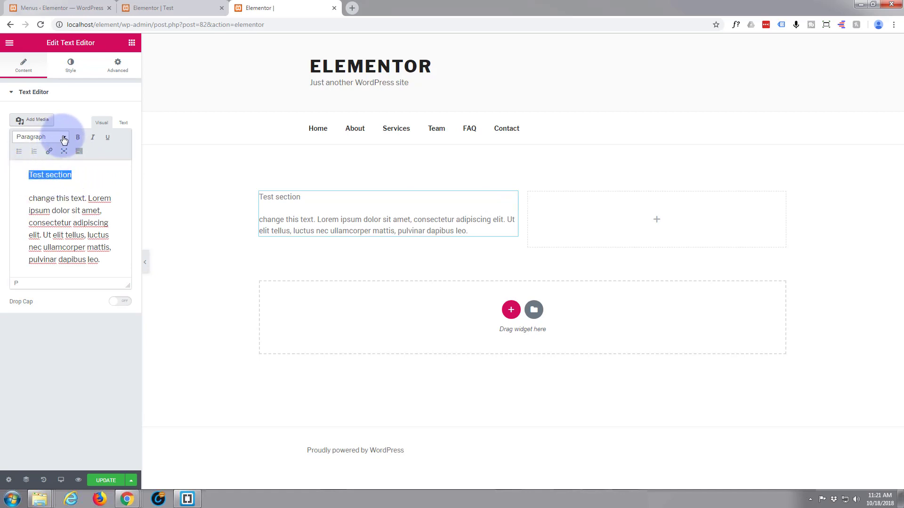
pyautogui.click(41, 136)
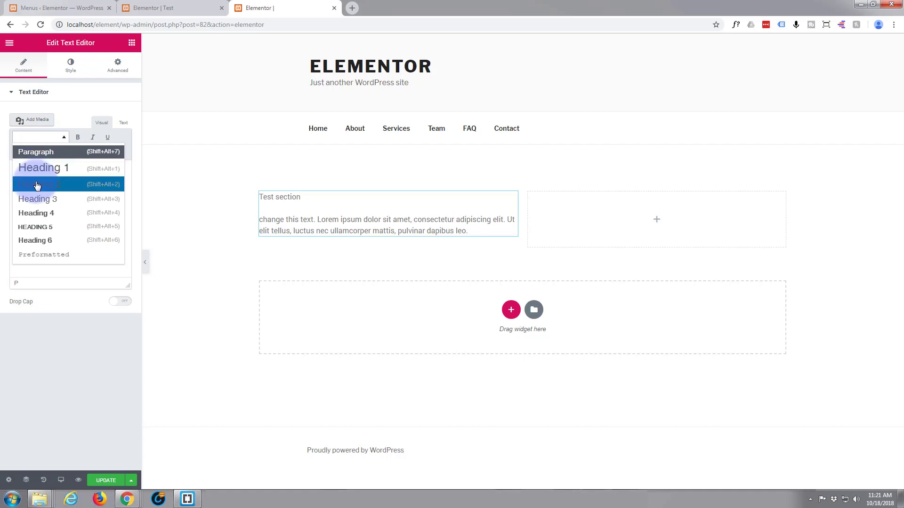
pyautogui.click(37, 183)
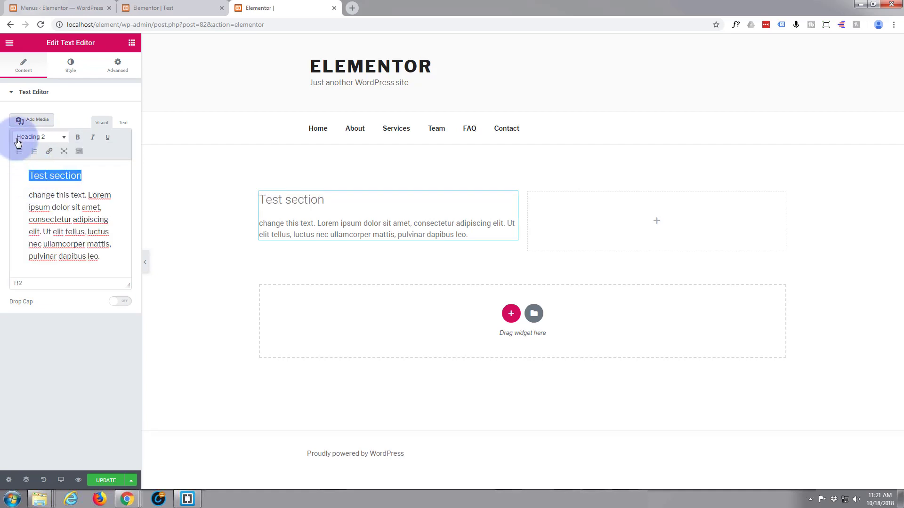
pyautogui.click(105, 480)
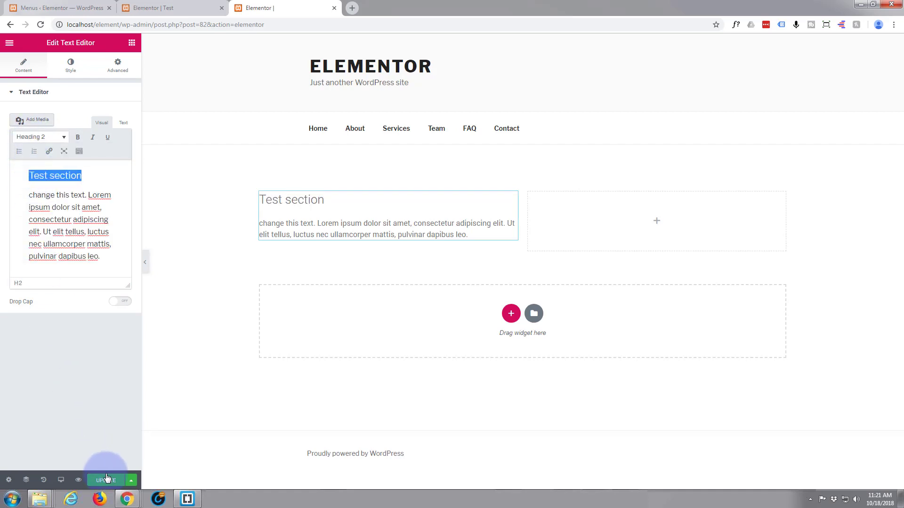
pyautogui.click(105, 480)
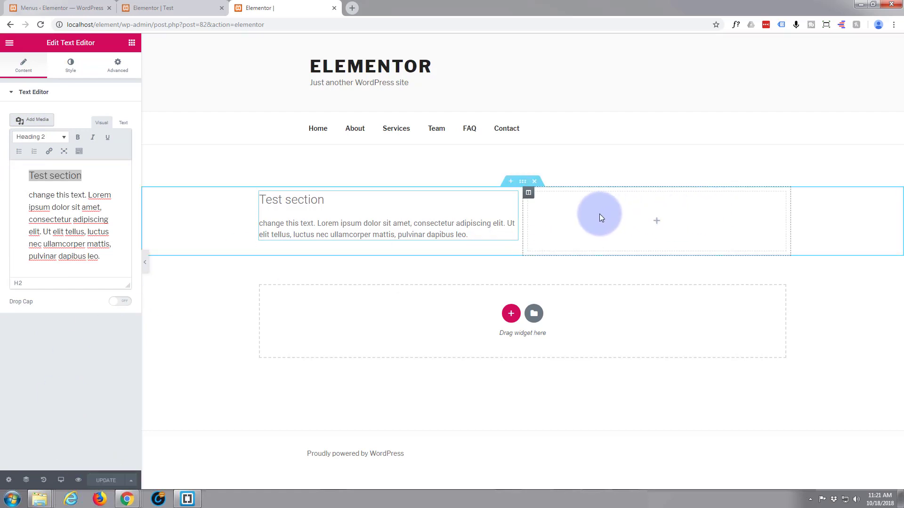
pyautogui.moveTo(605, 248)
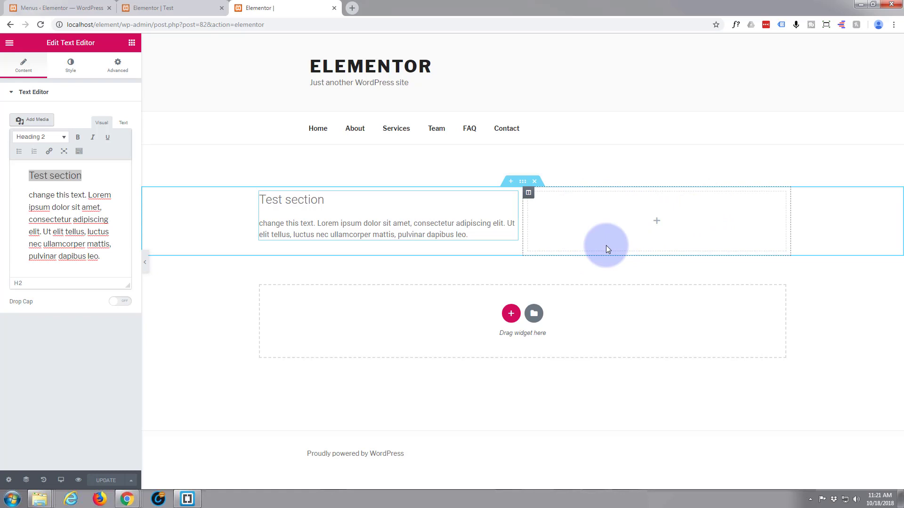
pyautogui.moveTo(623, 218)
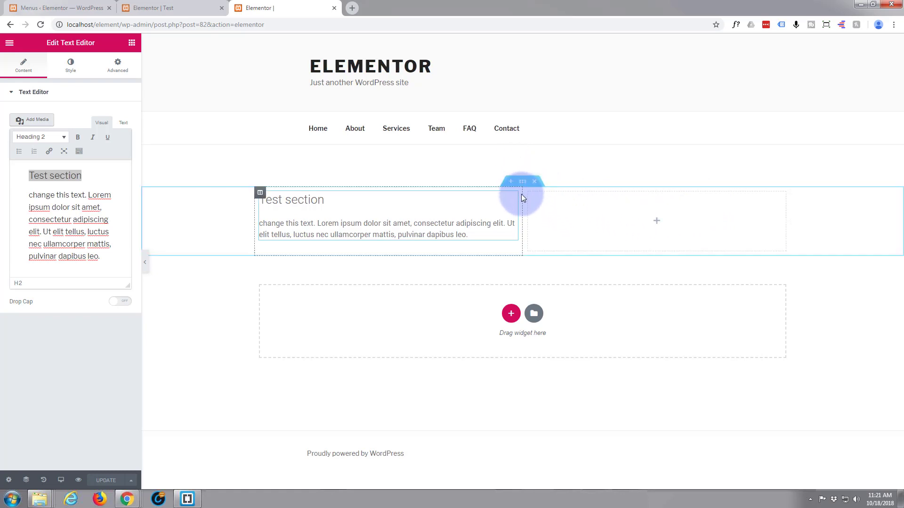
pyautogui.moveTo(521, 182)
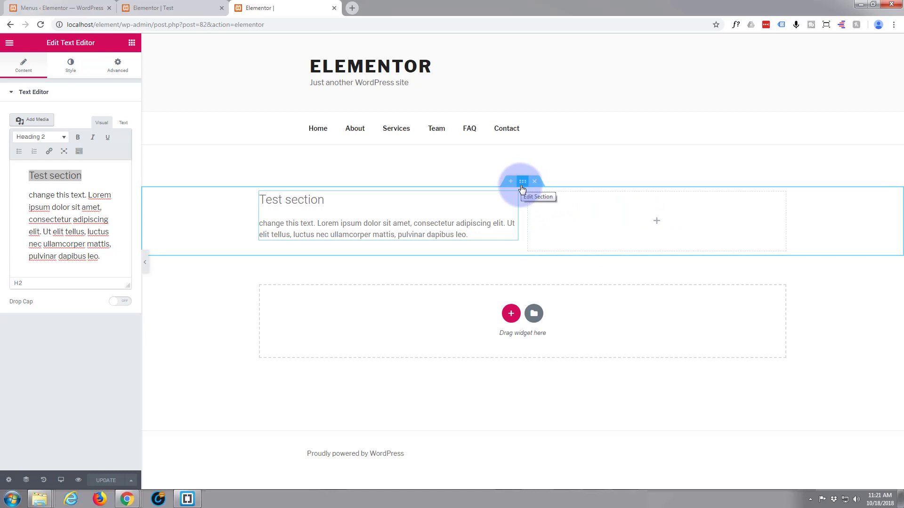
# - Set the section's content width to Full Width, then return it to Boxed
pyautogui.click(522, 182)
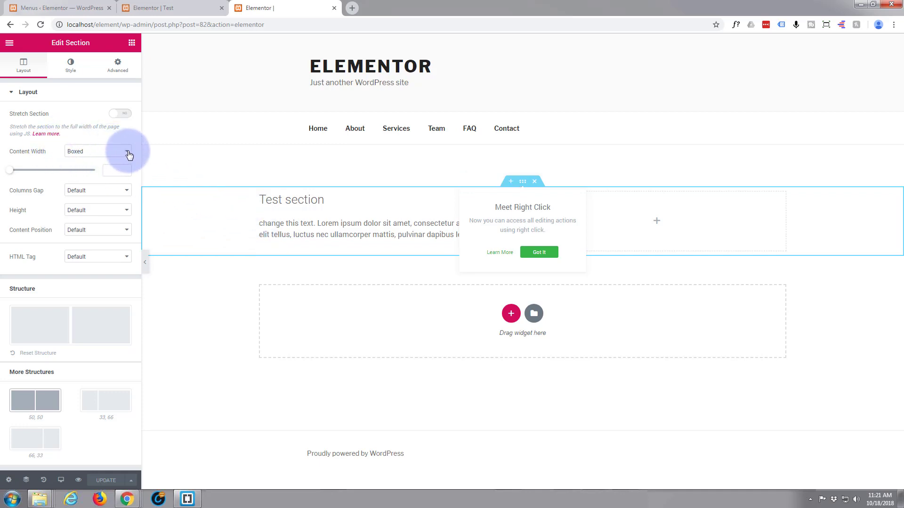
pyautogui.click(538, 253)
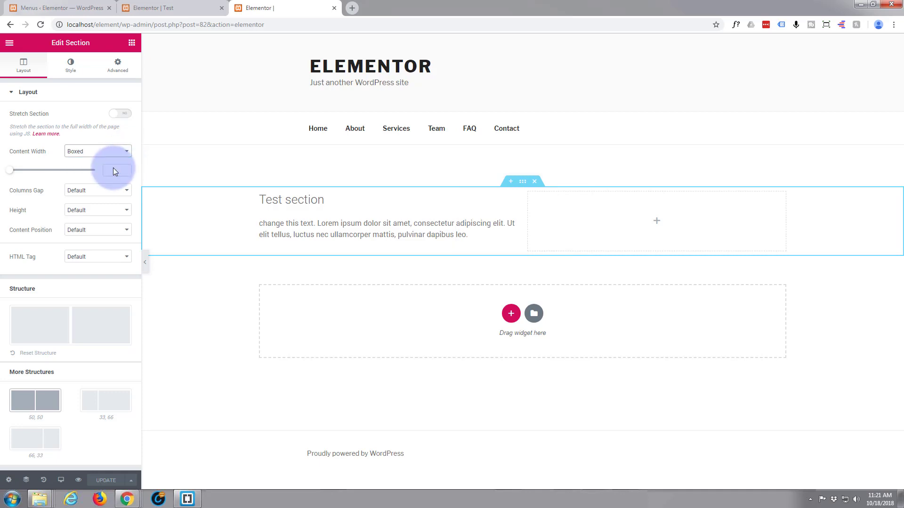
pyautogui.click(97, 151)
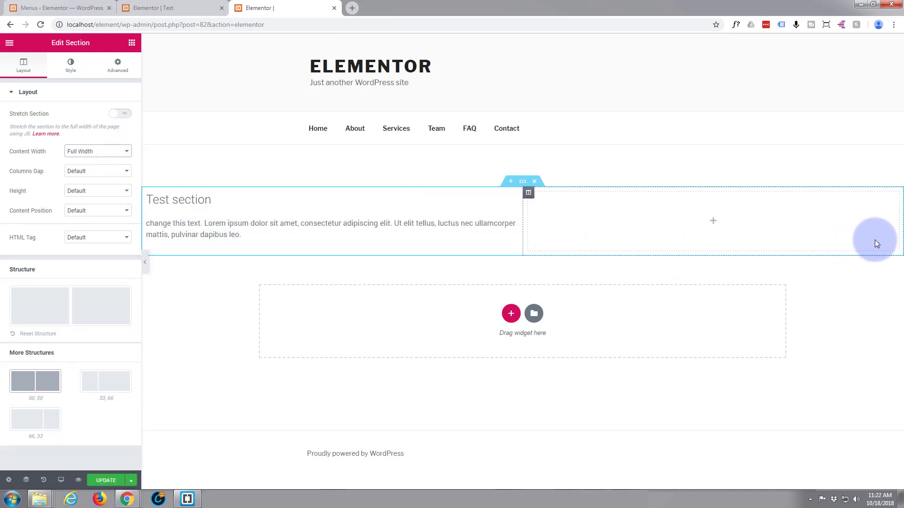
pyautogui.click(97, 151)
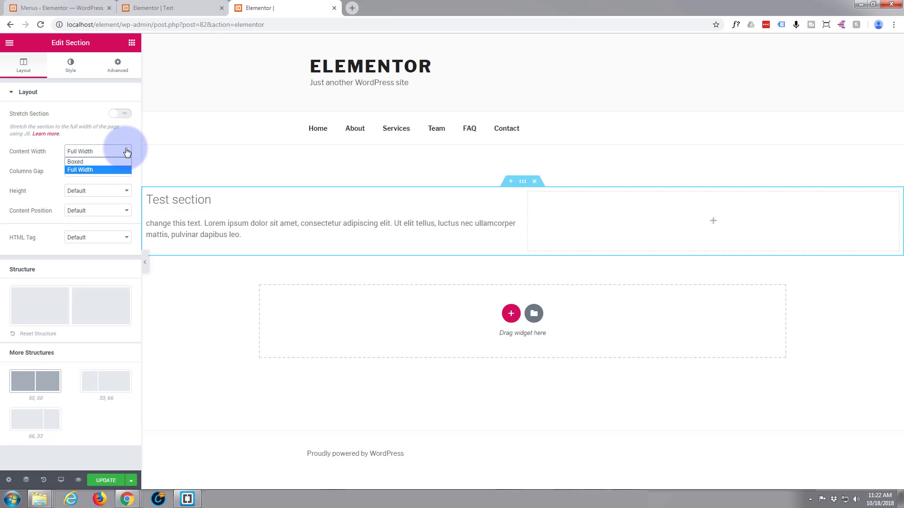
pyautogui.click(75, 161)
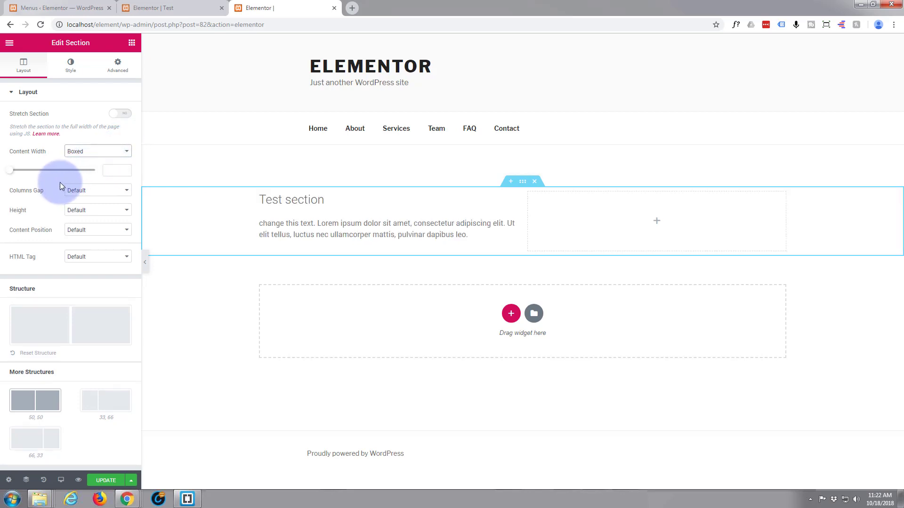
pyautogui.click(115, 171)
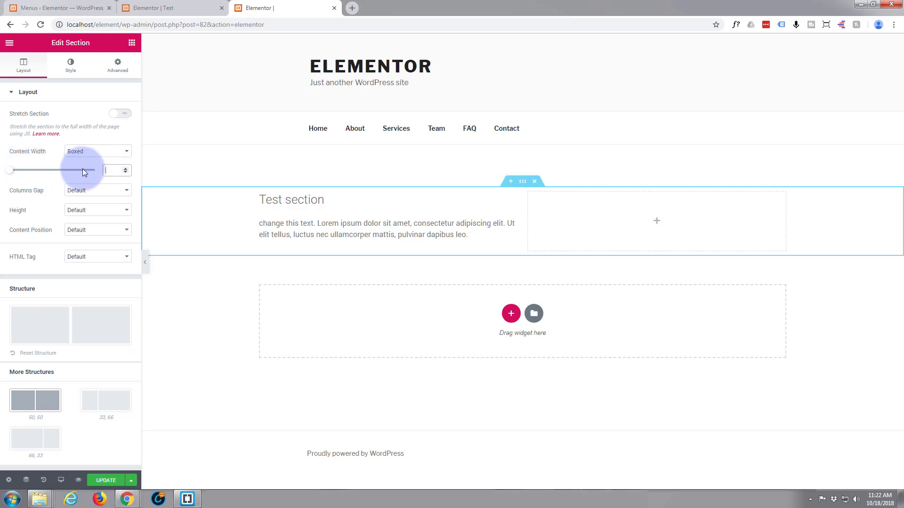
# - Drag the boxed width through 566, 736, 500, 837 and 1153, leaving it at 1140
pyautogui.moveTo(84, 170); pyautogui.dragTo(11, 171)
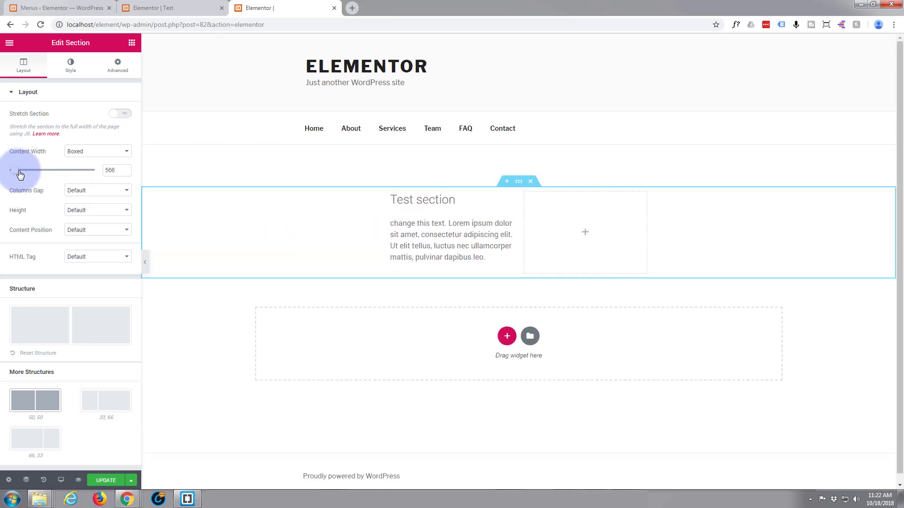
pyautogui.moveTo(19, 171); pyautogui.dragTo(30, 170)
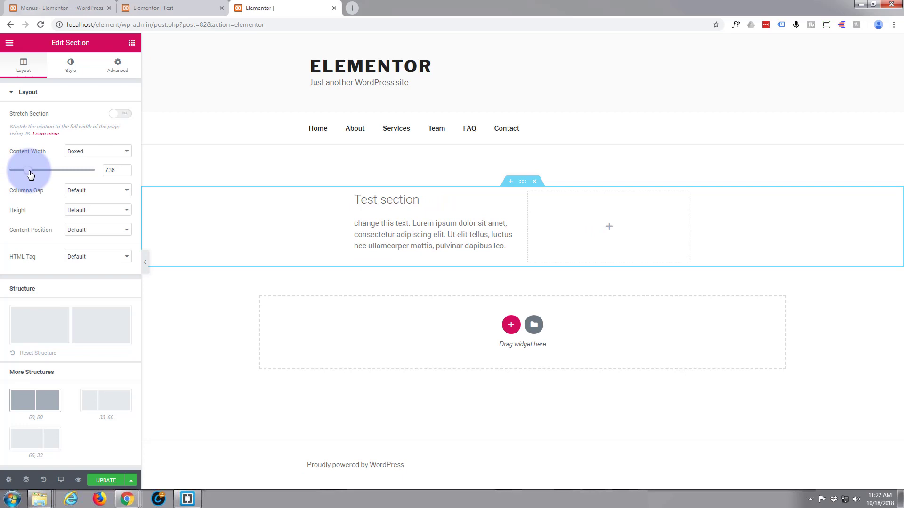
pyautogui.moveTo(52, 170); pyautogui.dragTo(17, 170)
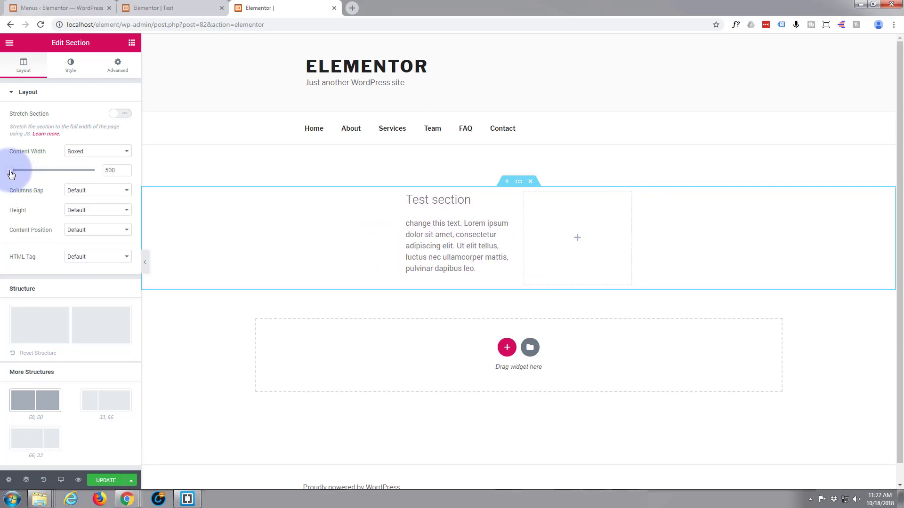
pyautogui.moveTo(11, 171); pyautogui.dragTo(45, 170)
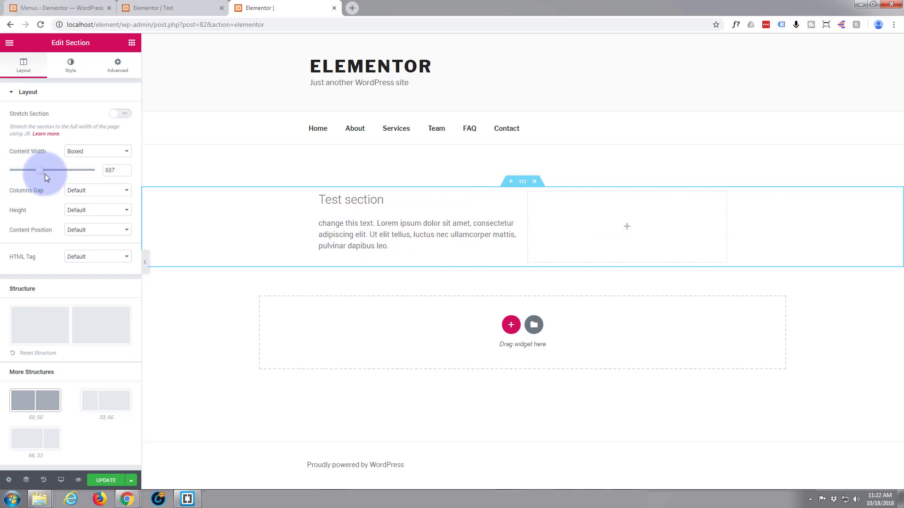
pyautogui.moveTo(43, 170); pyautogui.dragTo(62, 170)
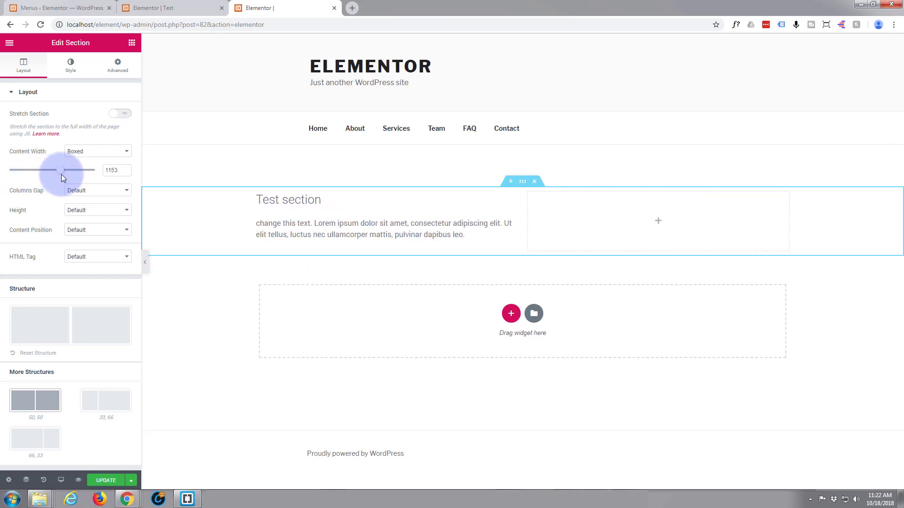
pyautogui.moveTo(69, 171); pyautogui.dragTo(62, 171)
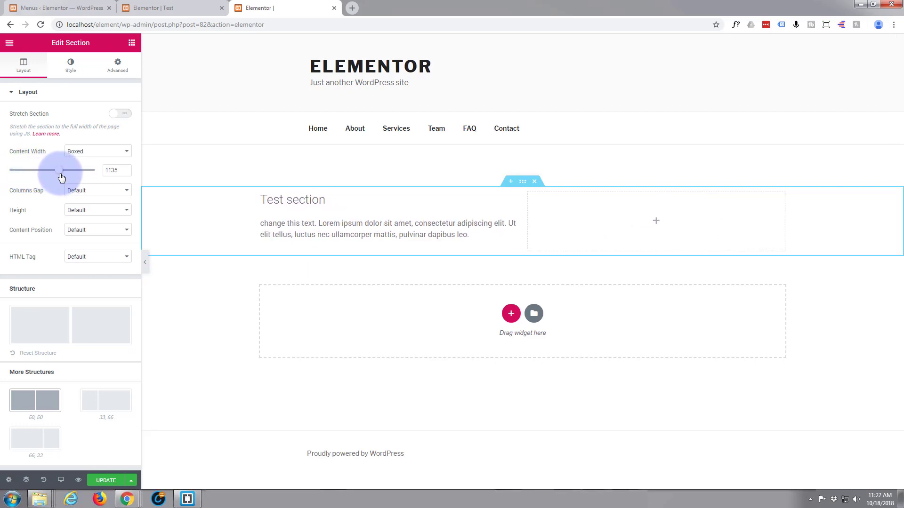
pyautogui.moveTo(62, 171); pyautogui.dragTo(59, 170)
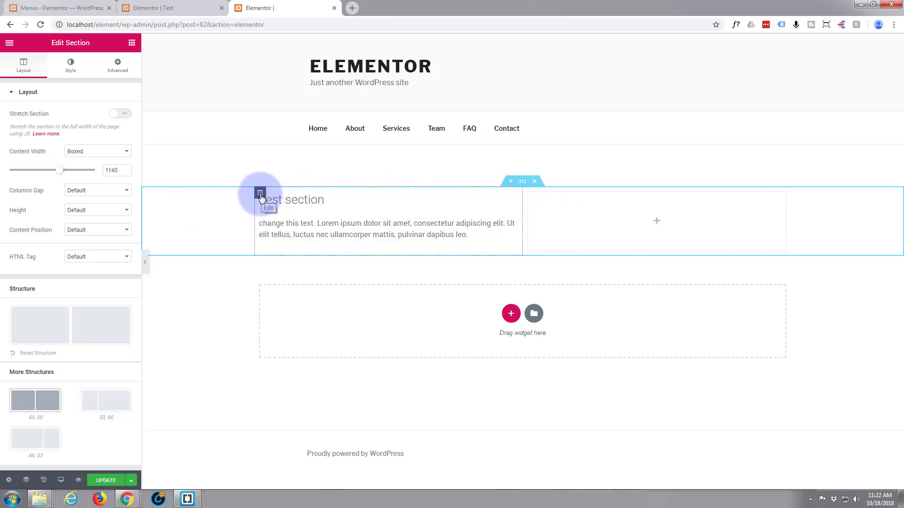
# - Bring up editing actions for the left column, then for the right column
pyautogui.rightClick(260, 193)
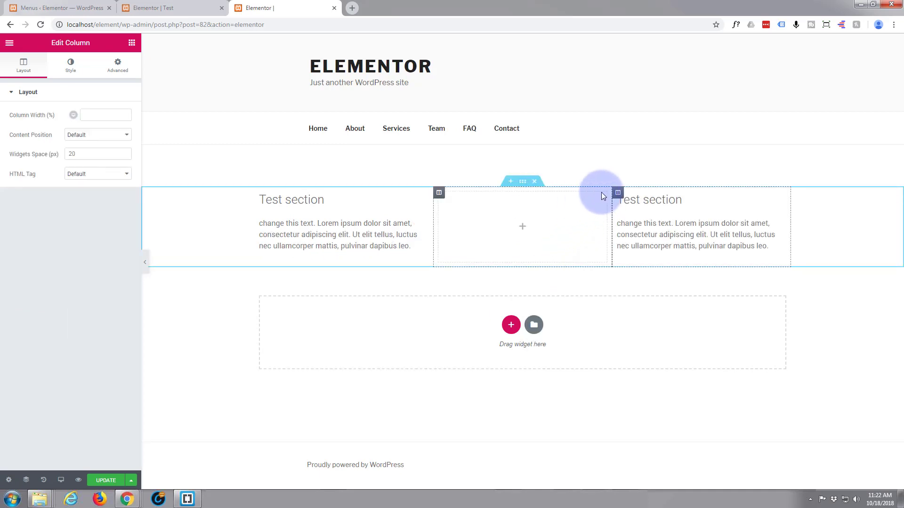
pyautogui.rightClick(522, 226)
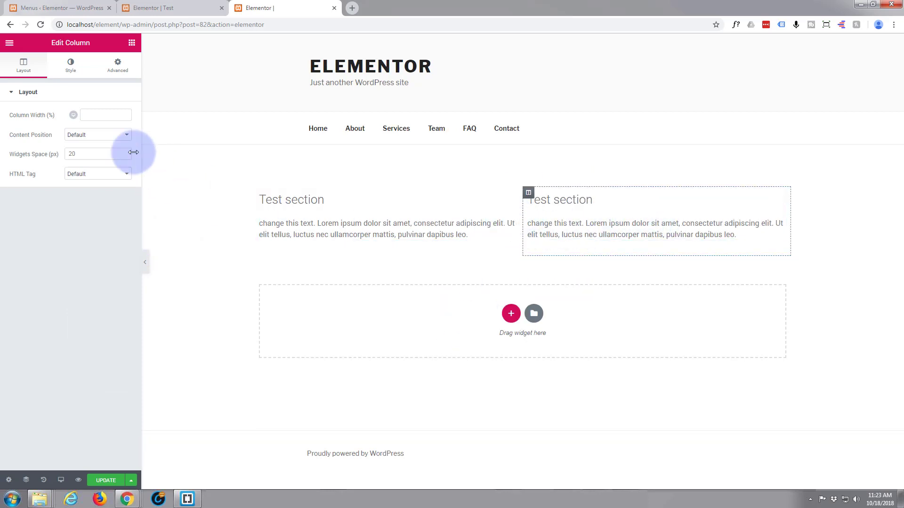
pyautogui.moveTo(527, 192)
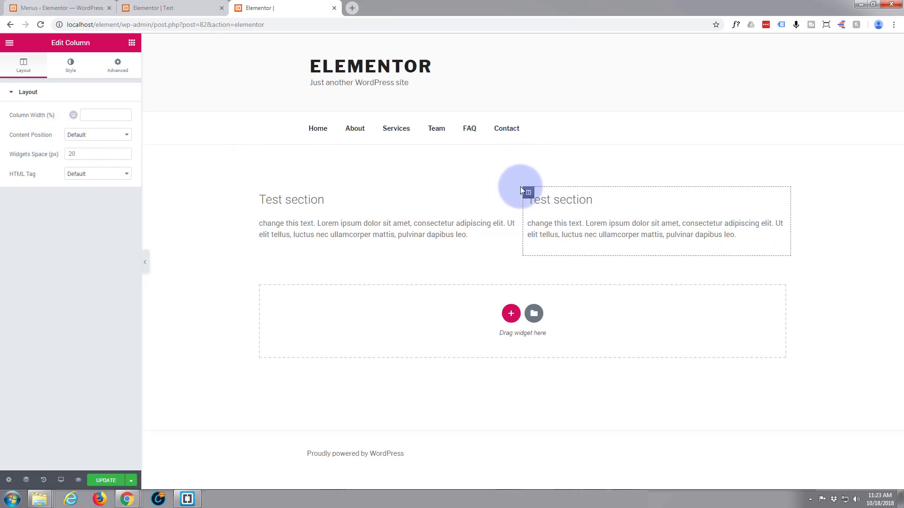
# - Set the section's columns gap to No Gap, then to Narrow
pyautogui.click(523, 182)
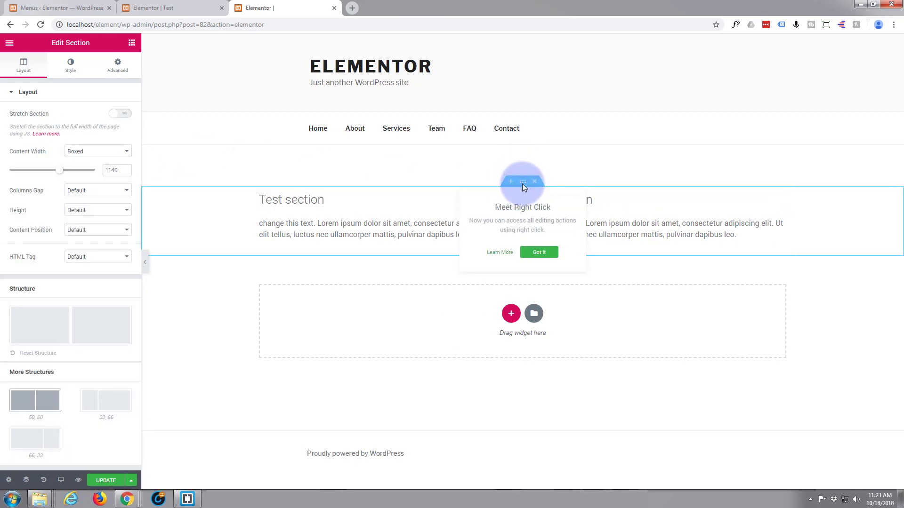
pyautogui.moveTo(62, 196)
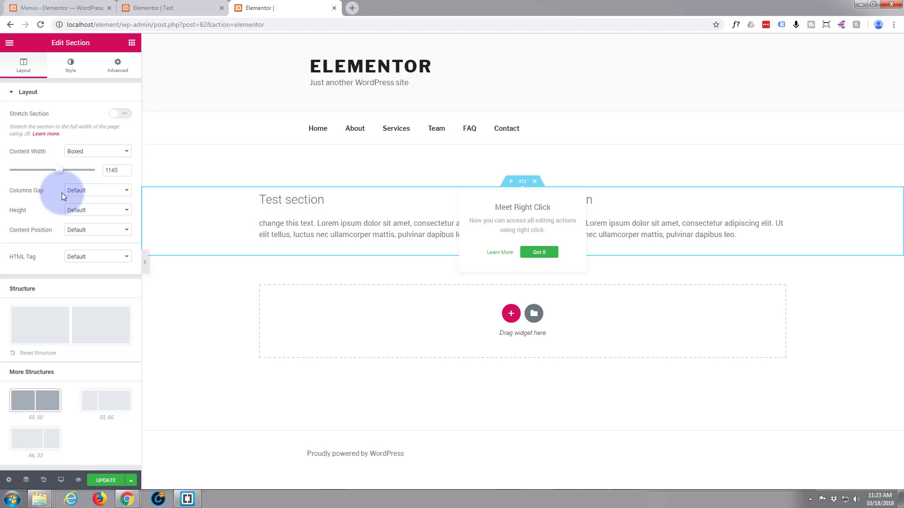
pyautogui.moveTo(339, 269)
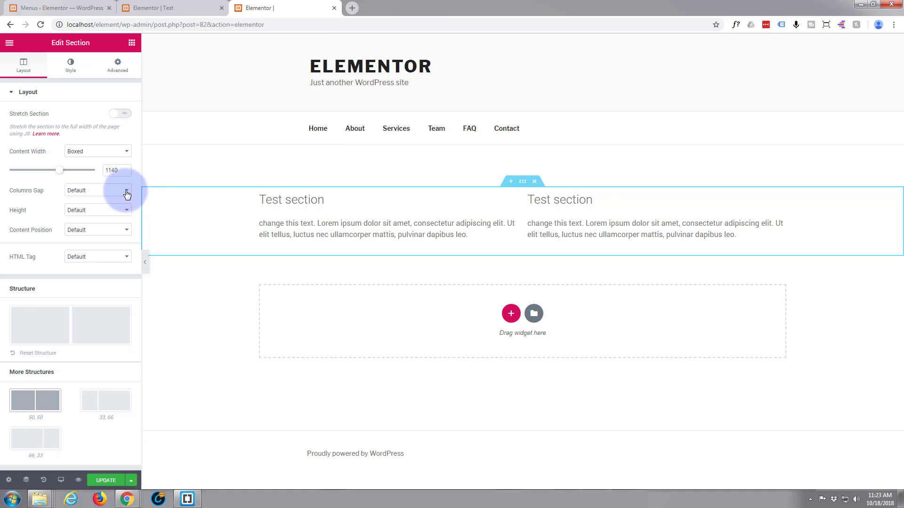
pyautogui.click(97, 190)
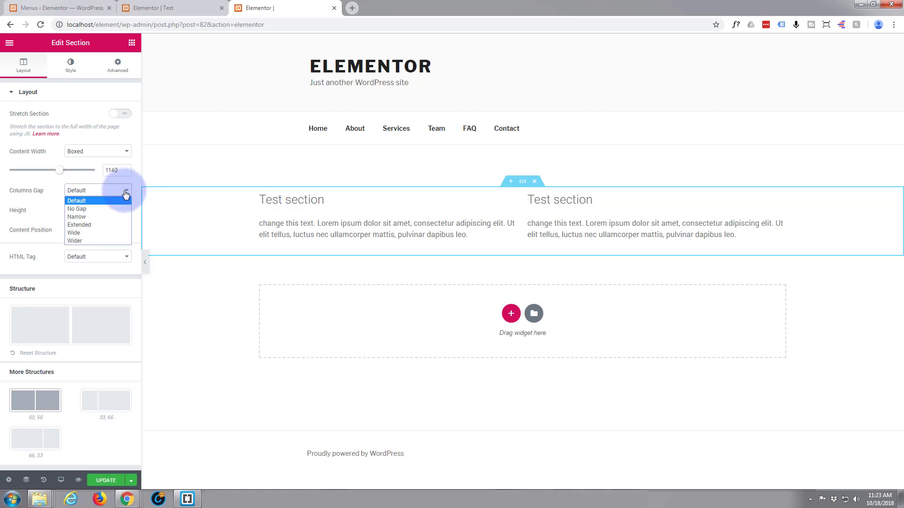
pyautogui.click(77, 201)
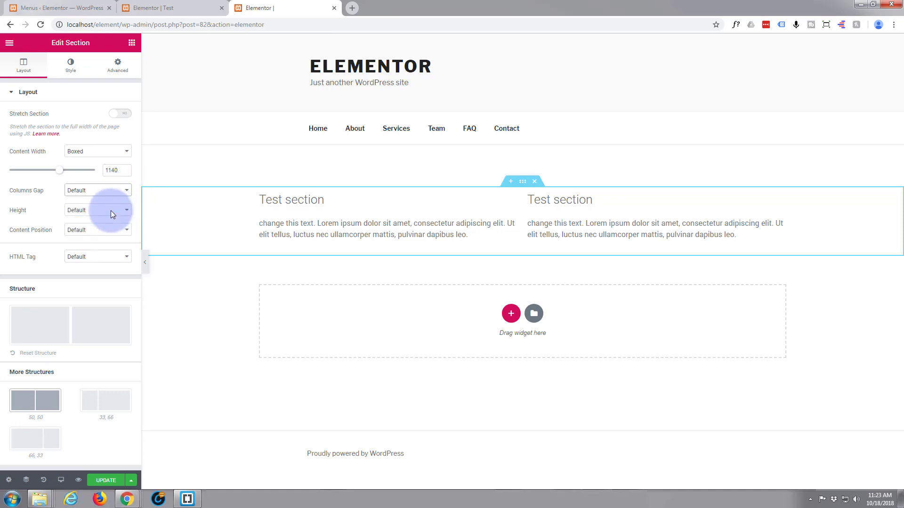
pyautogui.click(96, 190)
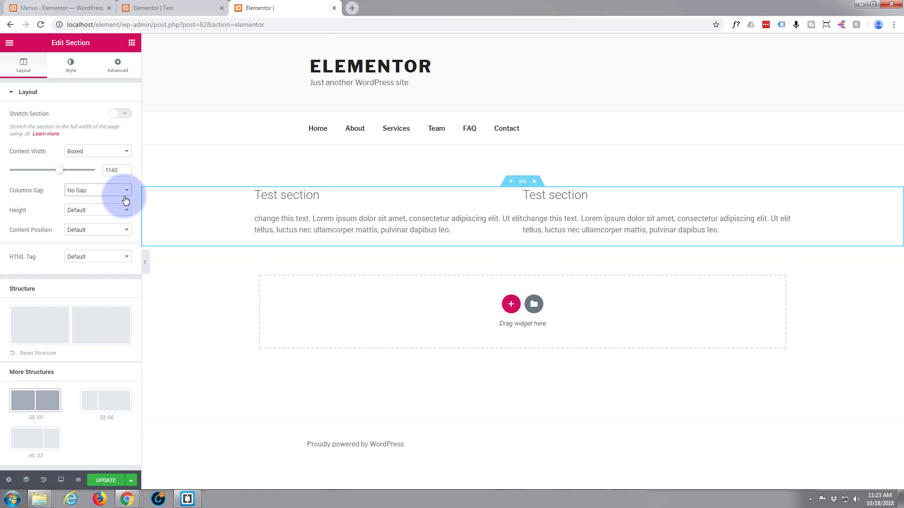
pyautogui.click(97, 191)
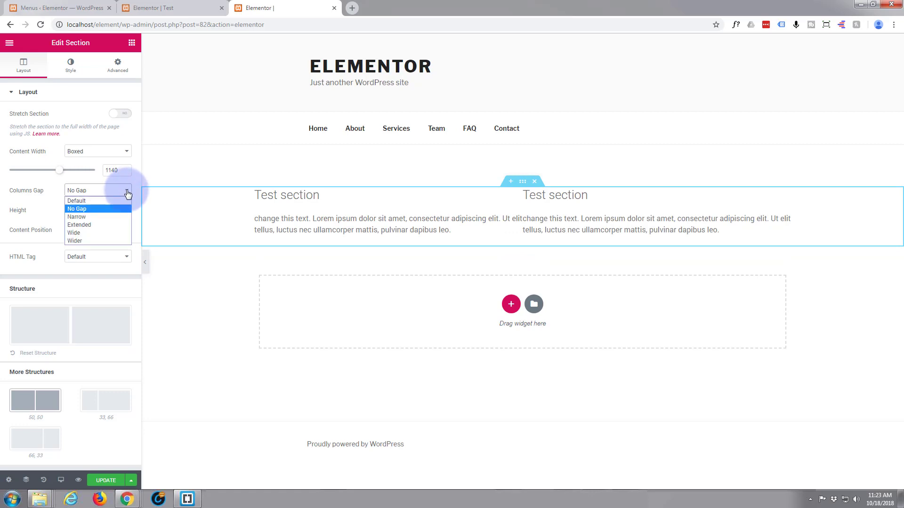
pyautogui.click(76, 208)
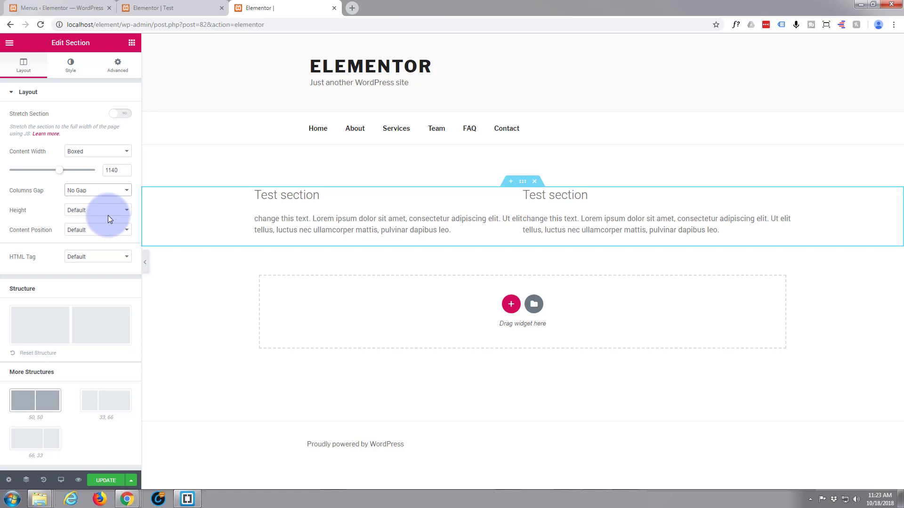
pyautogui.click(97, 190)
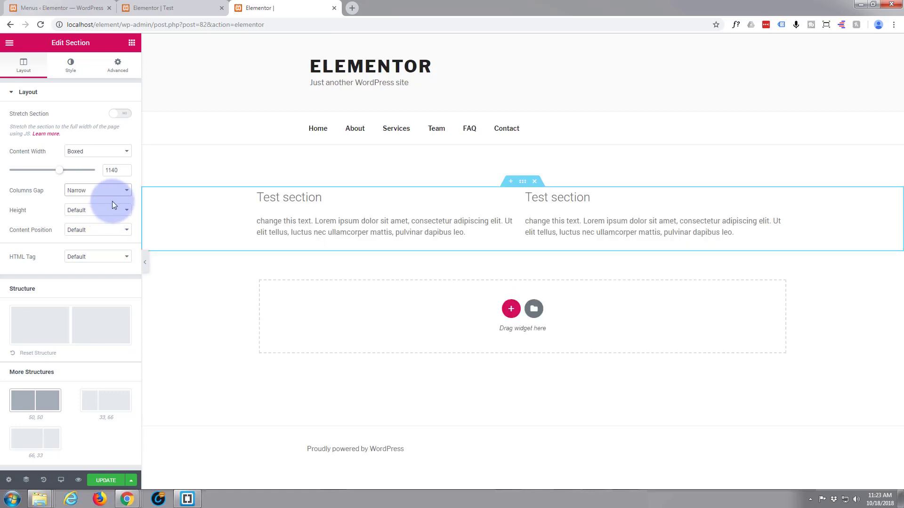
# - Try a Wider gap, return it to Default, keep the default content position and view HTML tag choices
pyautogui.click(97, 191)
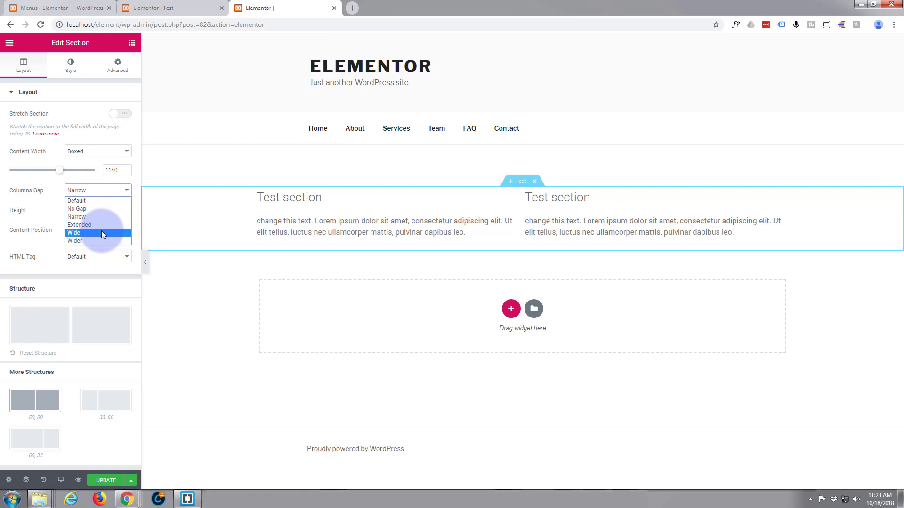
pyautogui.moveTo(98, 241)
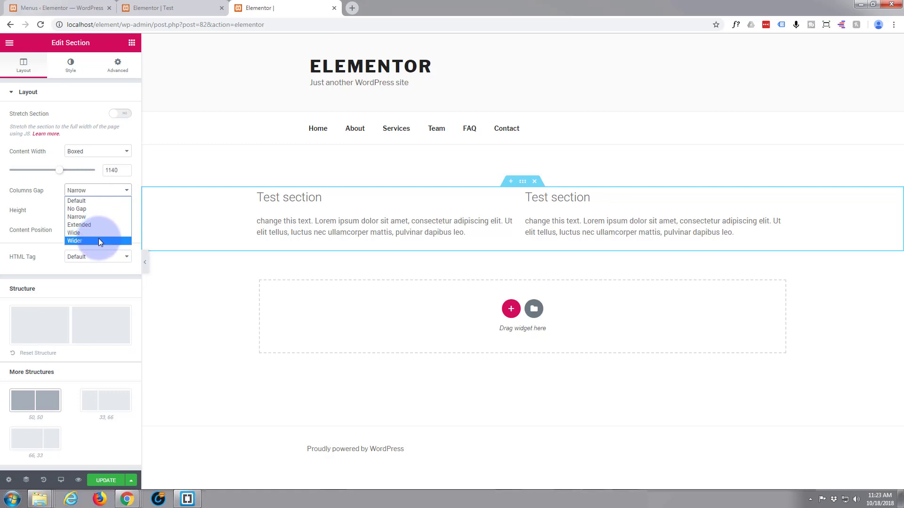
pyautogui.click(76, 240)
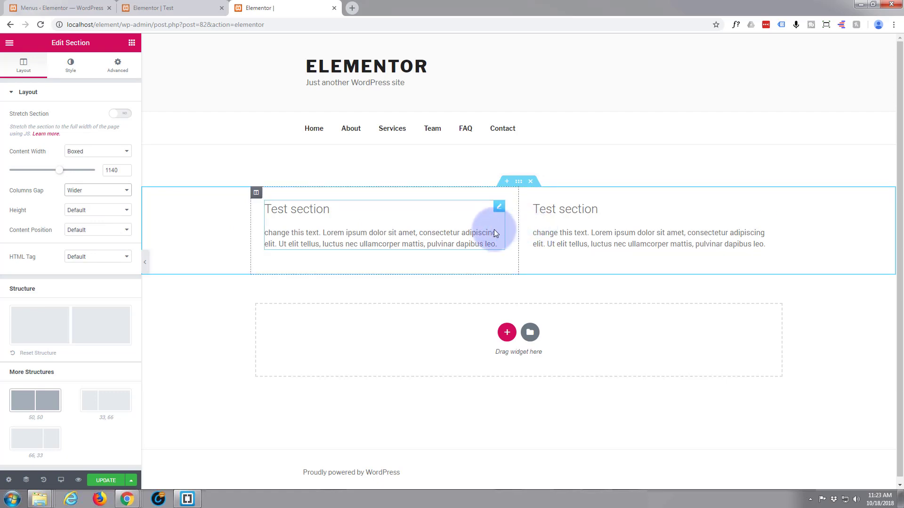
pyautogui.click(97, 190)
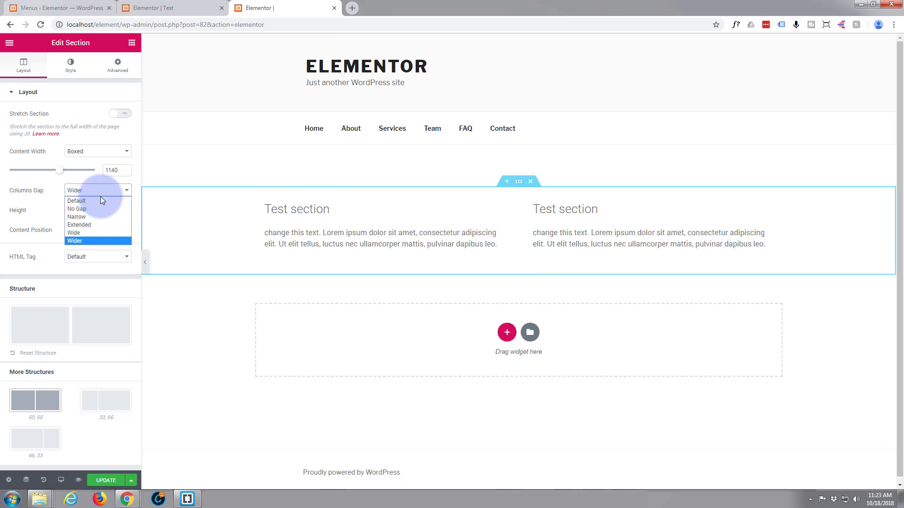
pyautogui.click(77, 201)
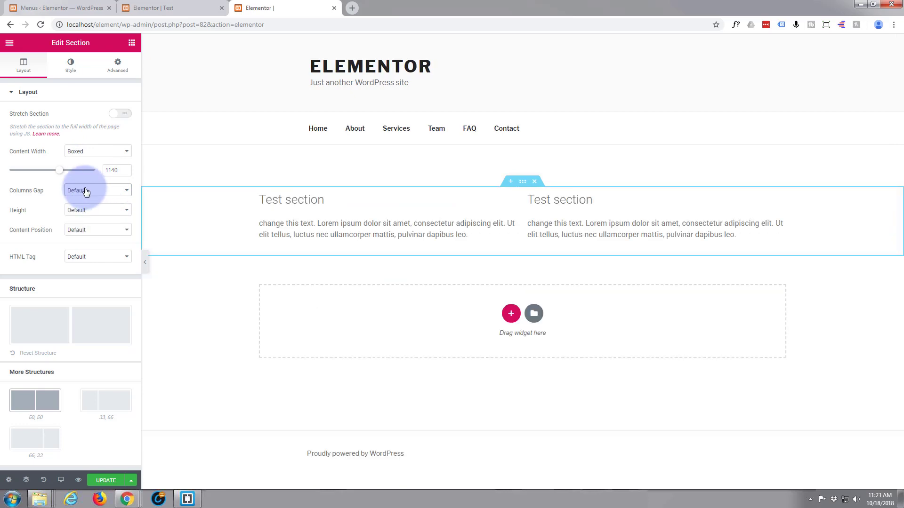
pyautogui.click(97, 230)
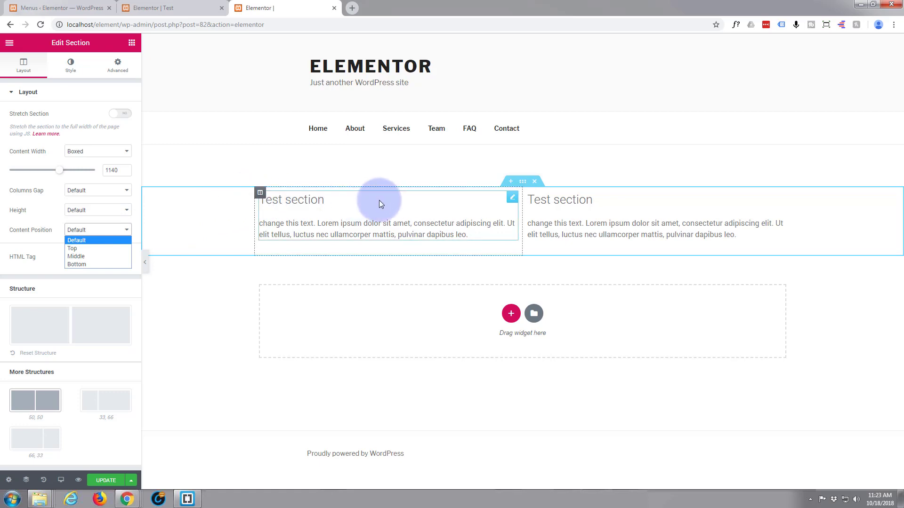
pyautogui.moveTo(381, 233)
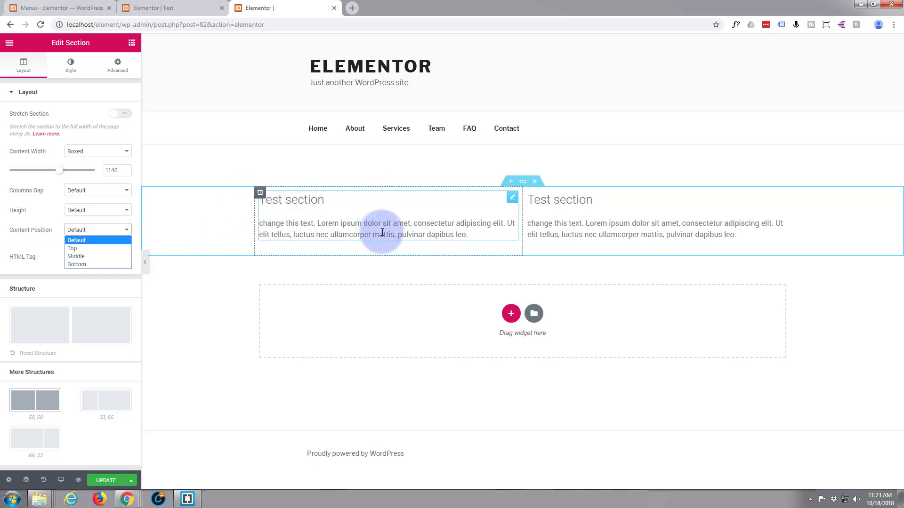
pyautogui.moveTo(383, 206)
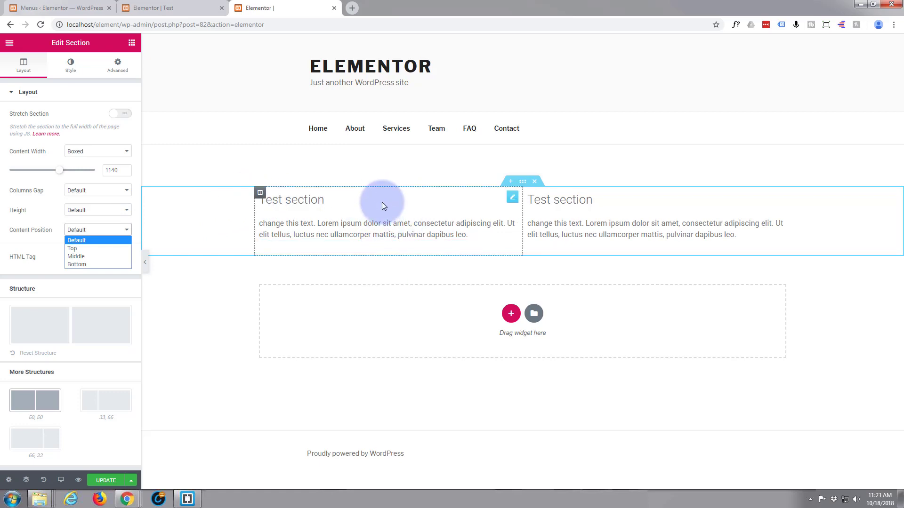
pyautogui.click(97, 230)
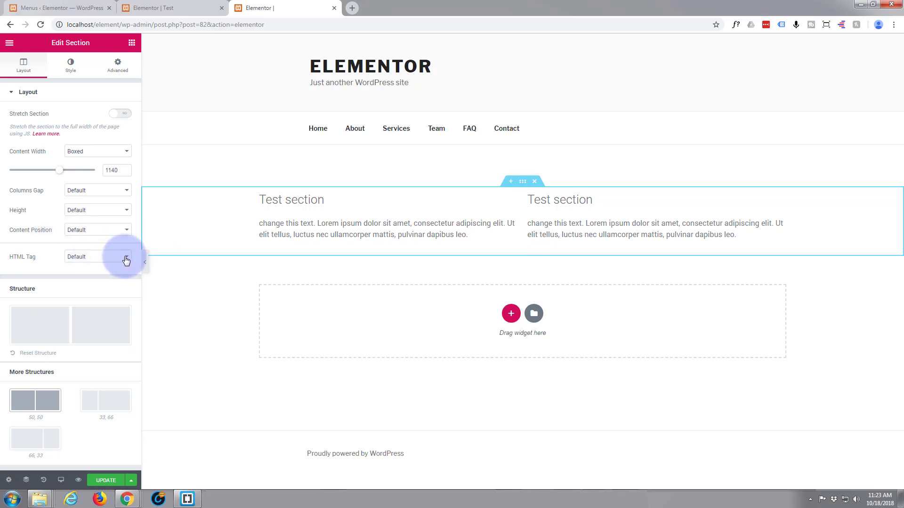
pyautogui.click(98, 256)
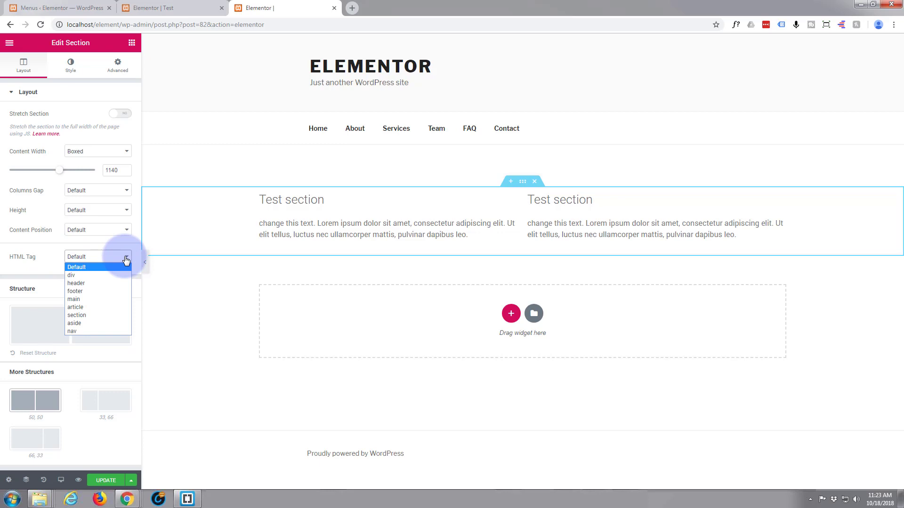
pyautogui.moveTo(118, 273)
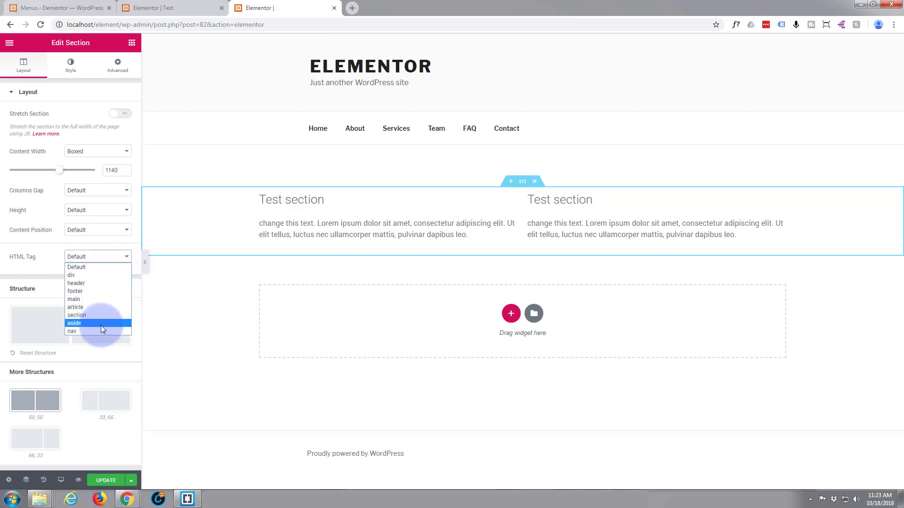
pyautogui.moveTo(91, 291)
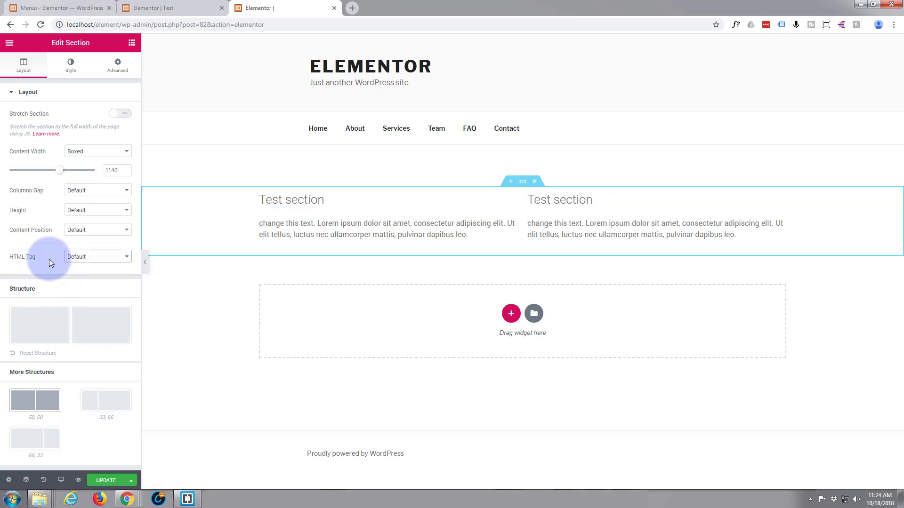
pyautogui.moveTo(54, 337)
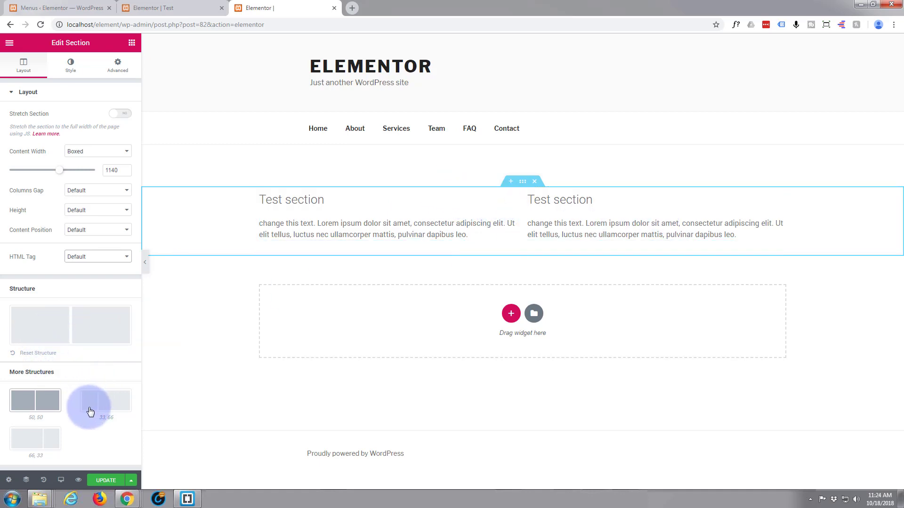
pyautogui.click(106, 400)
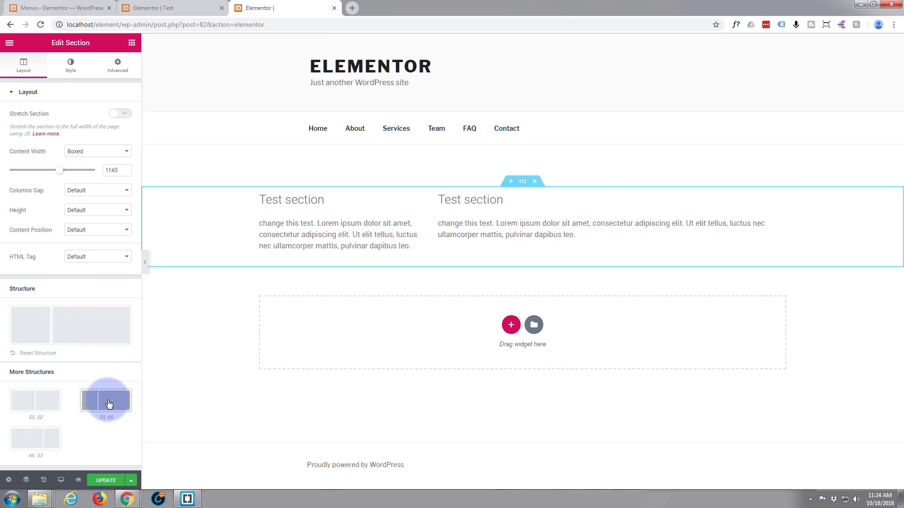
pyautogui.moveTo(107, 407)
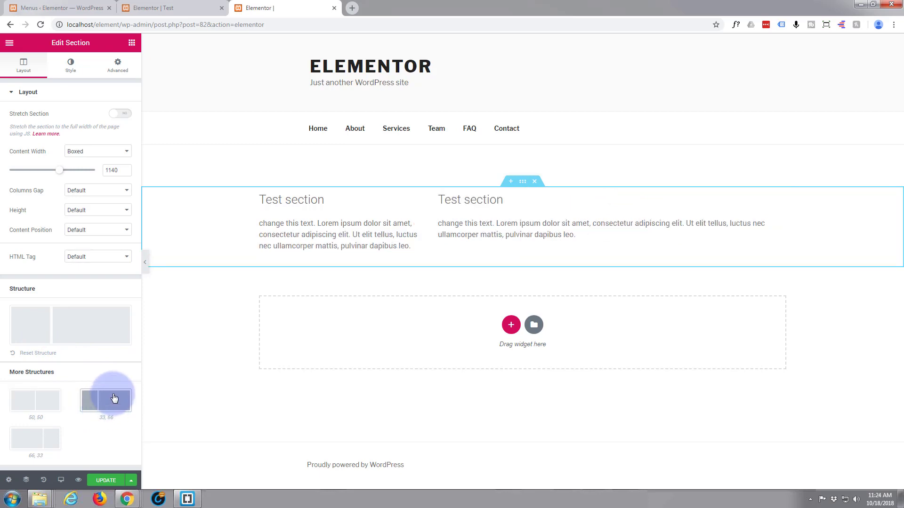
pyautogui.click(35, 437)
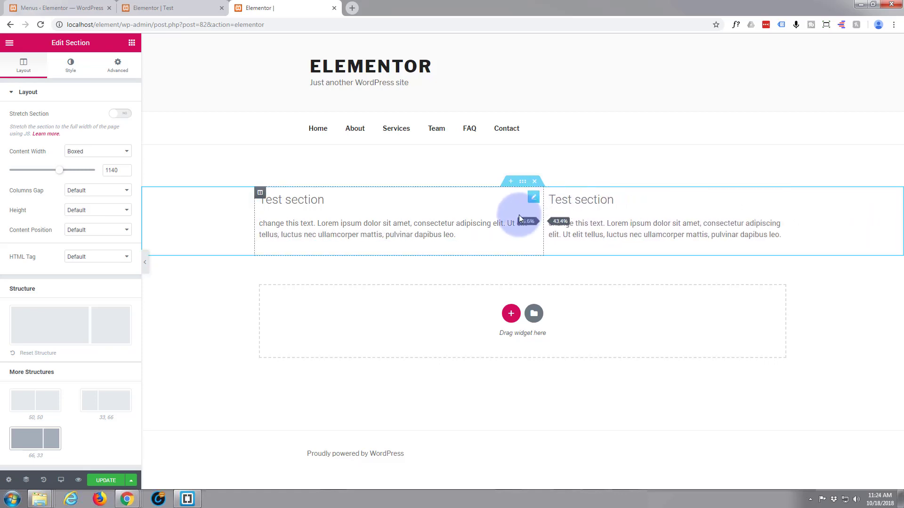
pyautogui.moveTo(524, 220); pyautogui.dragTo(567, 224)
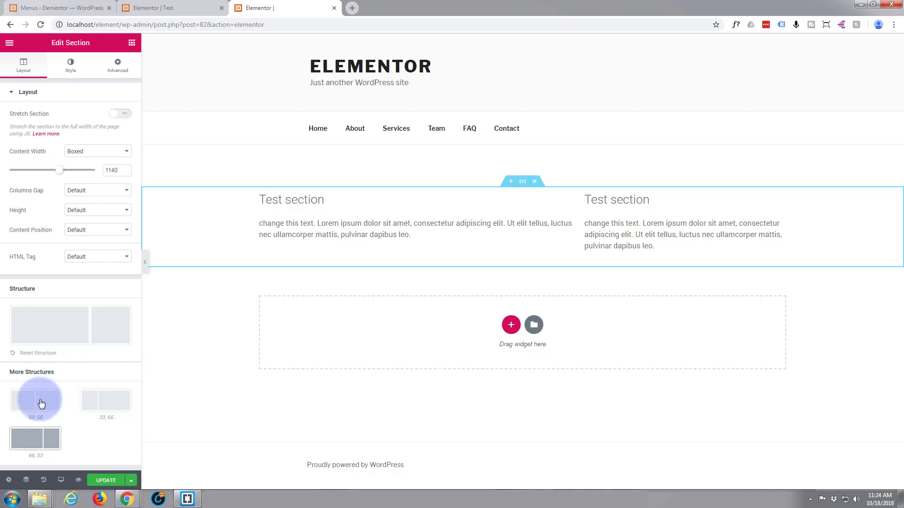
pyautogui.click(35, 401)
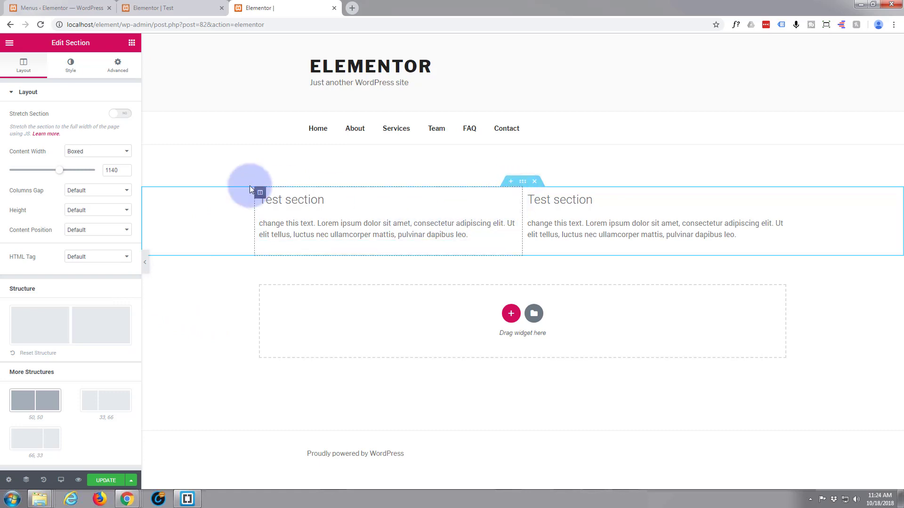
pyautogui.moveTo(25, 282)
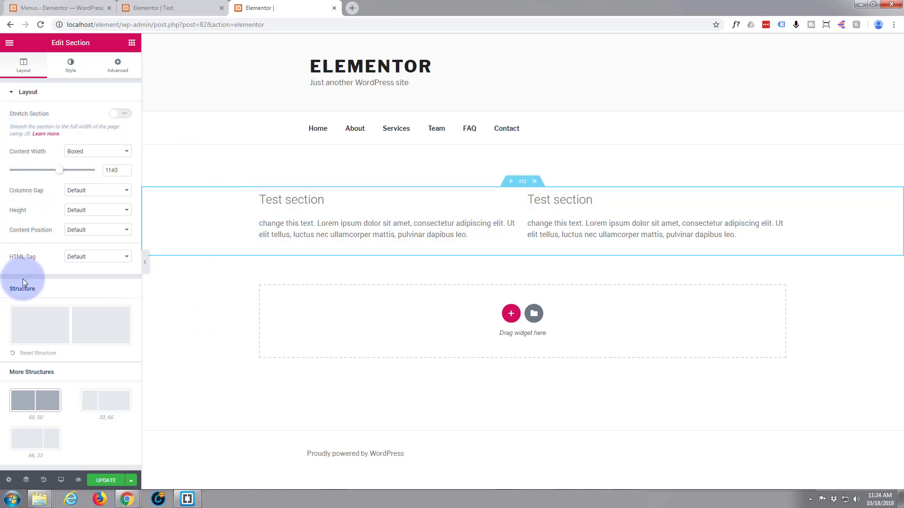
pyautogui.moveTo(71, 65)
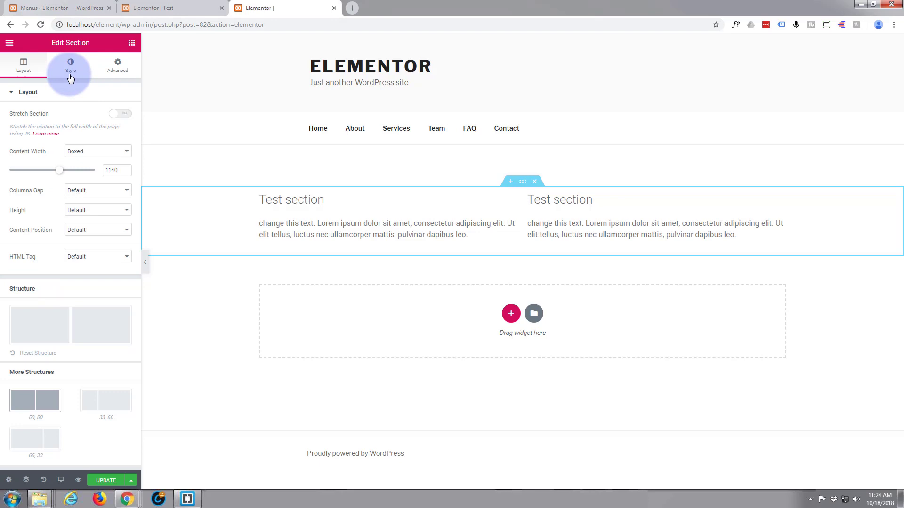
# - In the section's Style background, choose Classic type and pick a solid blue colour
pyautogui.click(71, 65)
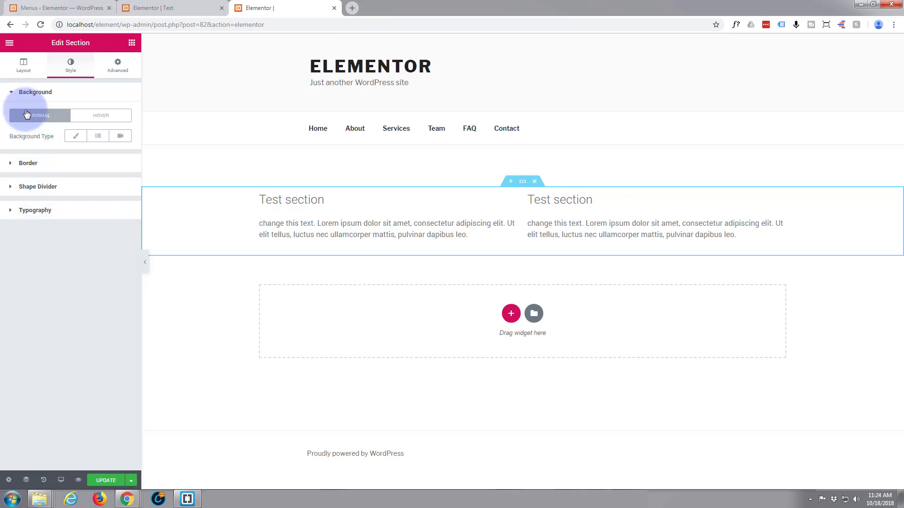
pyautogui.click(35, 92)
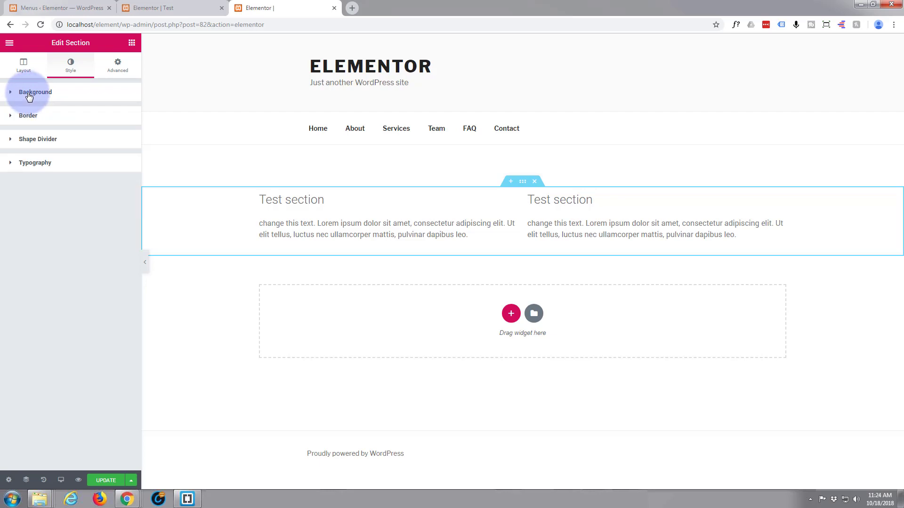
pyautogui.click(30, 92)
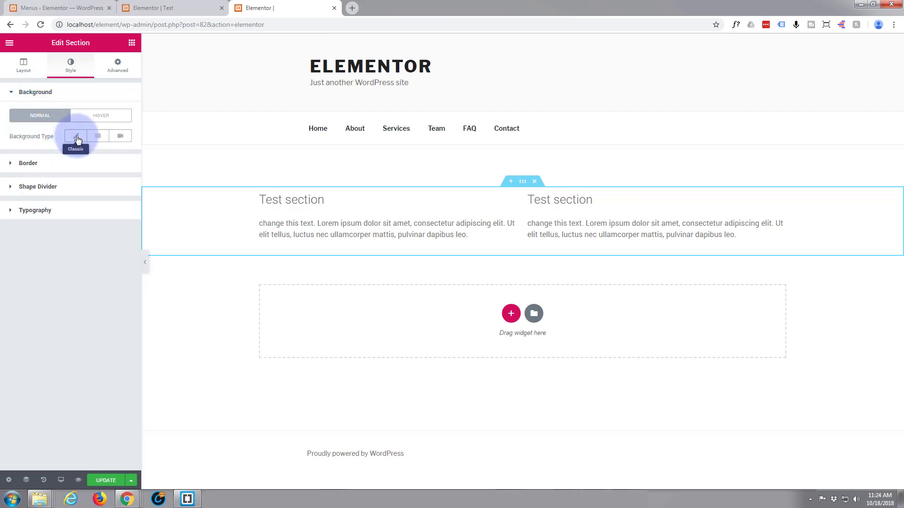
pyautogui.click(77, 137)
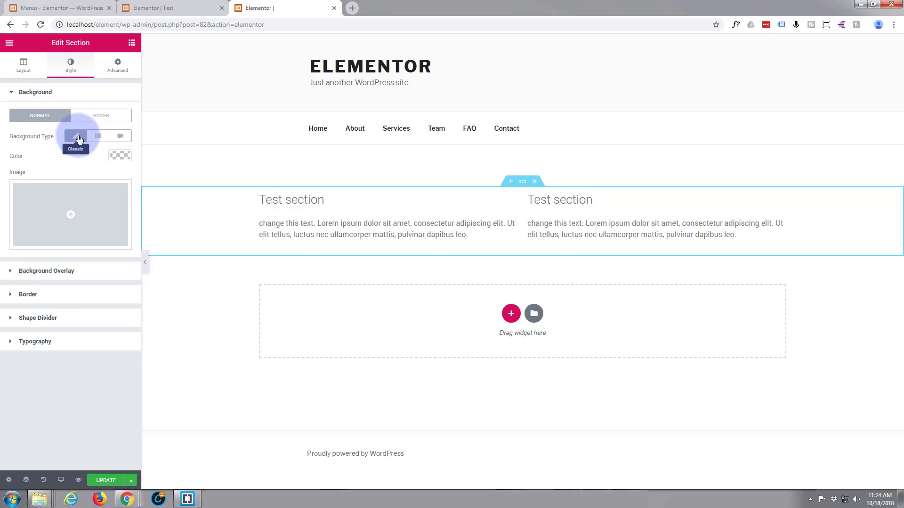
pyautogui.click(120, 155)
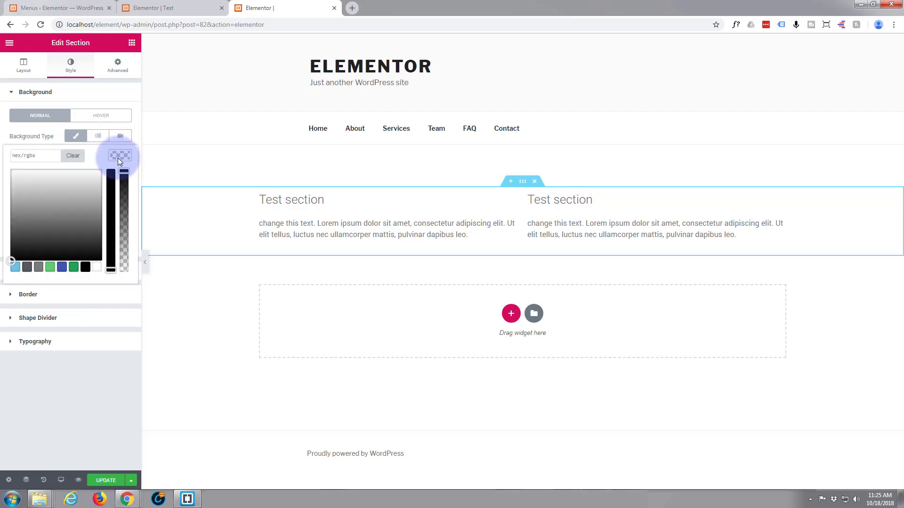
pyautogui.click(63, 267)
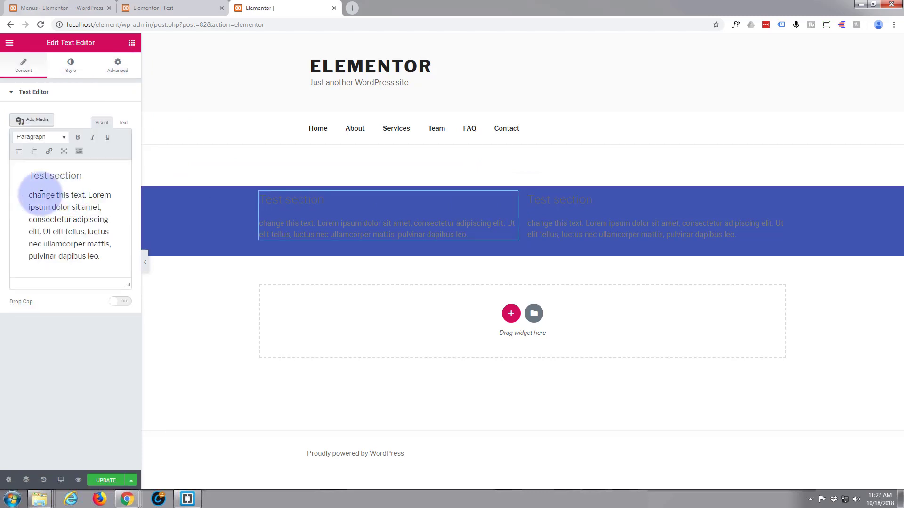
# - Select the left column's paragraph to repeat it, then select the whole section
pyautogui.moveTo(29, 195); pyautogui.dragTo(100, 256)
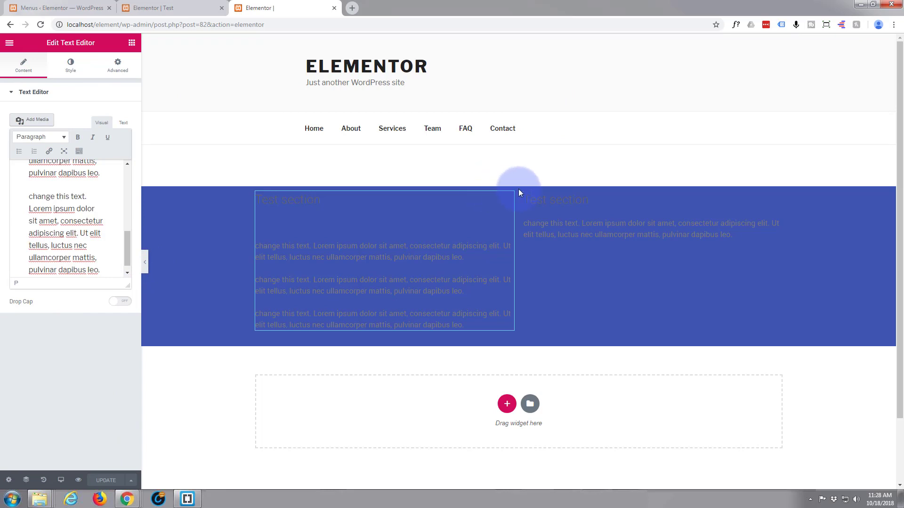
pyautogui.click(518, 180)
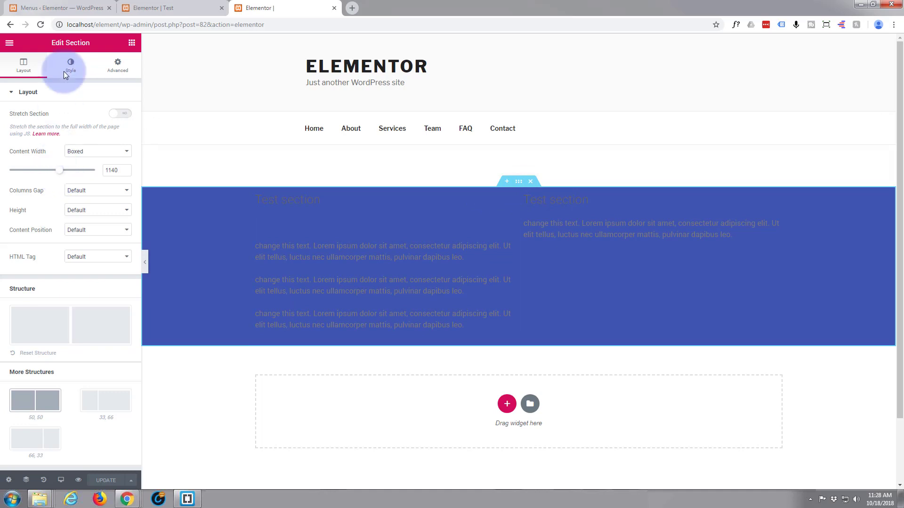
# - Make the section background a gradient from steel blue to dark purple
pyautogui.click(71, 65)
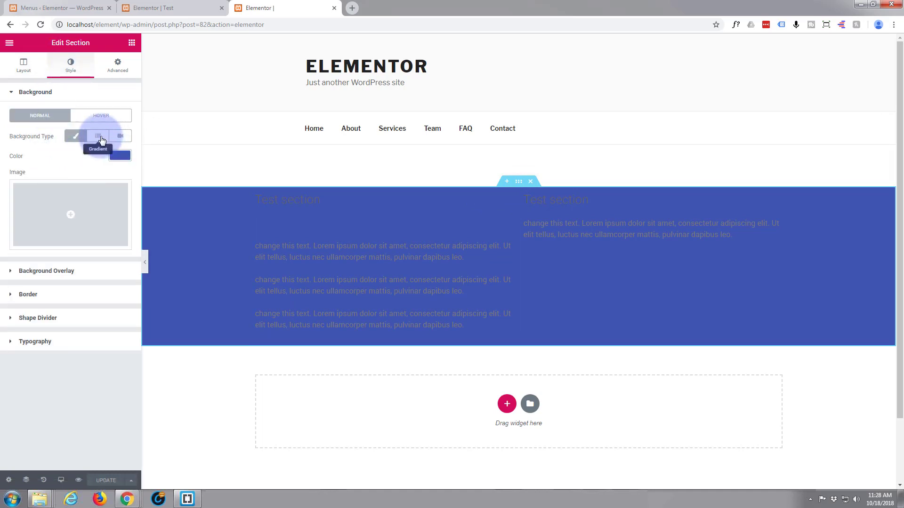
pyautogui.click(97, 136)
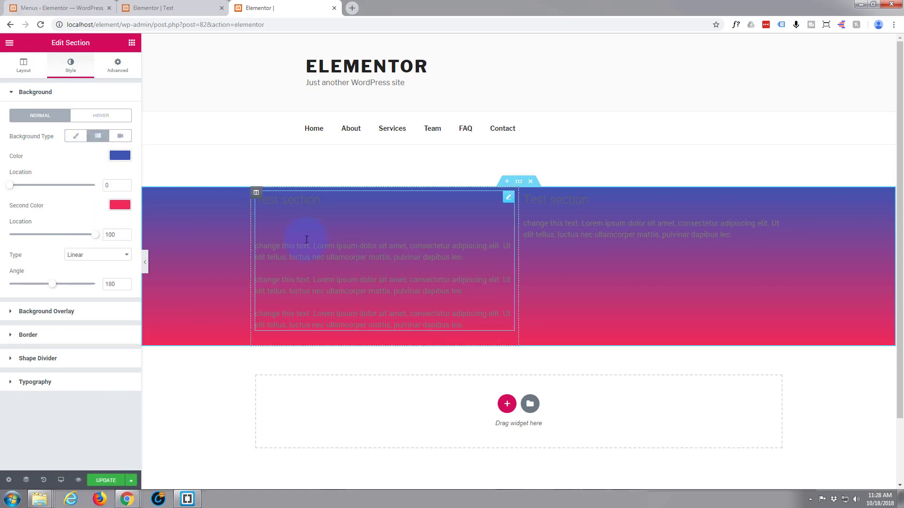
pyautogui.click(119, 155)
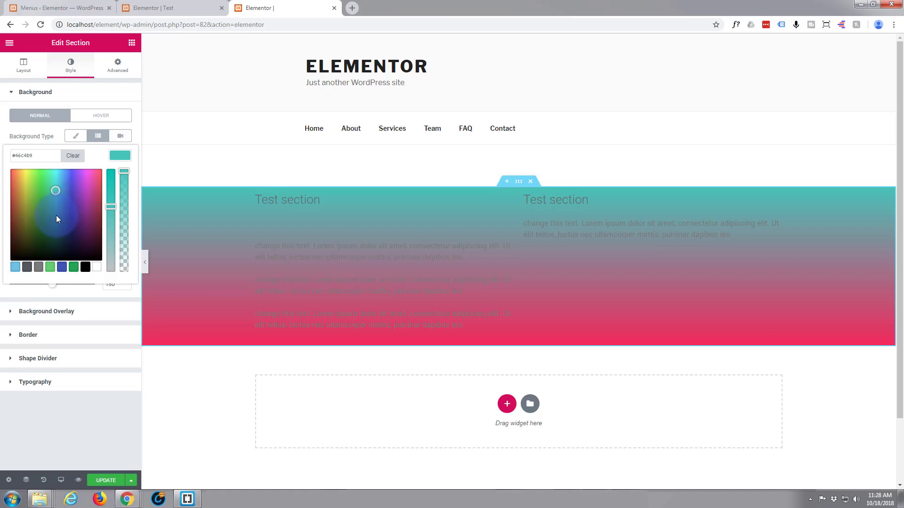
pyautogui.click(62, 207)
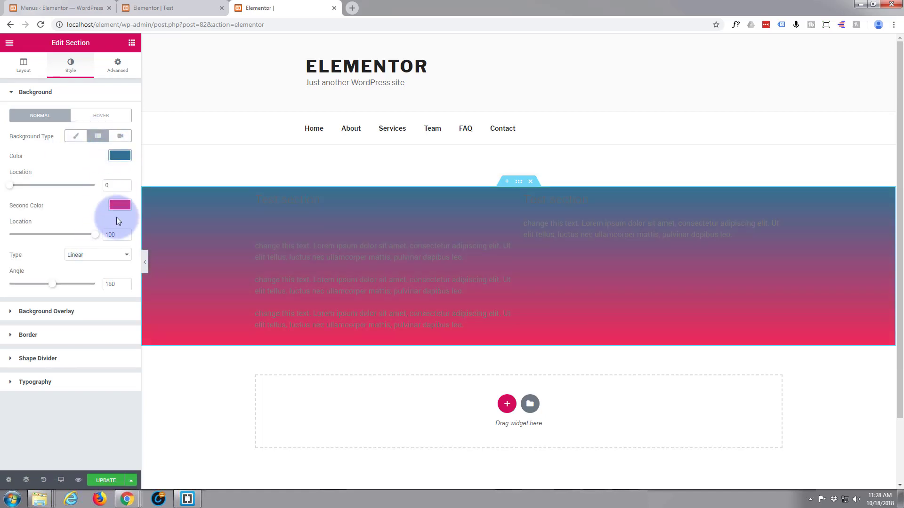
pyautogui.click(119, 205)
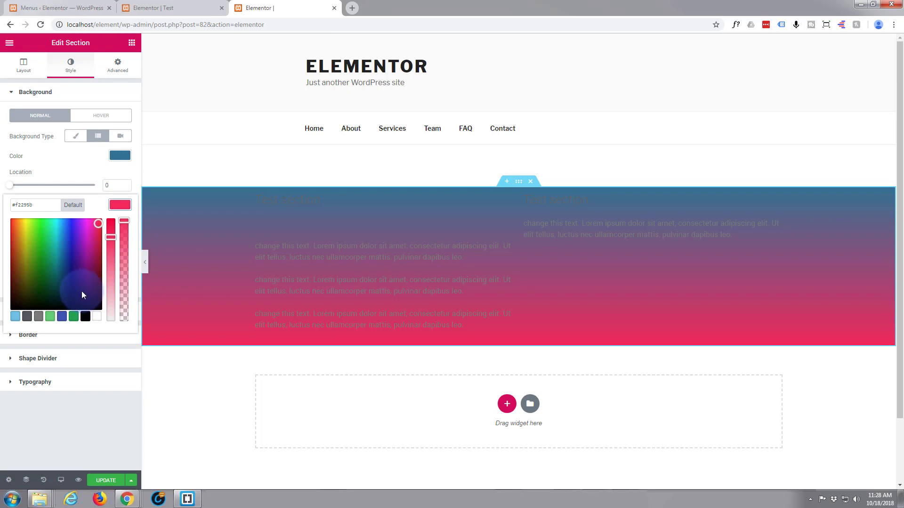
pyautogui.moveTo(83, 295); pyautogui.dragTo(82, 291)
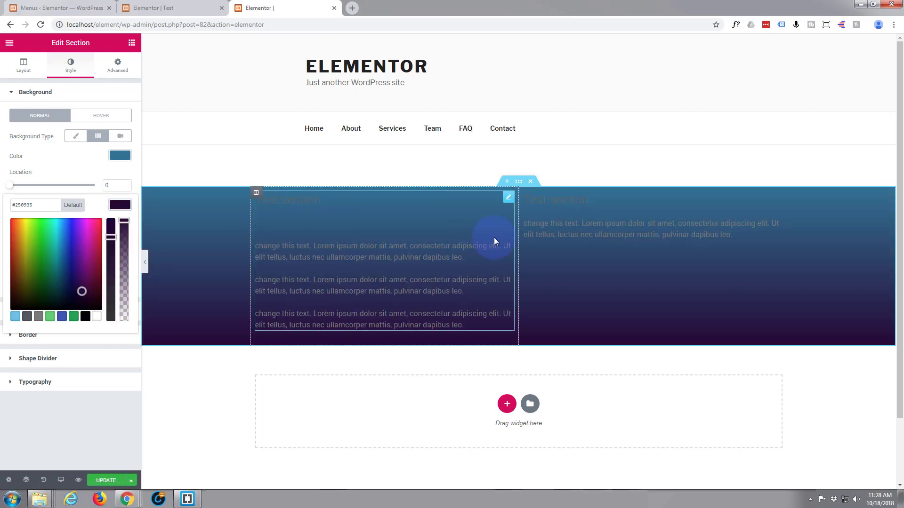
pyautogui.moveTo(469, 243)
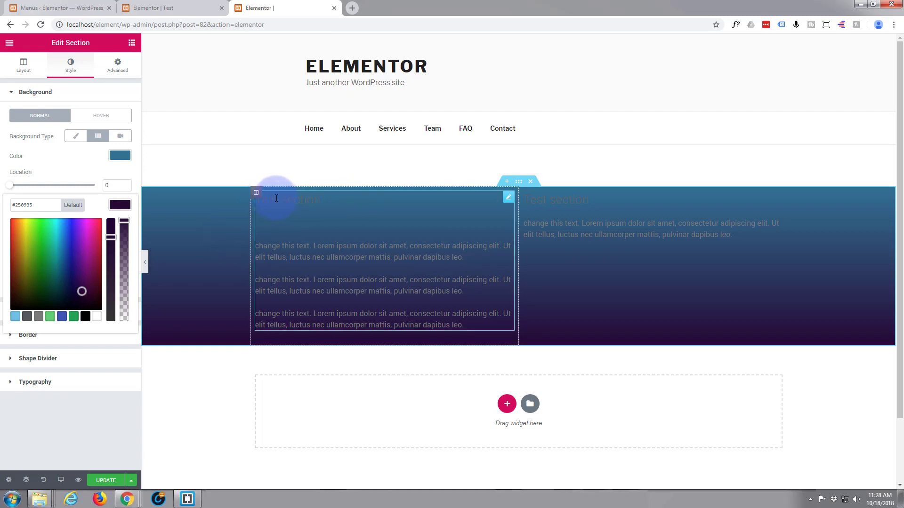
# - Set the left column Text Editor's text colour to white (#ffffff)
pyautogui.click(509, 197)
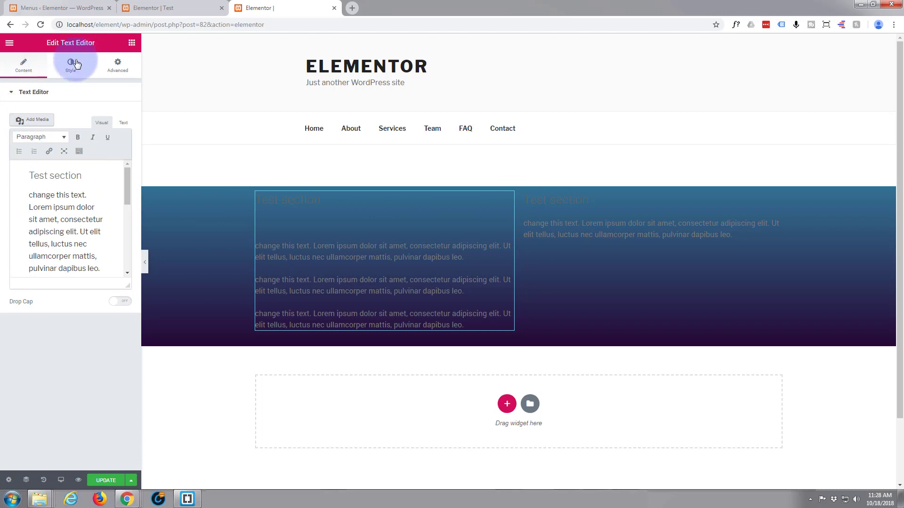
pyautogui.click(70, 65)
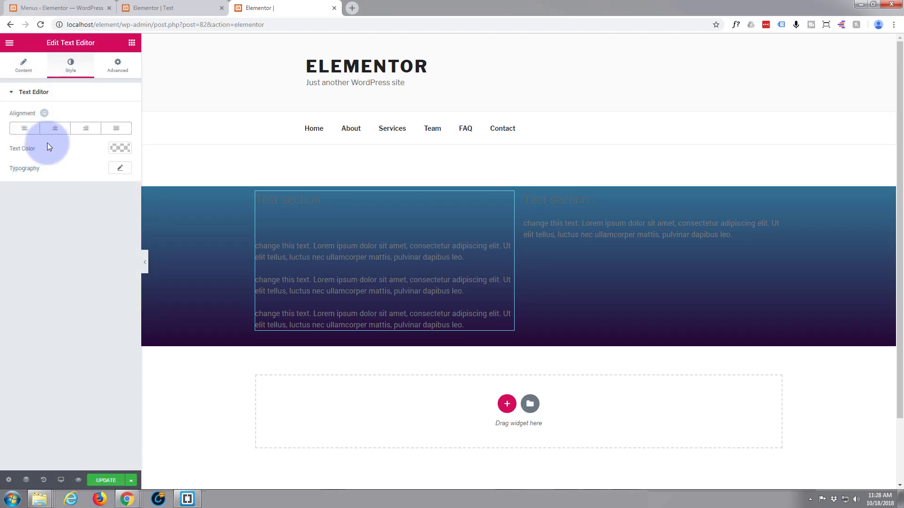
pyautogui.click(119, 148)
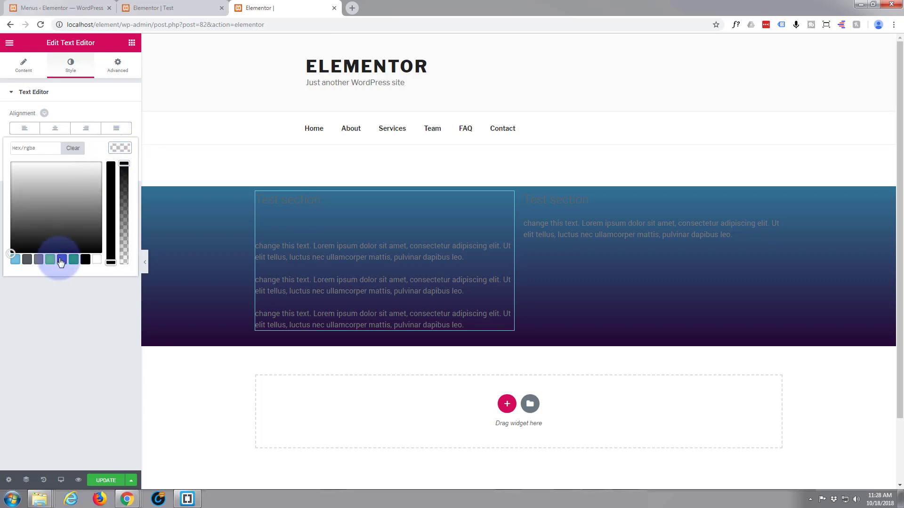
pyautogui.click(96, 260)
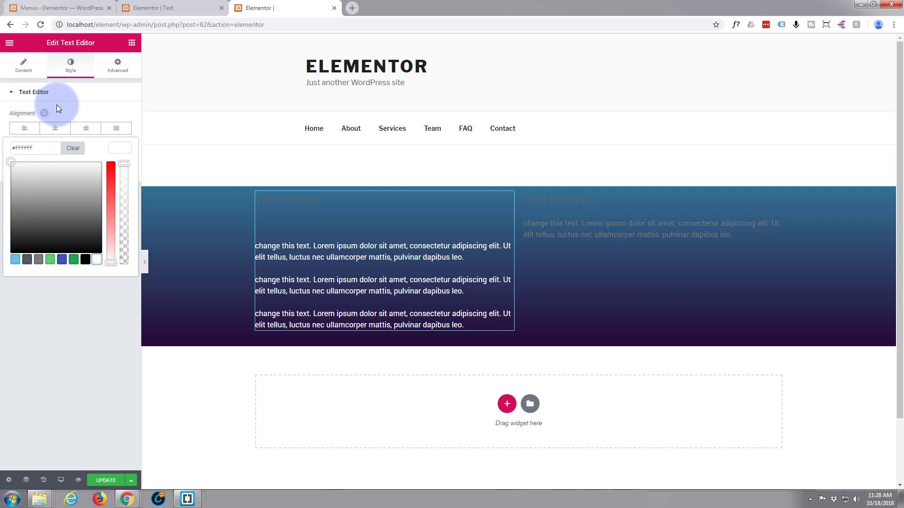
pyautogui.moveTo(61, 103)
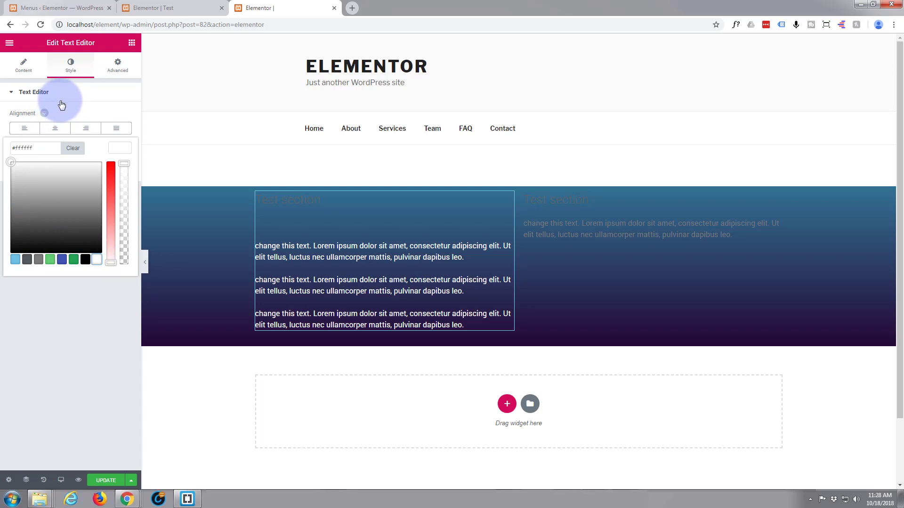
pyautogui.click(117, 63)
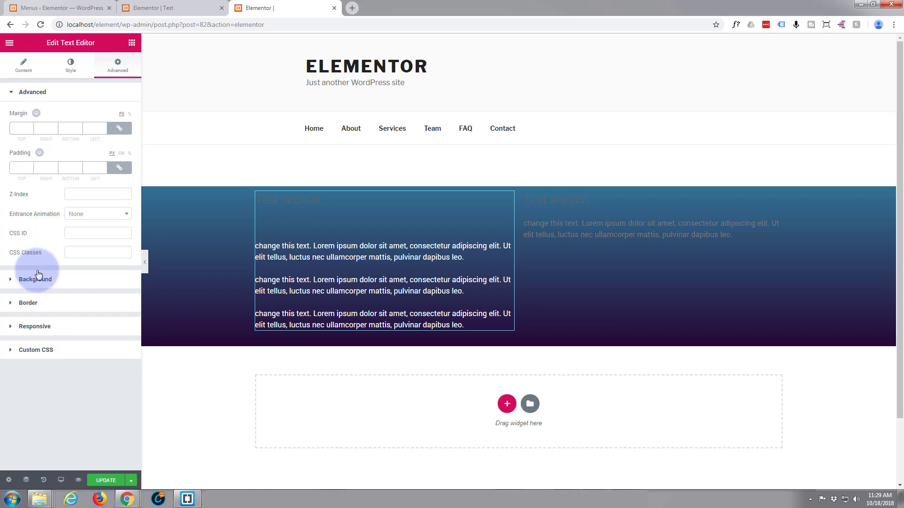
# - Set the left column text's typography font family to Arial
pyautogui.click(71, 65)
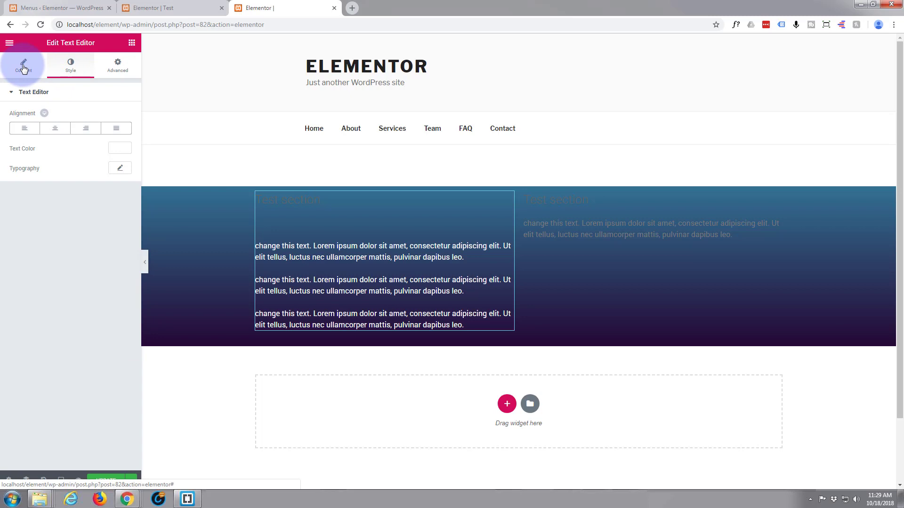
pyautogui.click(22, 65)
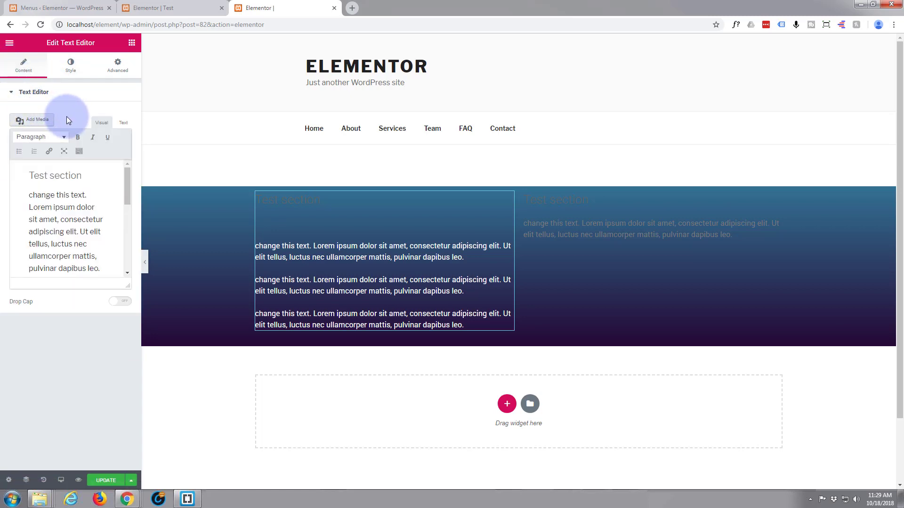
pyautogui.moveTo(122, 124)
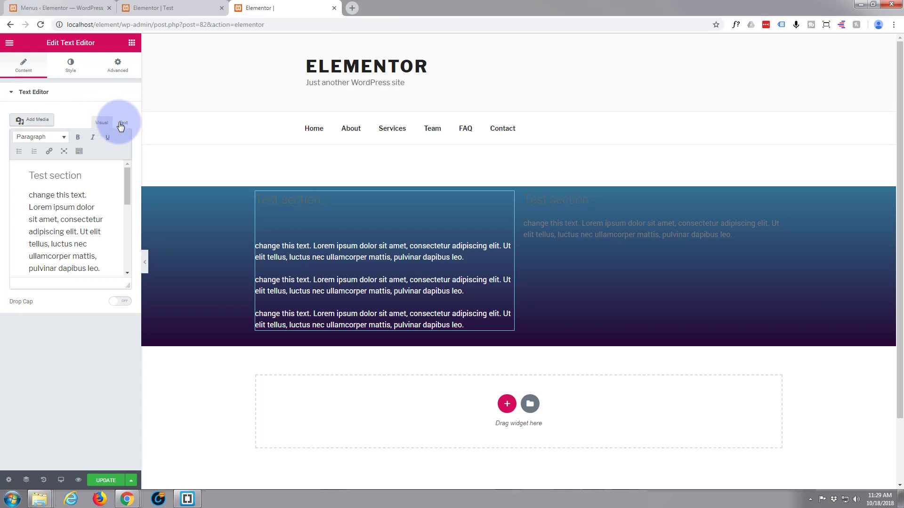
pyautogui.click(70, 63)
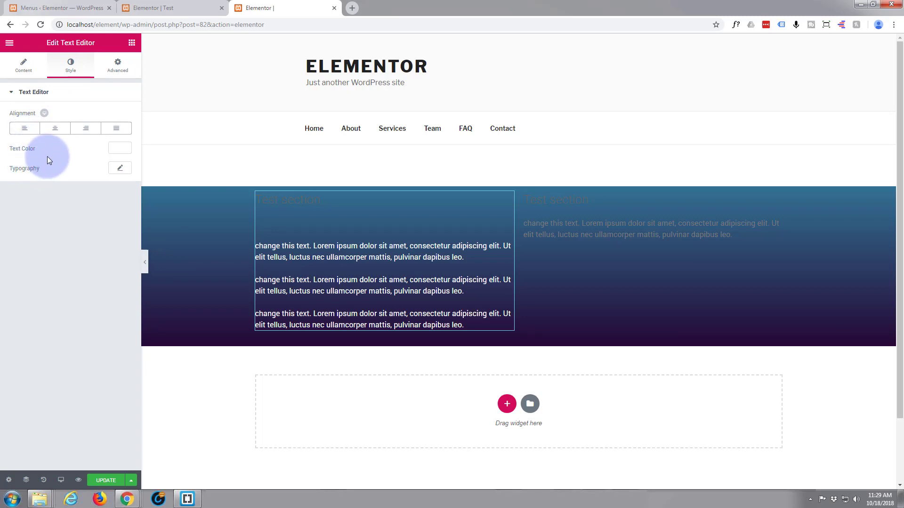
pyautogui.click(119, 168)
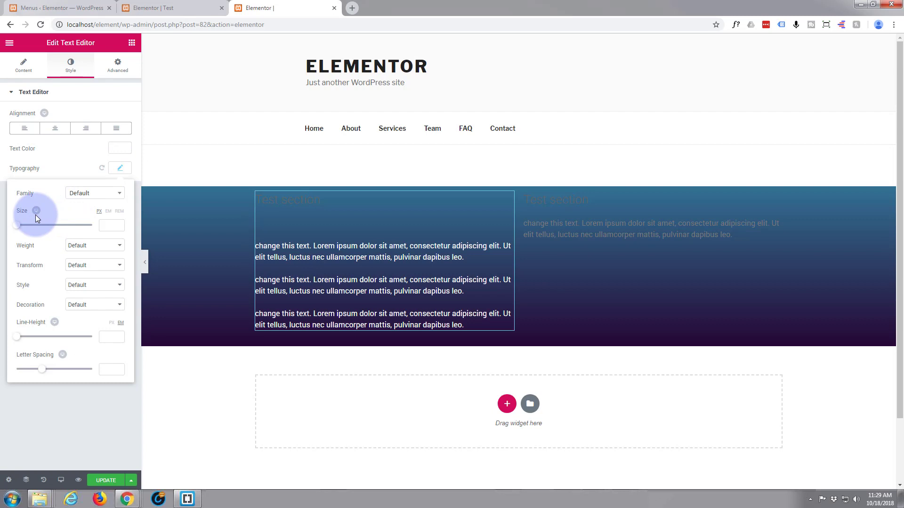
pyautogui.moveTo(119, 195)
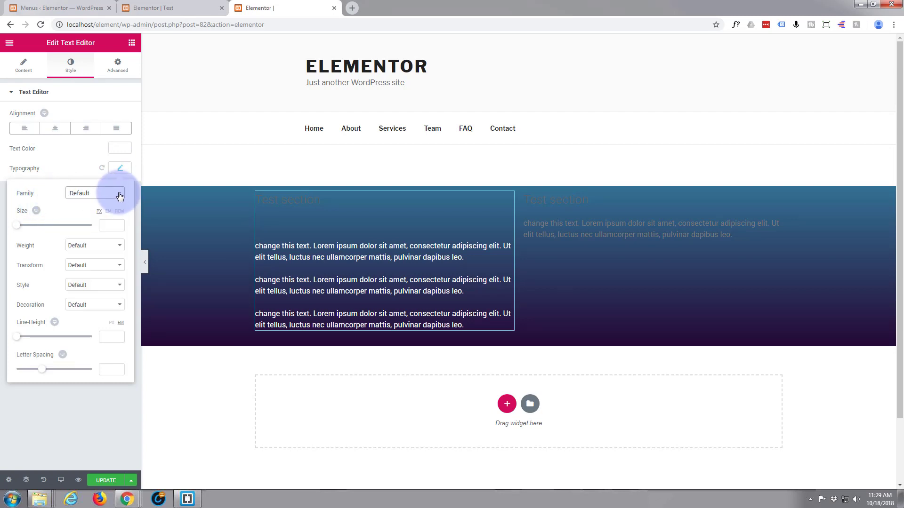
pyautogui.click(94, 192)
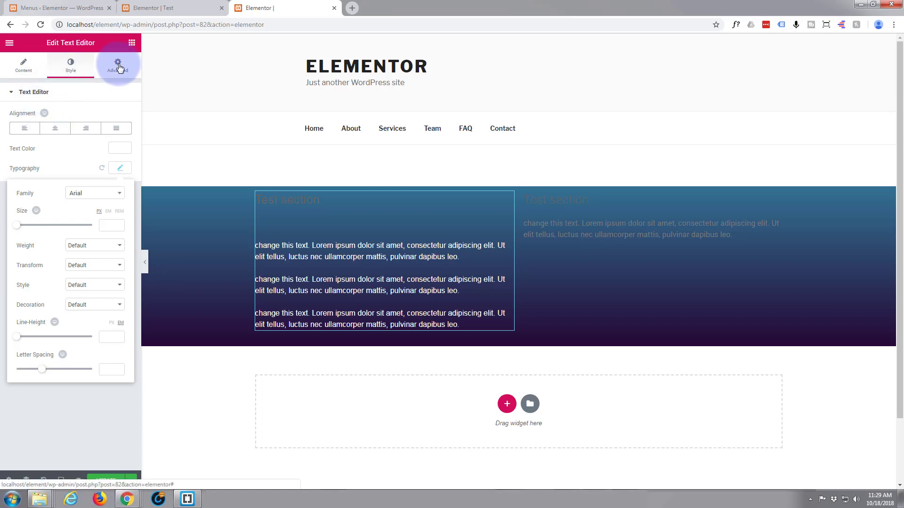
# - Give the left text widget 50 px padding on all four sides, after briefly trying 0
pyautogui.click(117, 65)
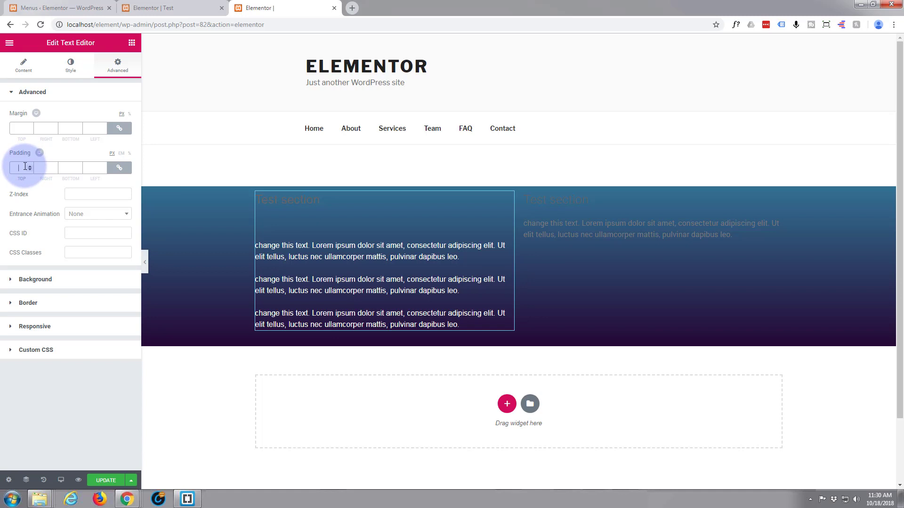
pyautogui.write('50')
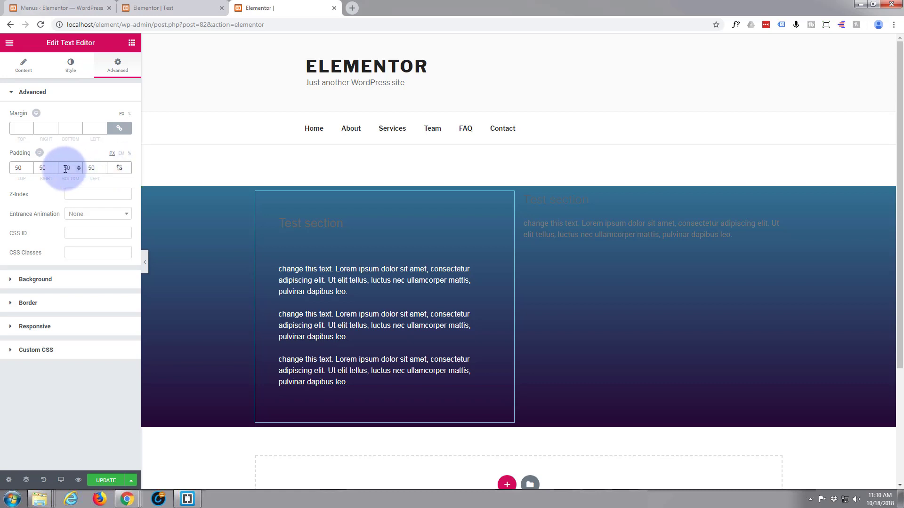
pyautogui.click(22, 168)
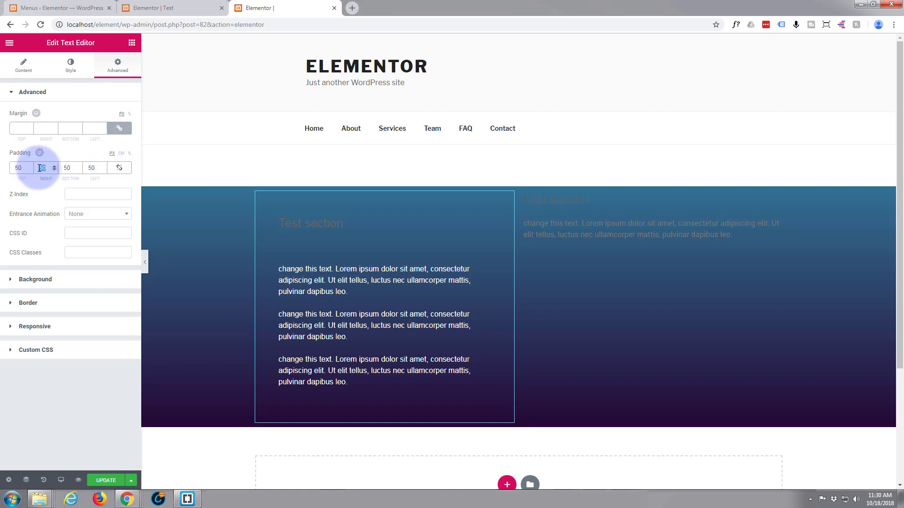
pyautogui.write('0')
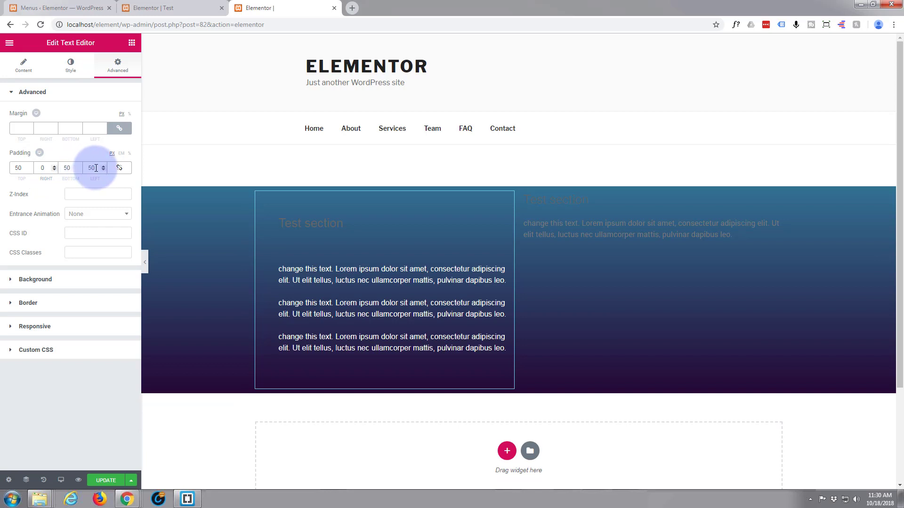
pyautogui.write('0')
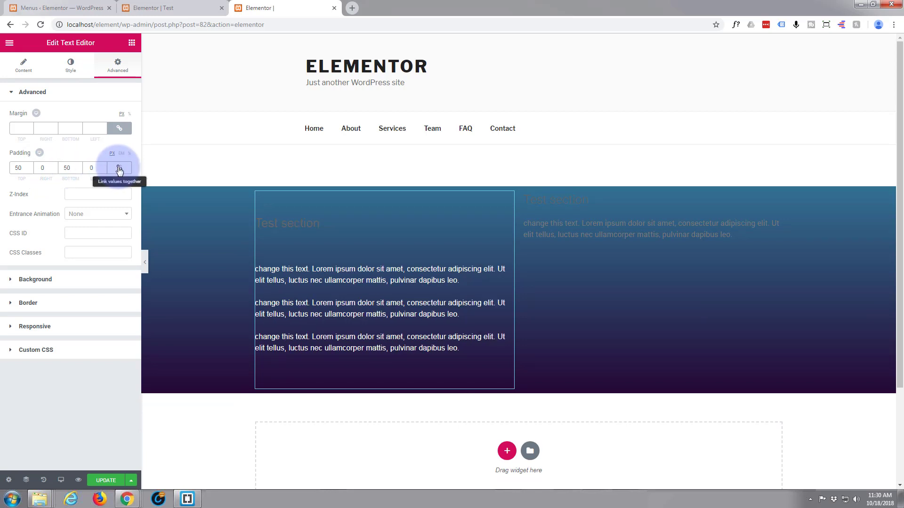
pyautogui.click(119, 167)
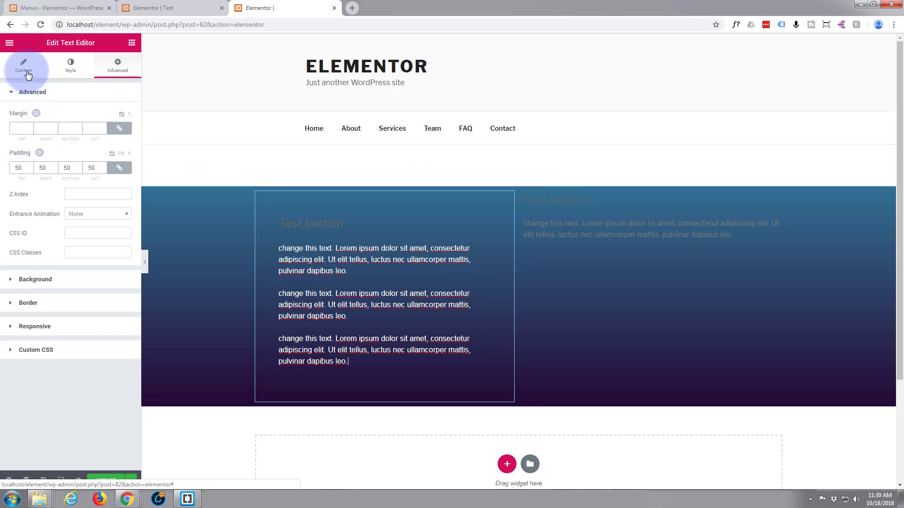
# - Colour the left column's 'Test section' heading white to match its paragraphs
pyautogui.click(24, 65)
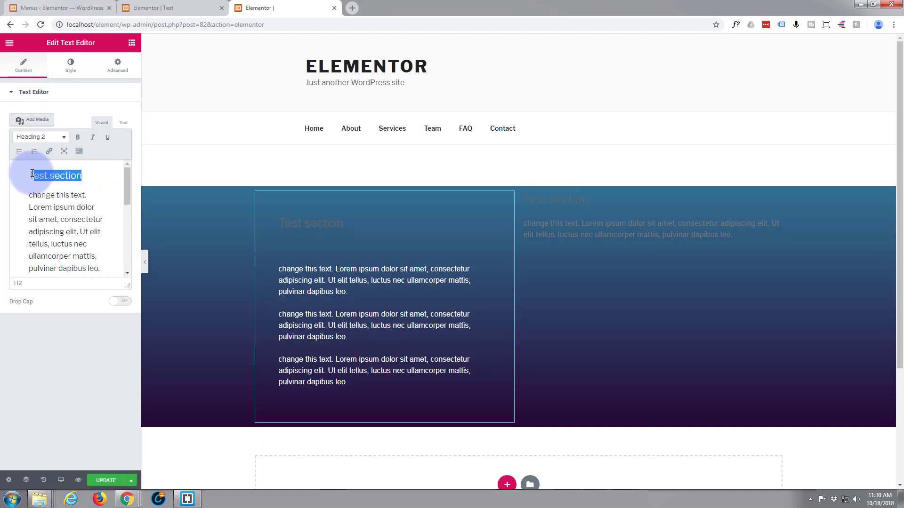
pyautogui.click(79, 151)
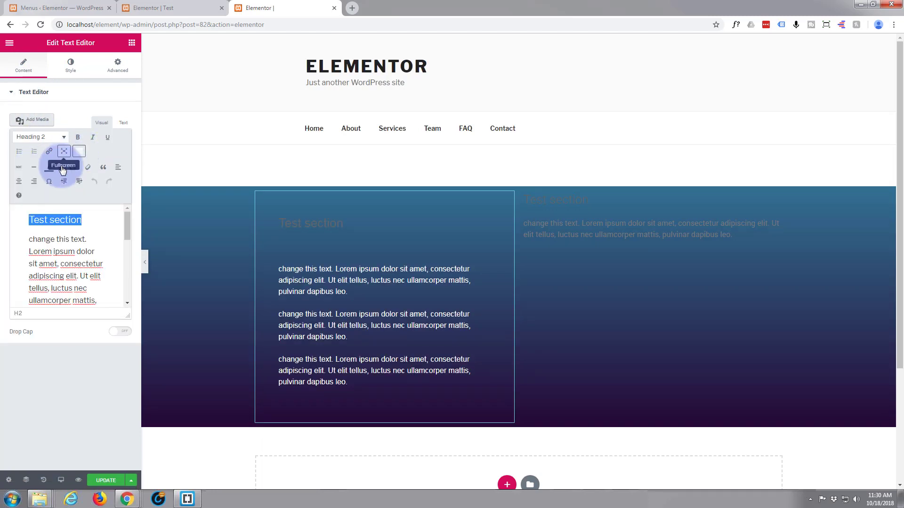
pyautogui.click(48, 168)
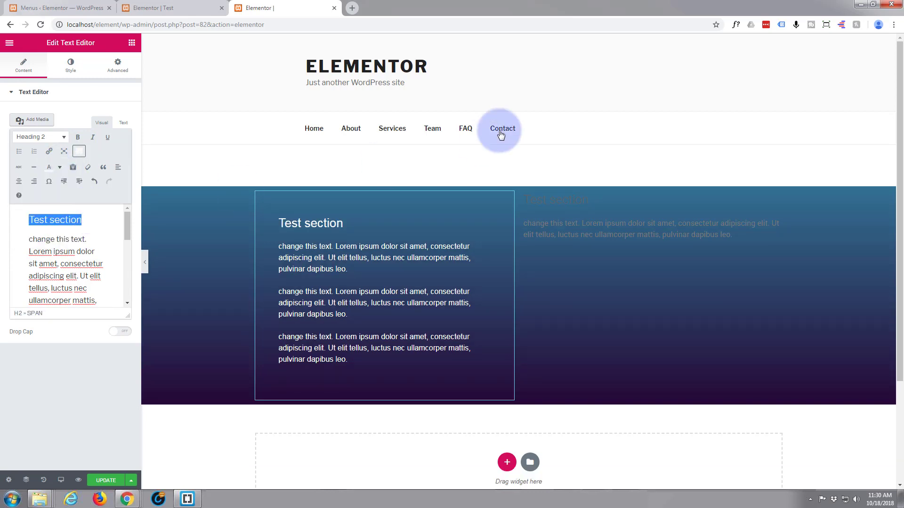
pyautogui.moveTo(184, 145)
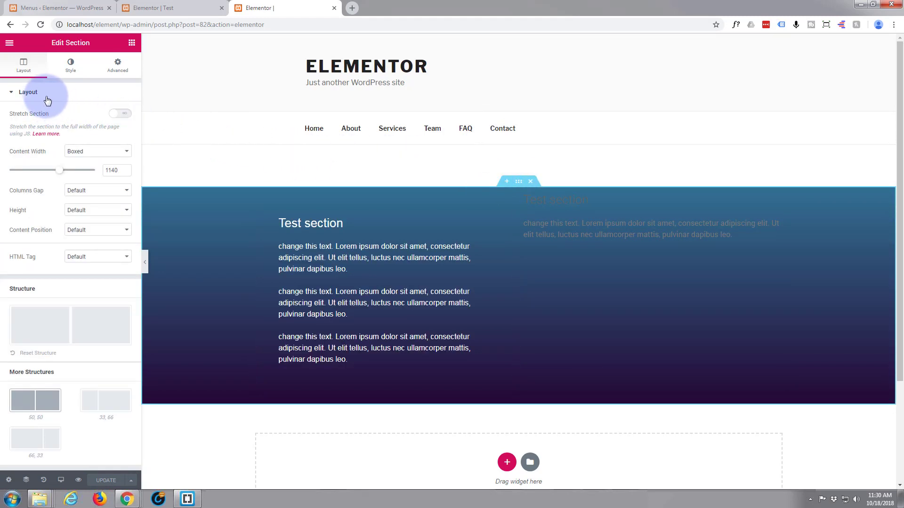
# - Unlink the section's padding and set top and bottom to 100 px
pyautogui.click(117, 65)
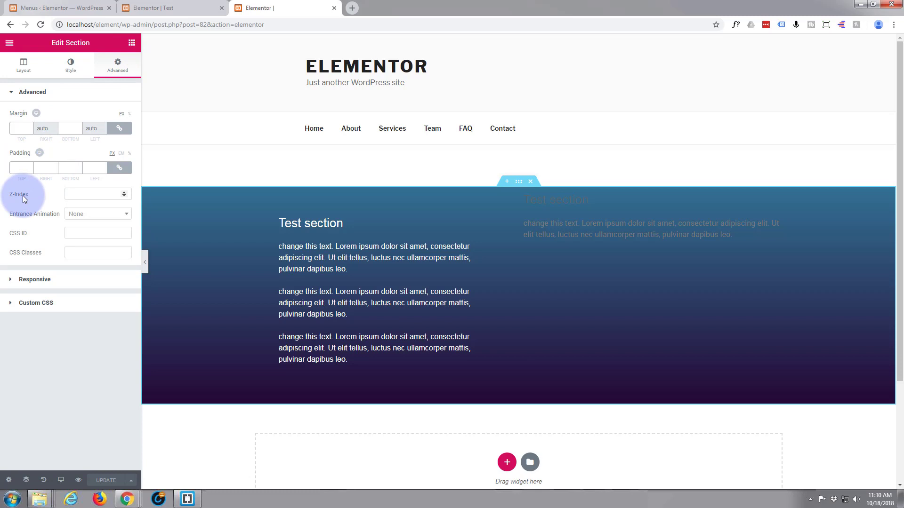
pyautogui.click(70, 168)
pyautogui.write('0')
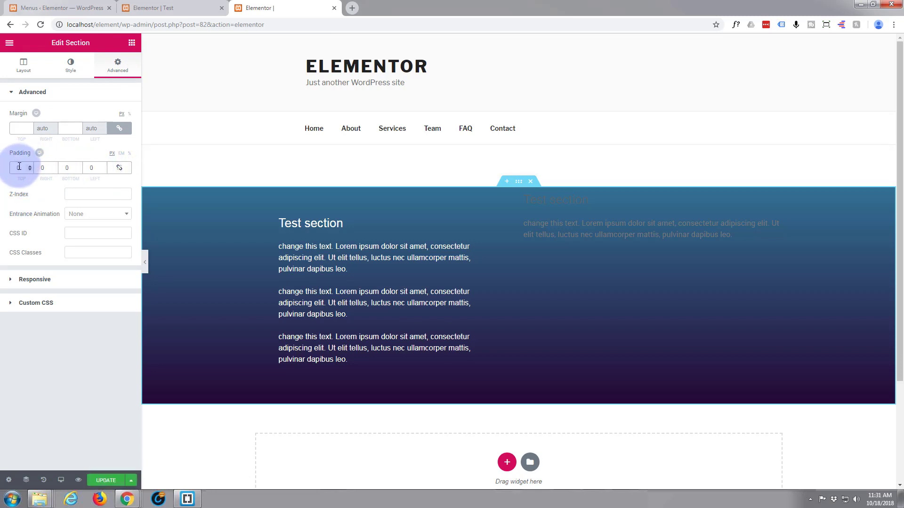
pyautogui.click(21, 167)
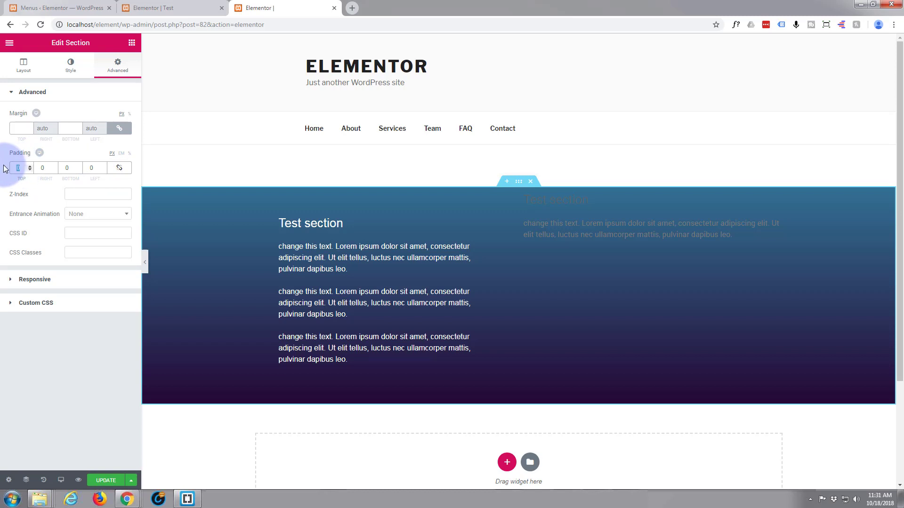
pyautogui.write('100')
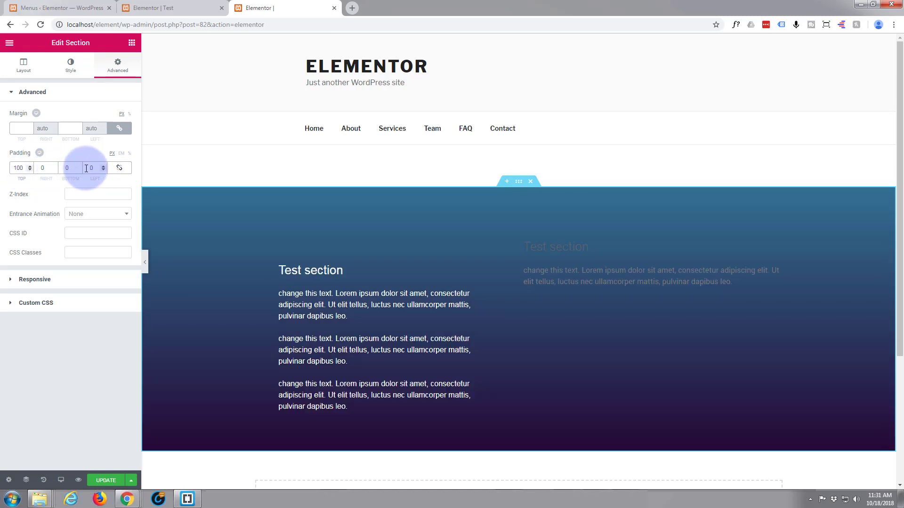
pyautogui.write('100')
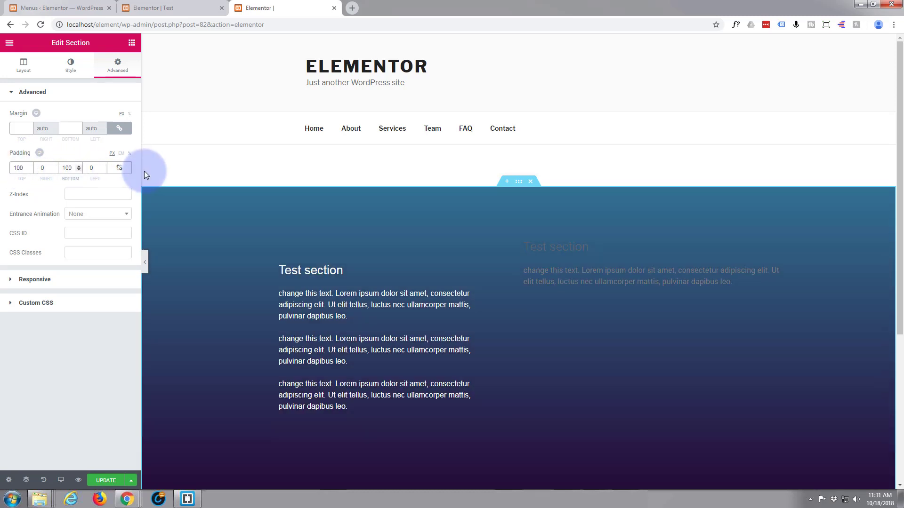
pyautogui.scroll(-3)
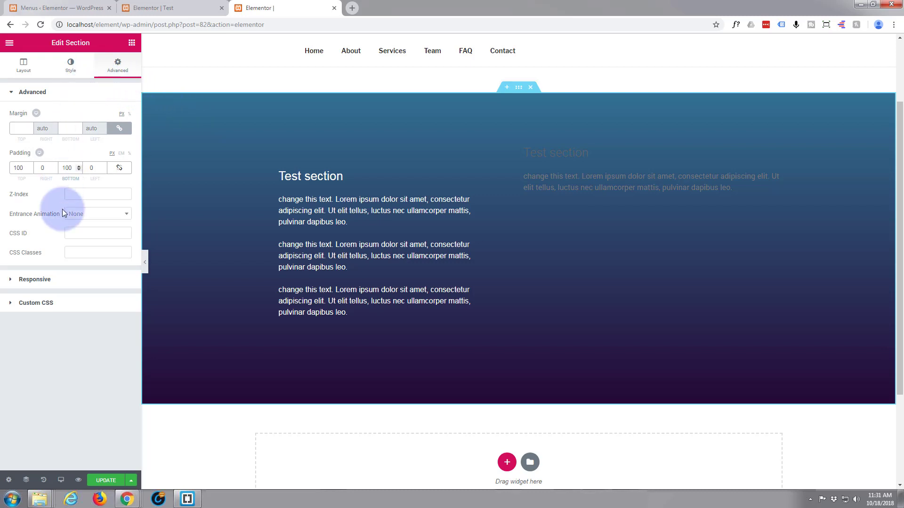
pyautogui.moveTo(90, 227)
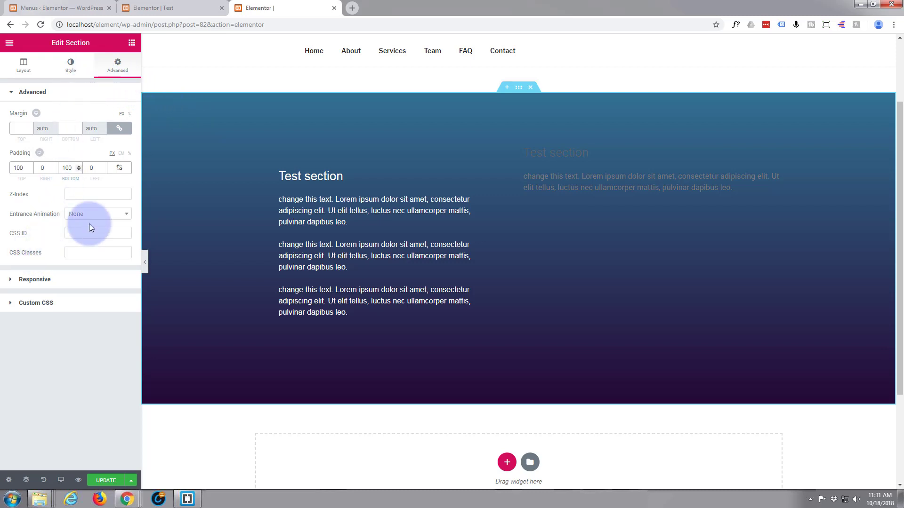
pyautogui.moveTo(350, 51)
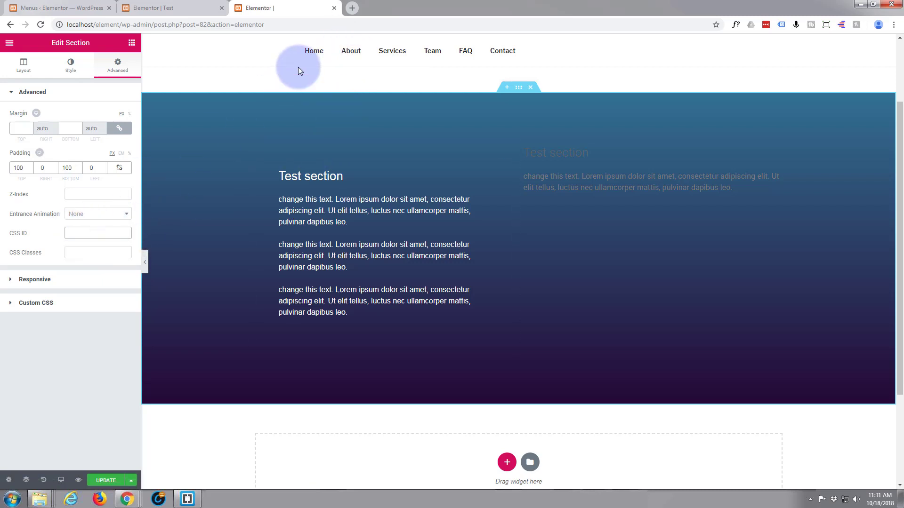
pyautogui.moveTo(106, 222)
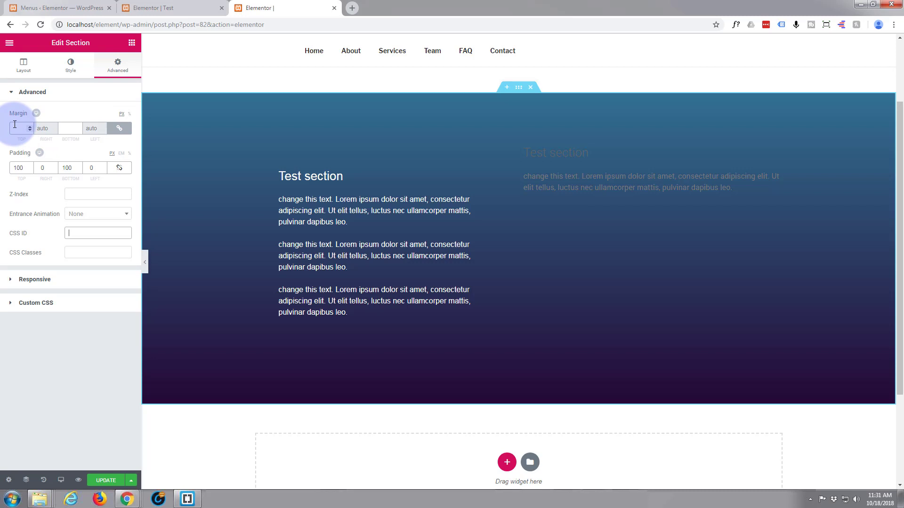
# - Switch the section's background type to Video and go to the YouTube time-lapse page
pyautogui.click(70, 63)
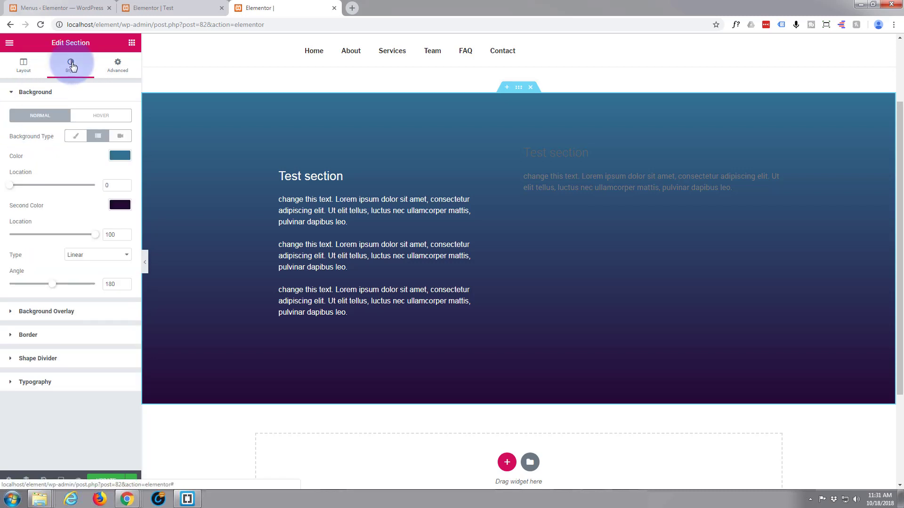
pyautogui.moveTo(120, 136)
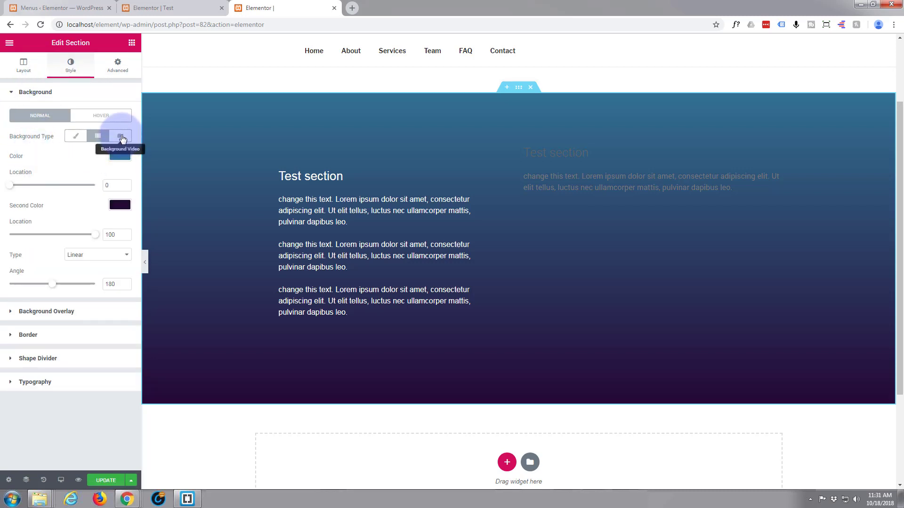
pyautogui.click(120, 135)
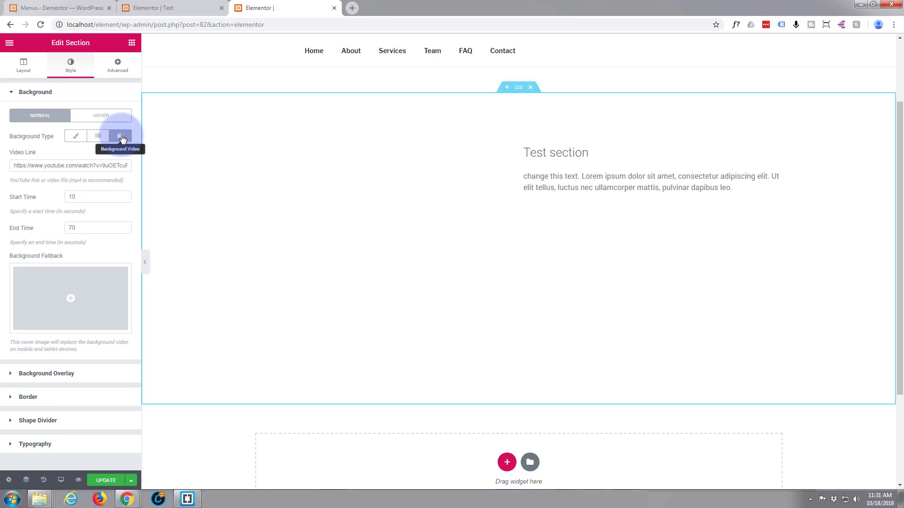
pyautogui.click(120, 135)
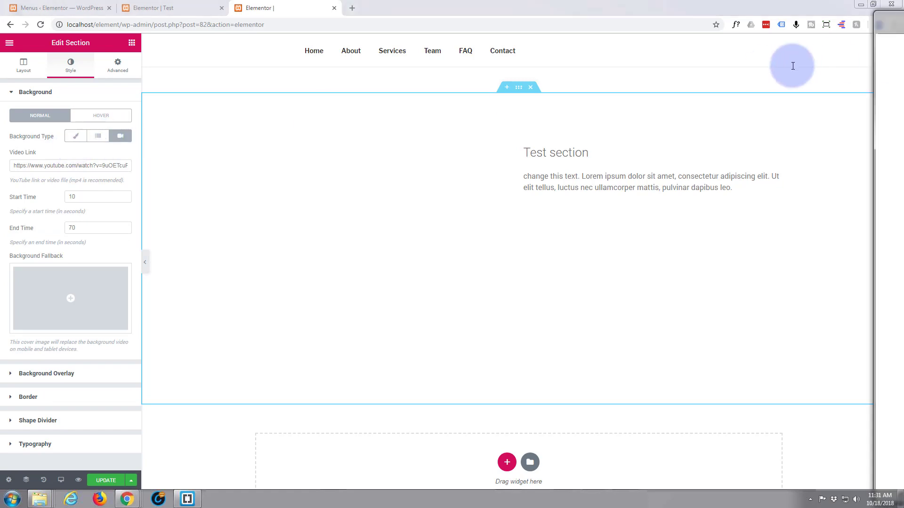
pyautogui.click(54, 7)
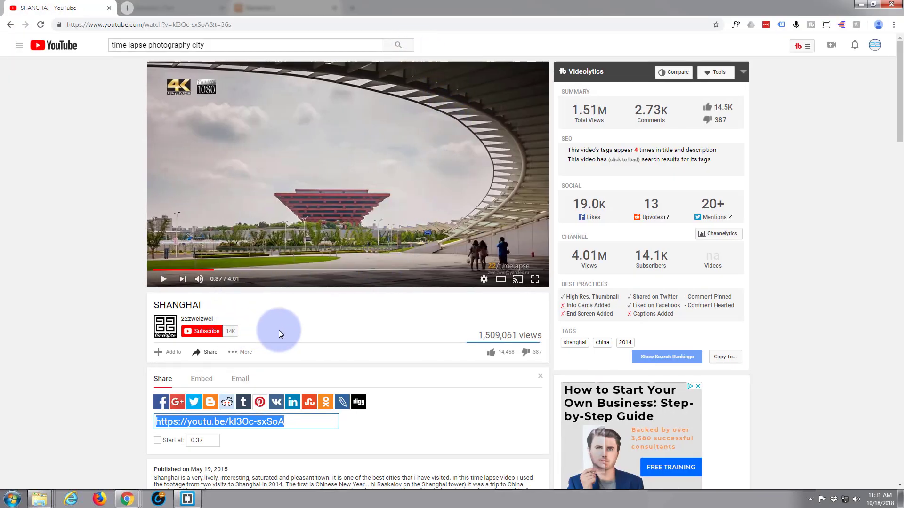
pyautogui.moveTo(207, 352)
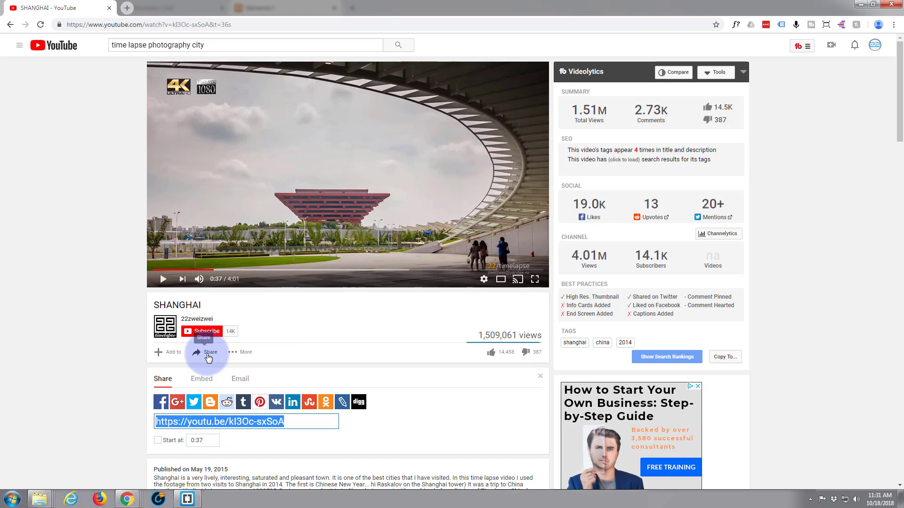
# - Copy the Shanghai time-lapse's short youtu.be share link from YouTube
pyautogui.rightClick(219, 422)
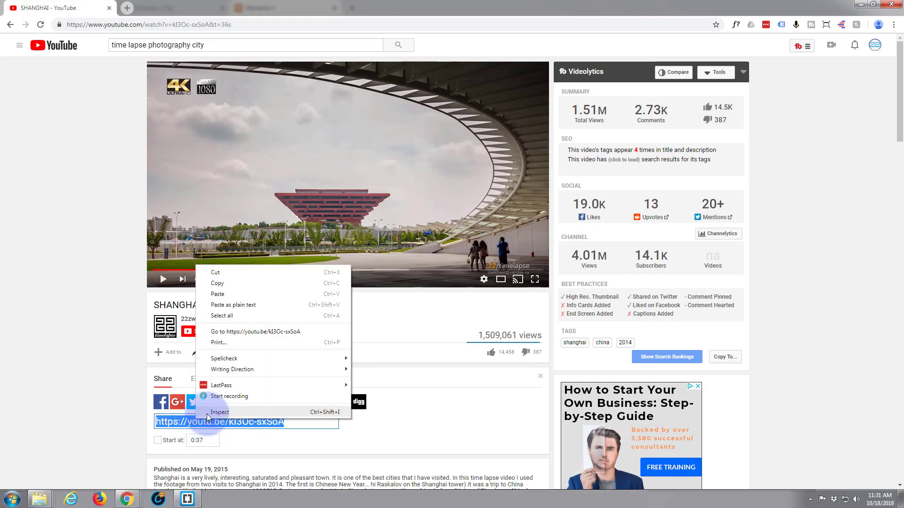
pyautogui.click(231, 267)
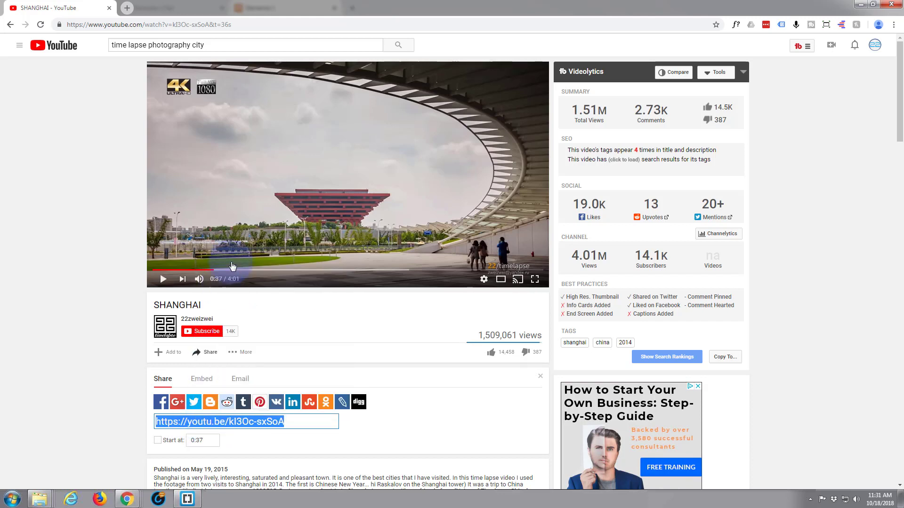
pyautogui.moveTo(72, 7)
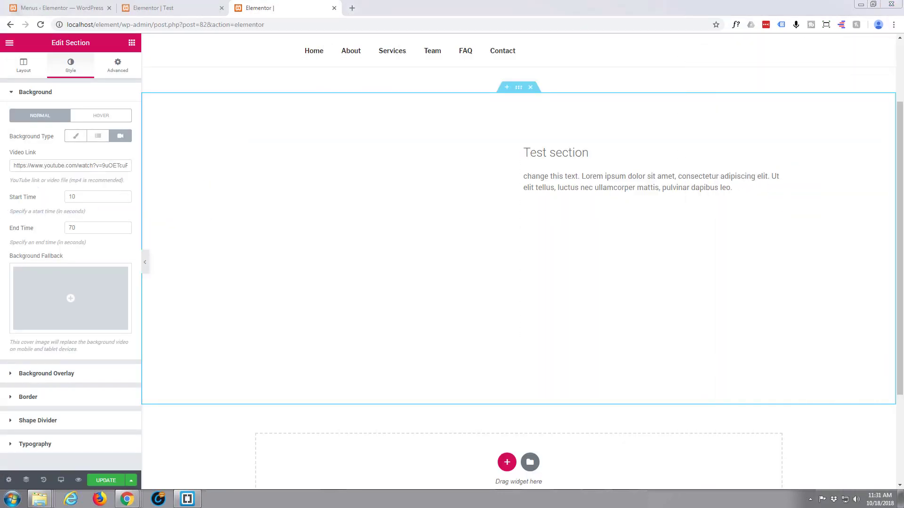
pyautogui.click(71, 166)
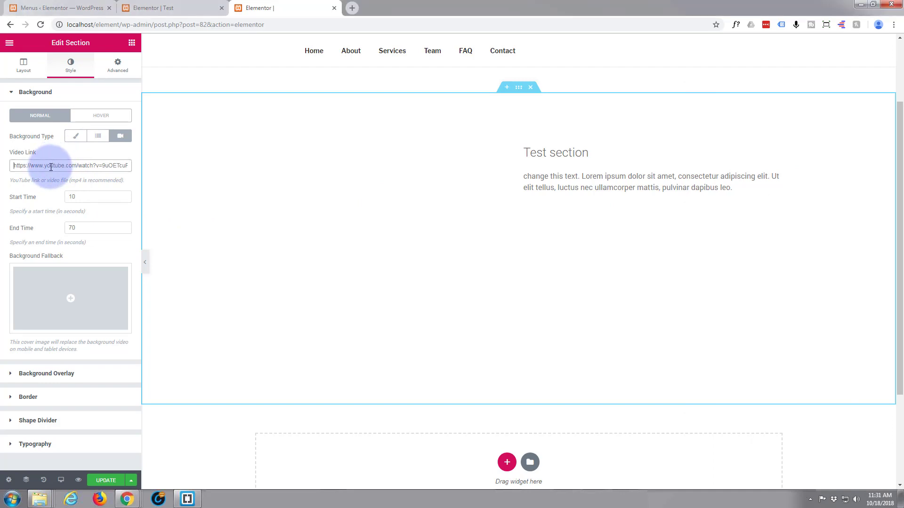
pyautogui.write('https://youtu.be/xl3Oc-sxSoA')
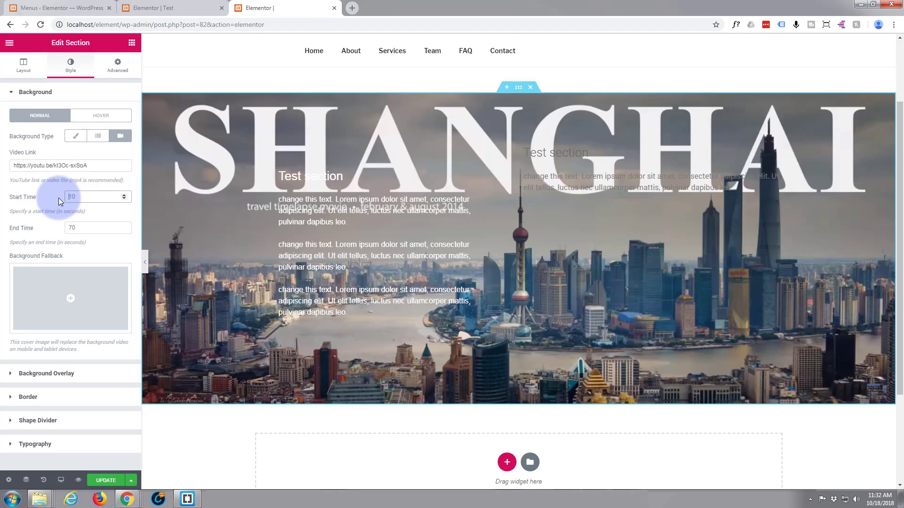
pyautogui.write('45')
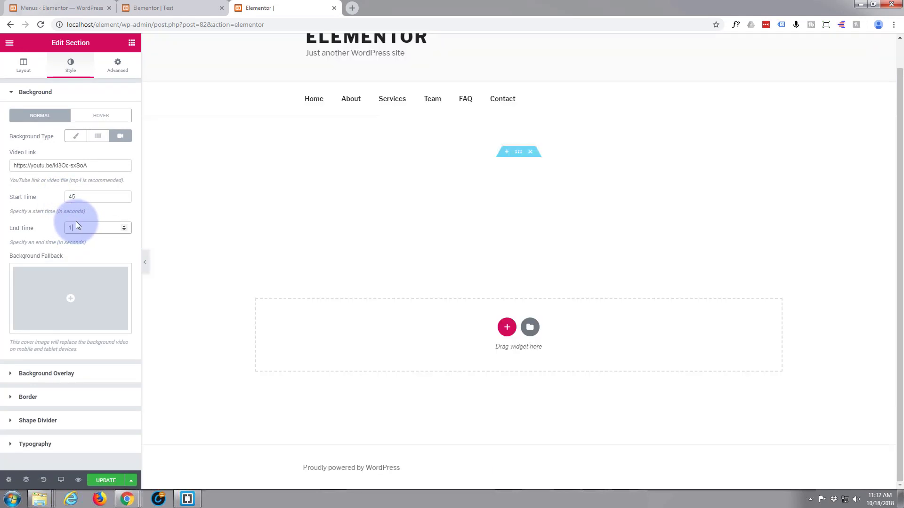
pyautogui.write('70')
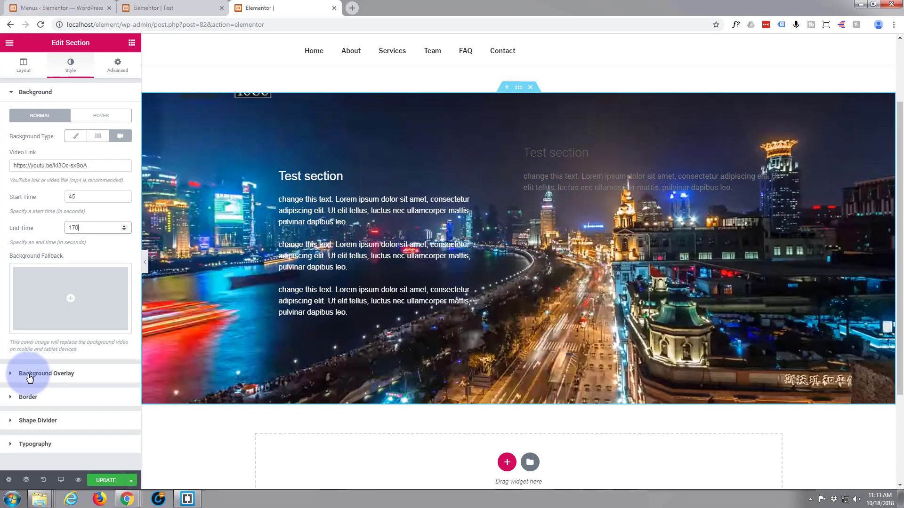
# - Make the section's blue background overlay partly transparent so the video shows through
pyautogui.click(46, 374)
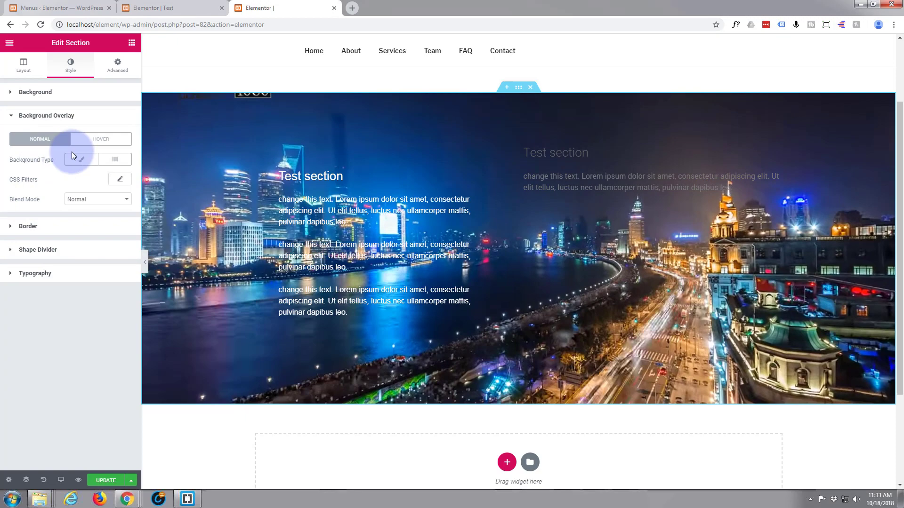
pyautogui.click(81, 160)
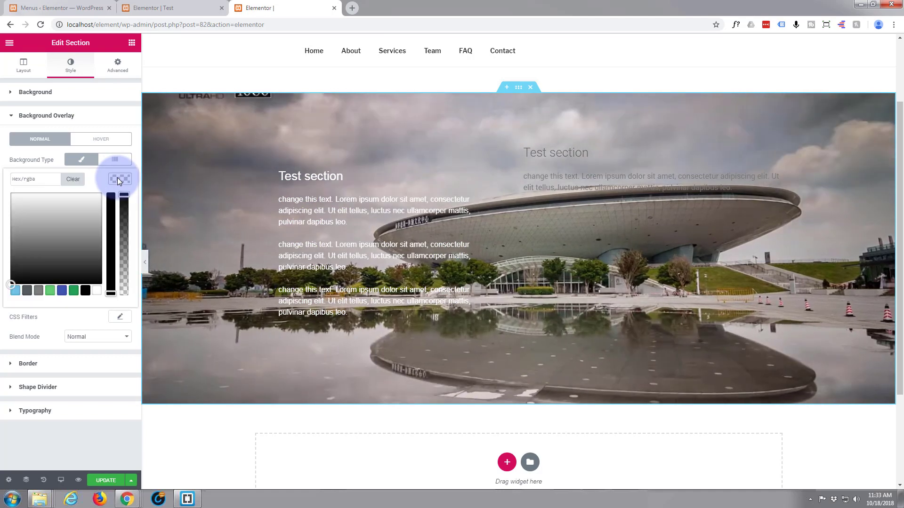
pyautogui.click(62, 291)
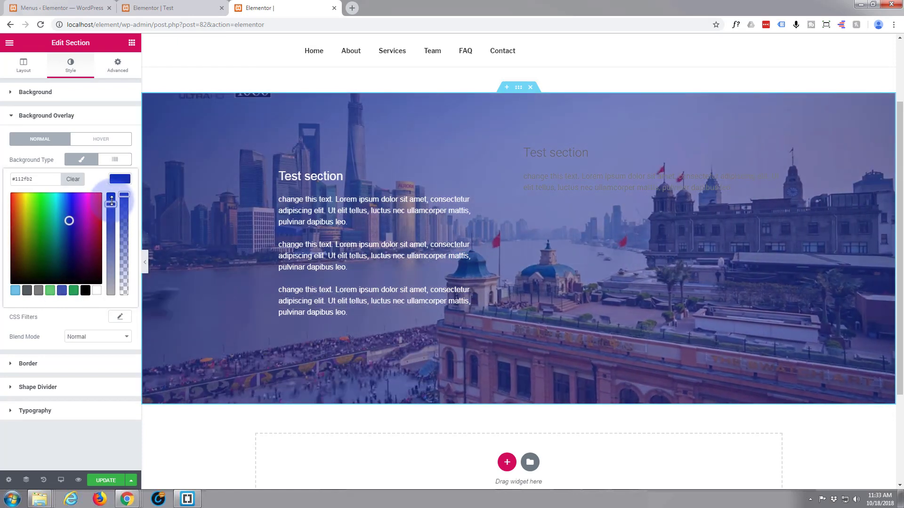
pyautogui.moveTo(125, 184); pyautogui.dragTo(124, 201)
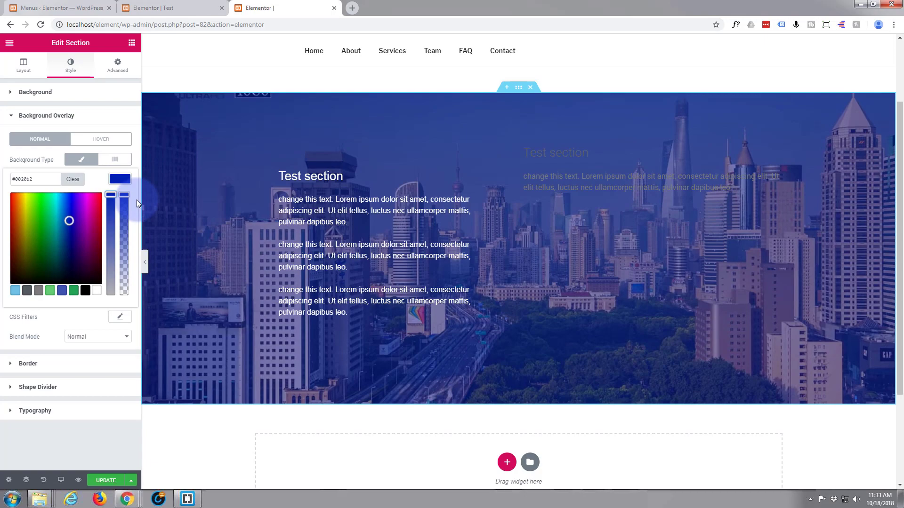
pyautogui.moveTo(125, 195); pyautogui.dragTo(124, 205)
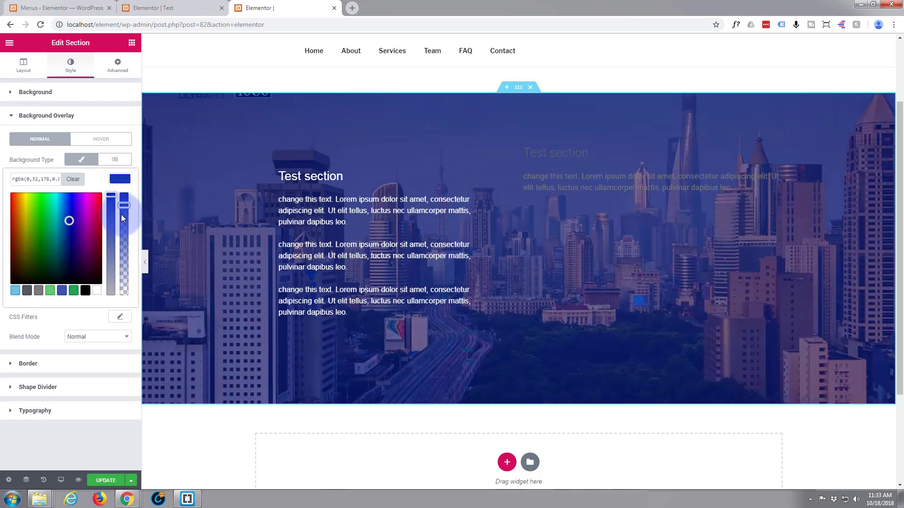
pyautogui.moveTo(124, 204); pyautogui.dragTo(125, 231)
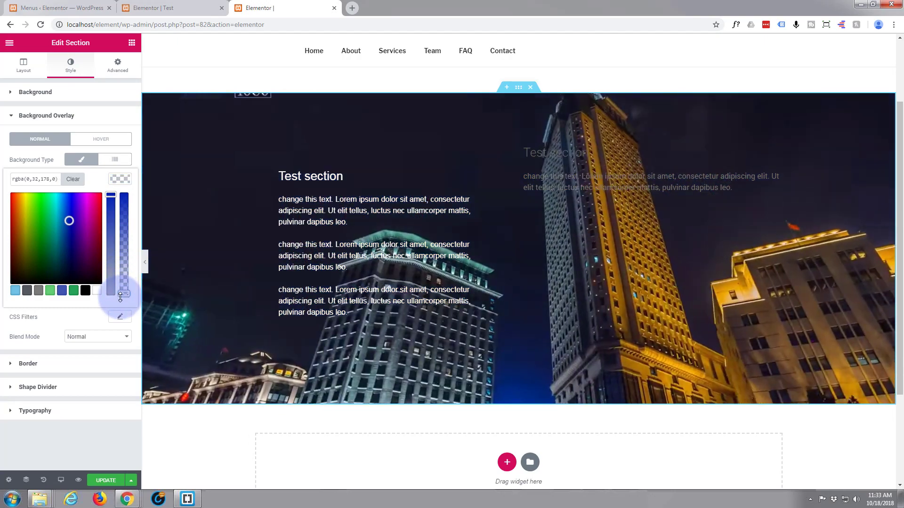
pyautogui.moveTo(122, 294); pyautogui.dragTo(122, 280)
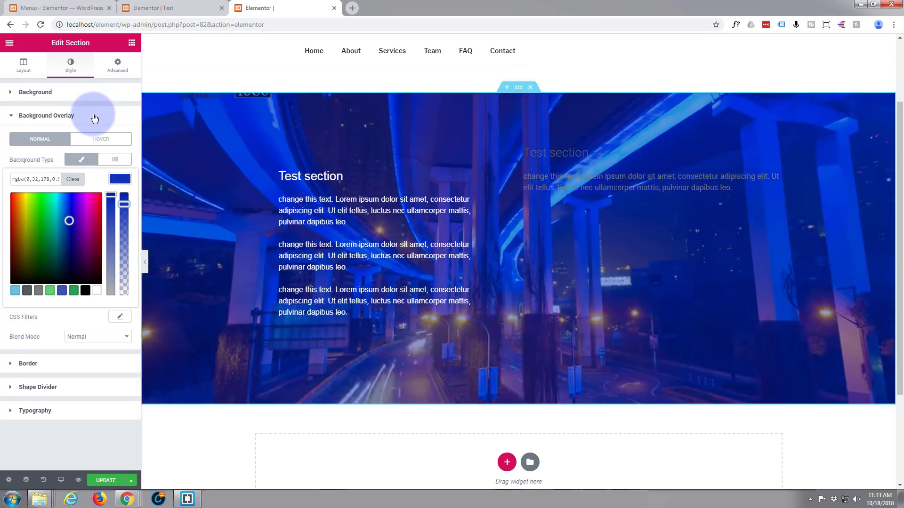
# - Set the section's bottom shape divider to Clouds
pyautogui.click(117, 65)
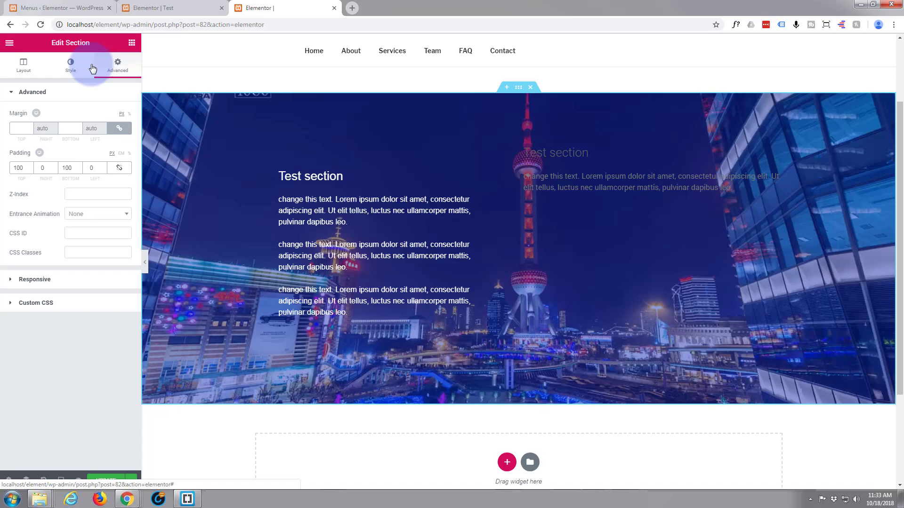
pyautogui.click(71, 64)
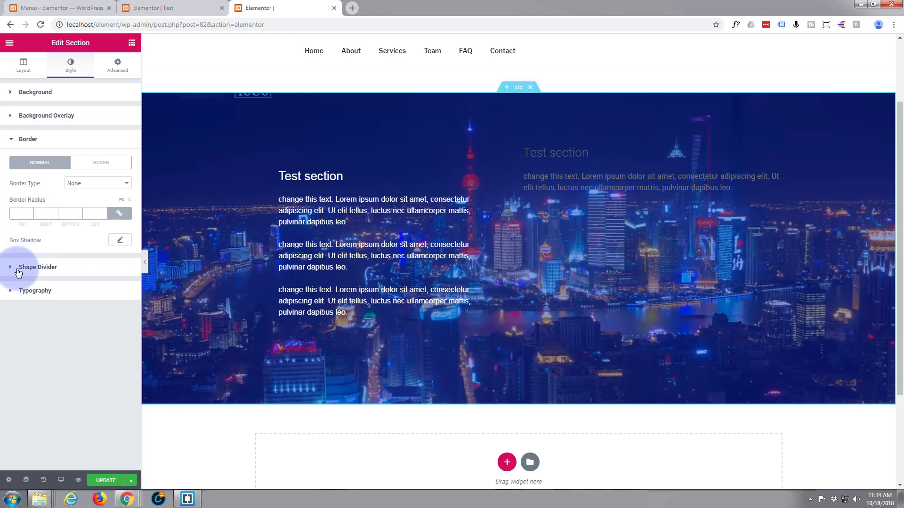
pyautogui.click(38, 267)
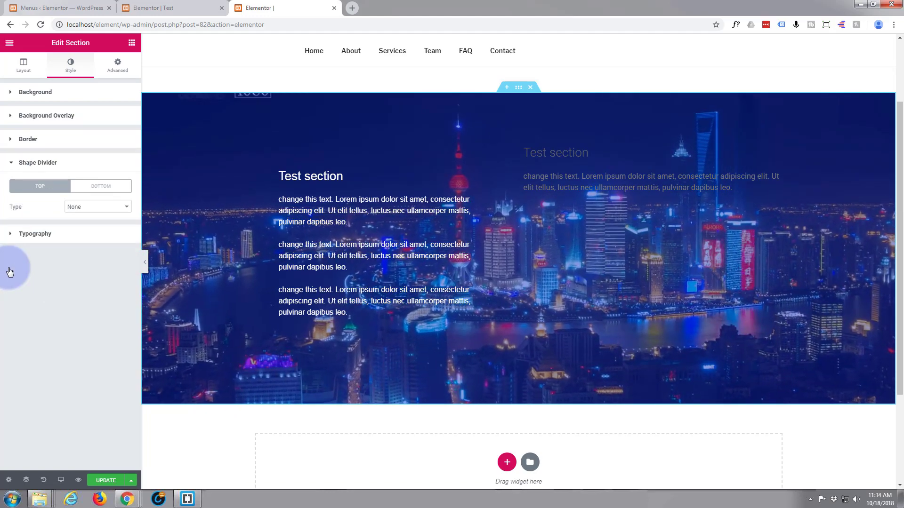
pyautogui.click(101, 185)
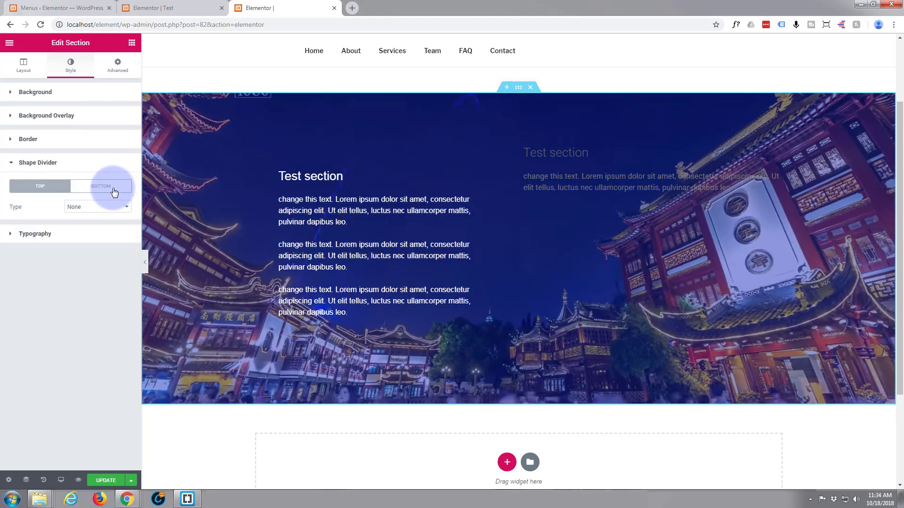
pyautogui.click(101, 186)
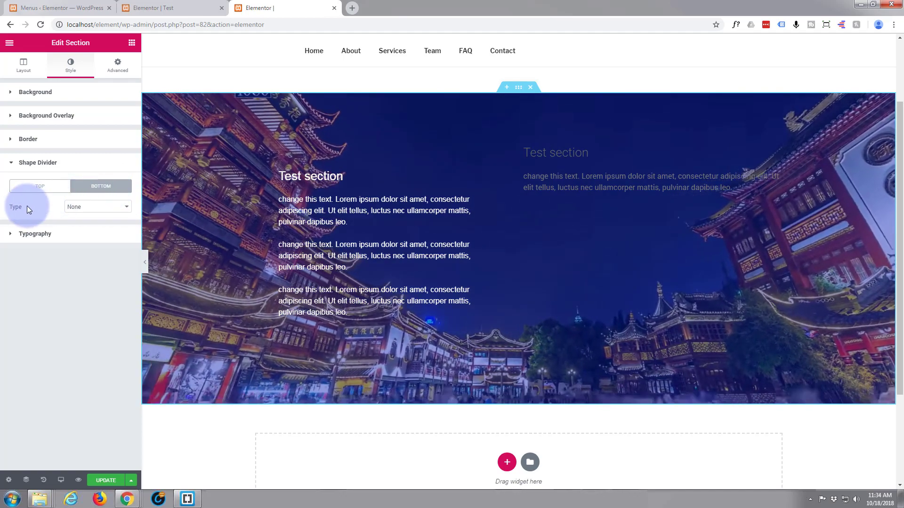
pyautogui.click(97, 206)
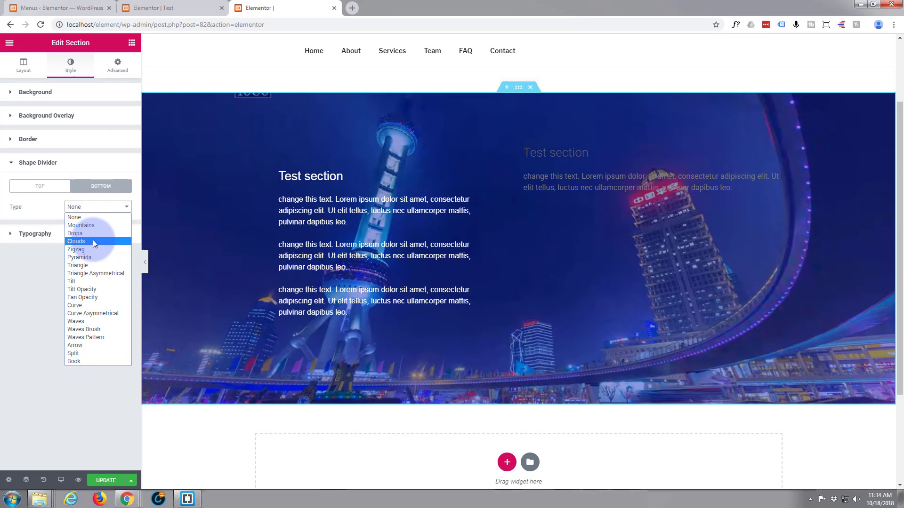
pyautogui.click(76, 242)
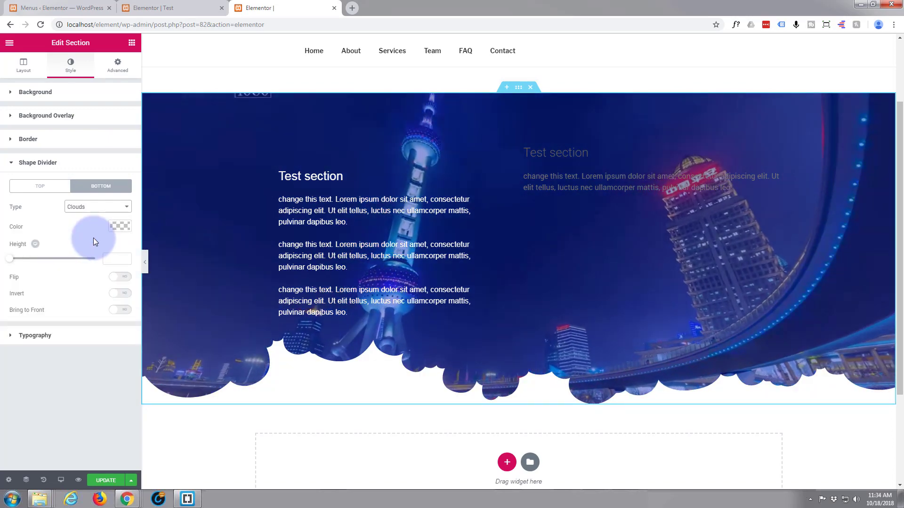
# - Set the top shape divider to Clouds with a height of 209
pyautogui.click(40, 186)
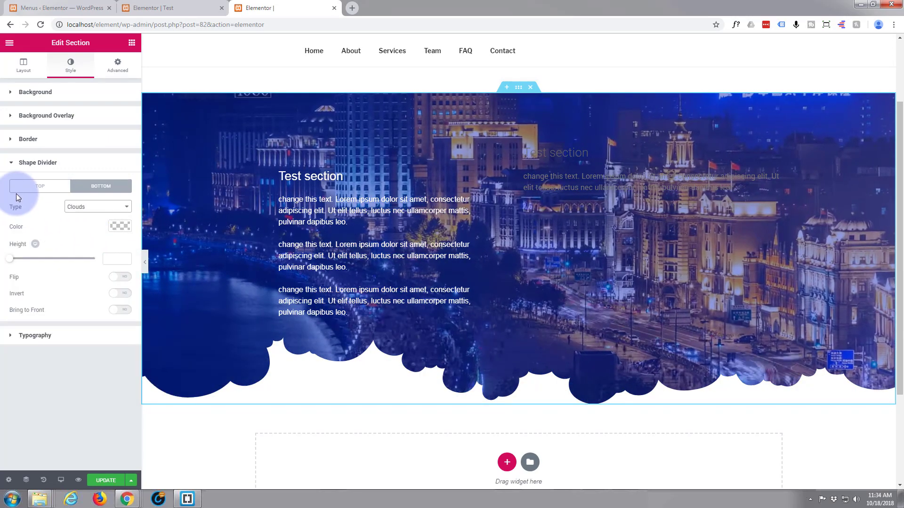
pyautogui.click(96, 206)
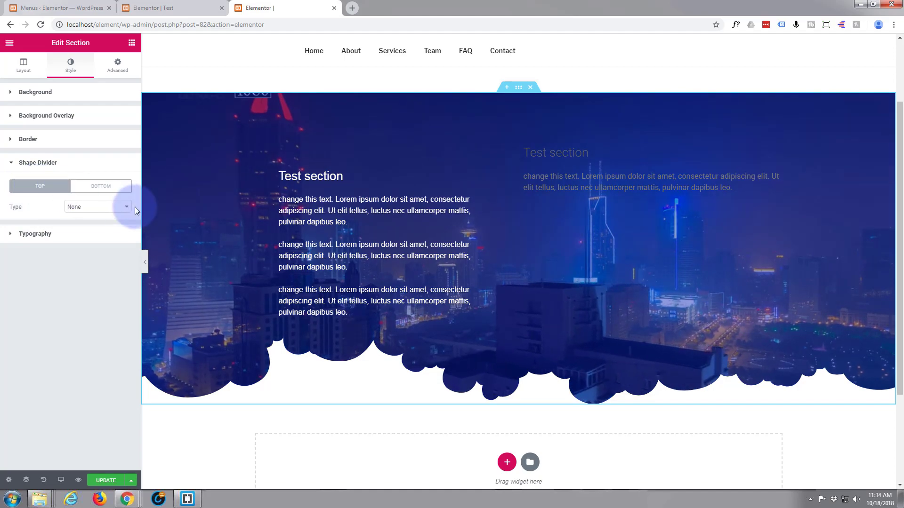
pyautogui.click(97, 207)
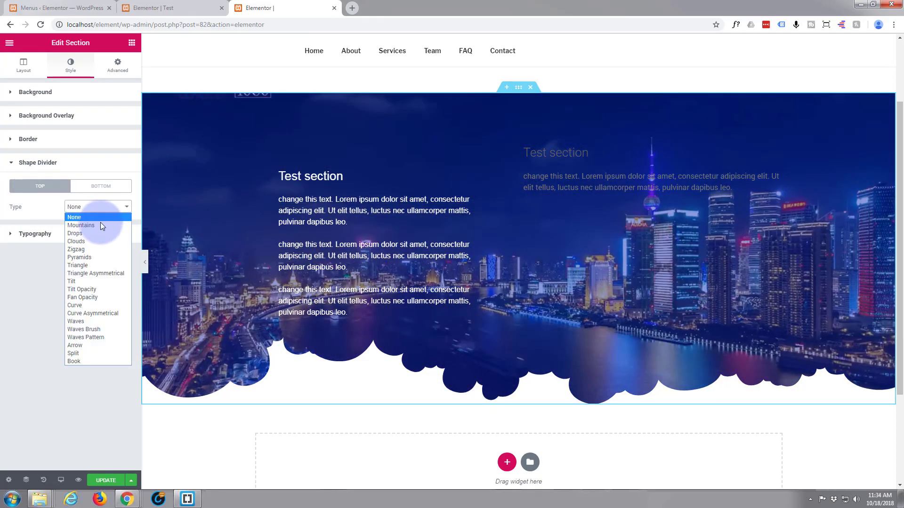
pyautogui.click(77, 241)
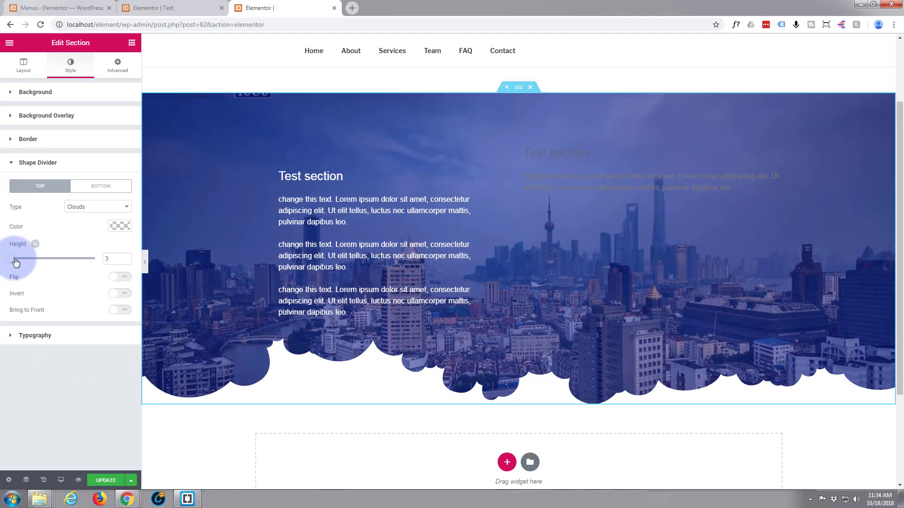
pyautogui.moveTo(15, 259); pyautogui.dragTo(50, 259)
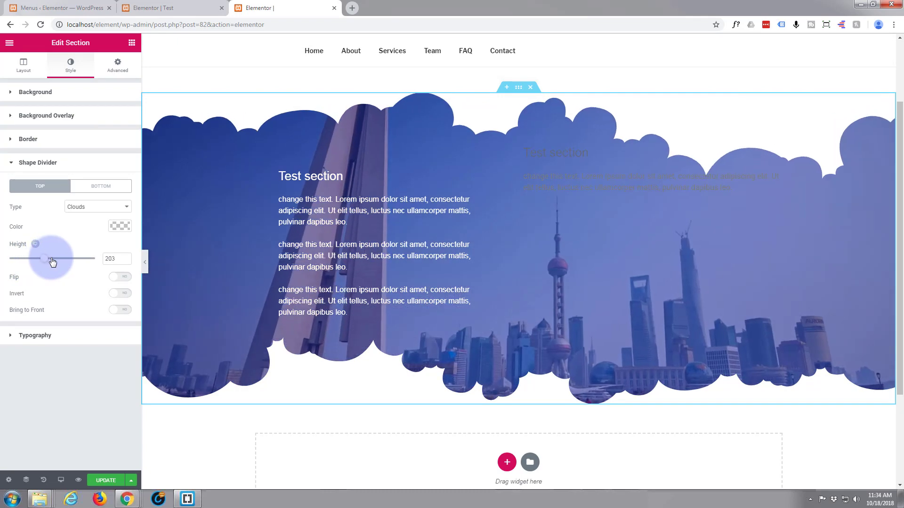
pyautogui.moveTo(44, 258); pyautogui.dragTo(6, 258)
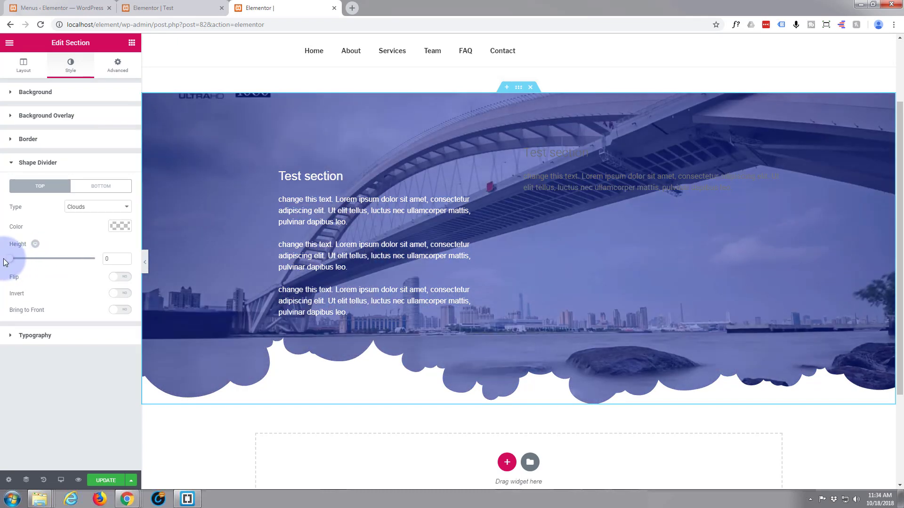
pyautogui.moveTo(16, 259); pyautogui.dragTo(41, 259)
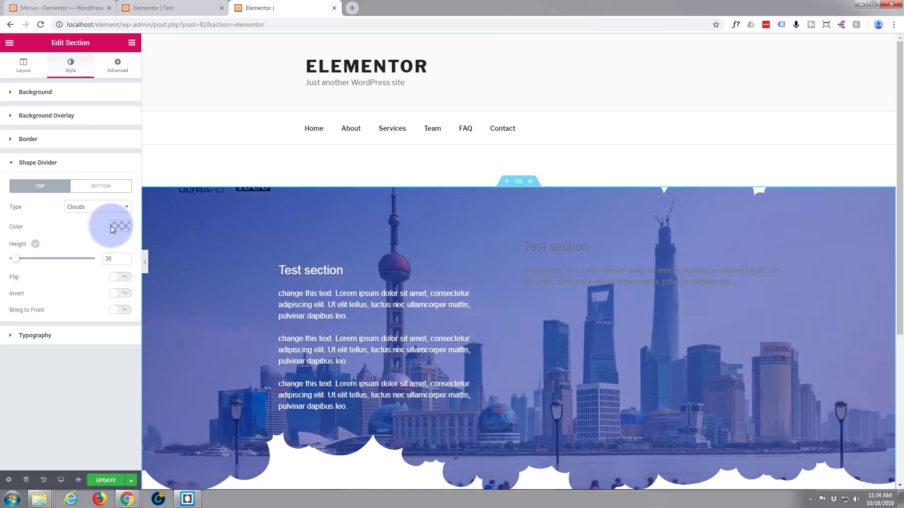
pyautogui.moveTo(16, 258); pyautogui.dragTo(43, 258)
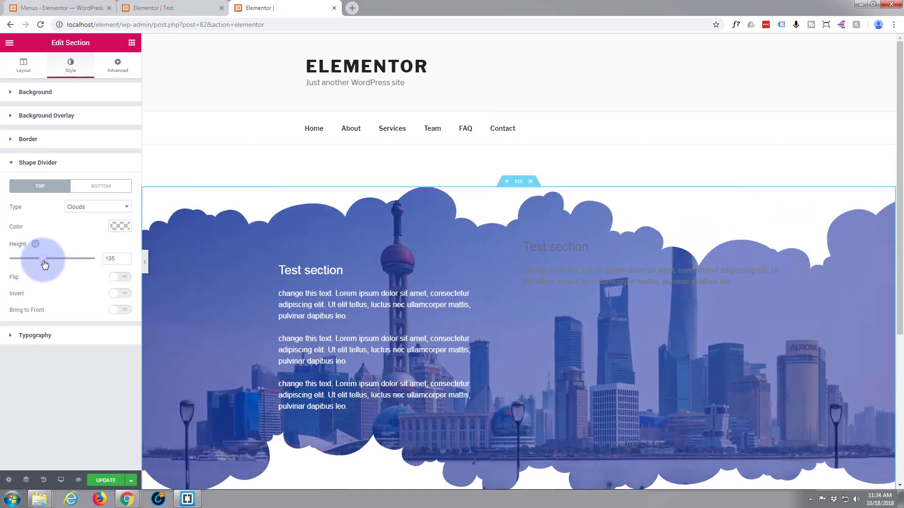
pyautogui.moveTo(40, 259); pyautogui.dragTo(52, 258)
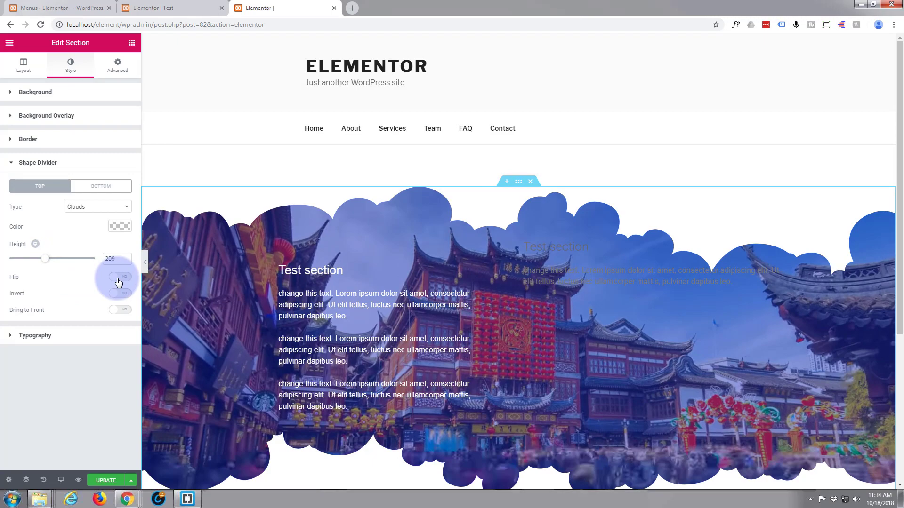
# - Try Flip and Bring to Front on the top clouds, leaving both off
pyautogui.click(119, 277)
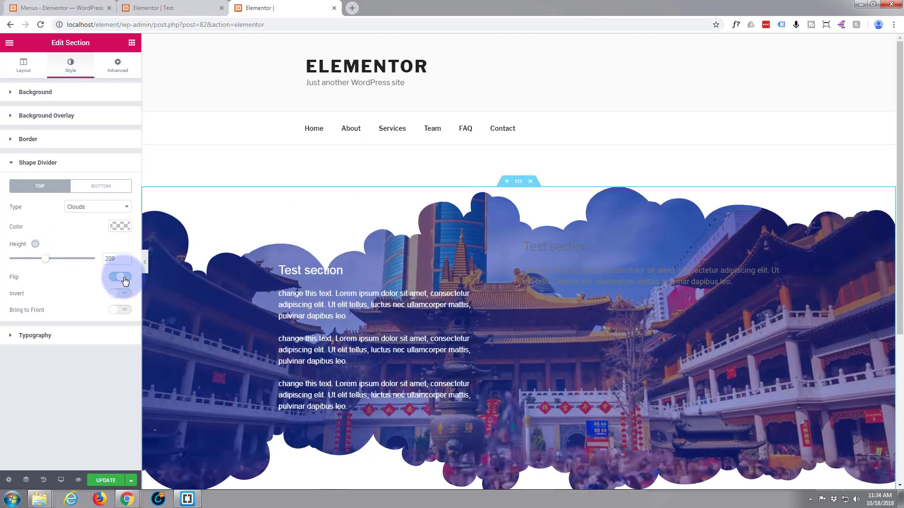
pyautogui.click(119, 276)
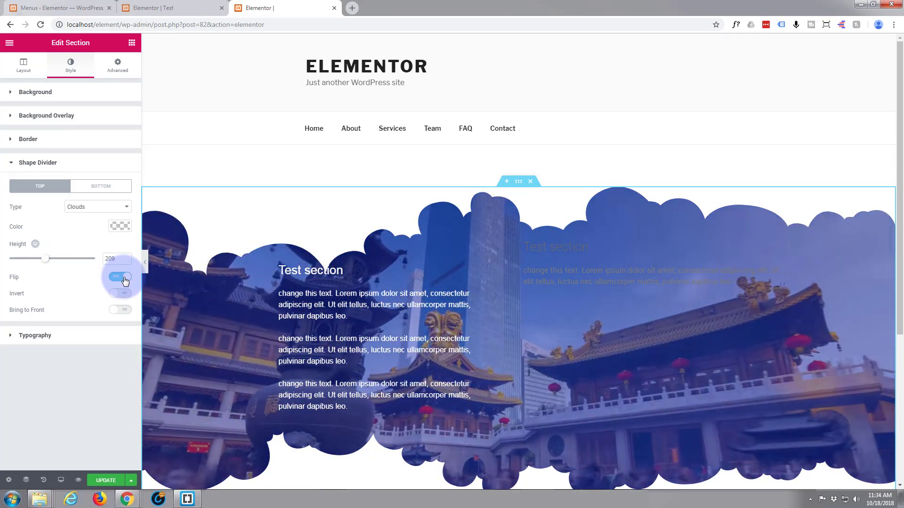
pyautogui.click(120, 277)
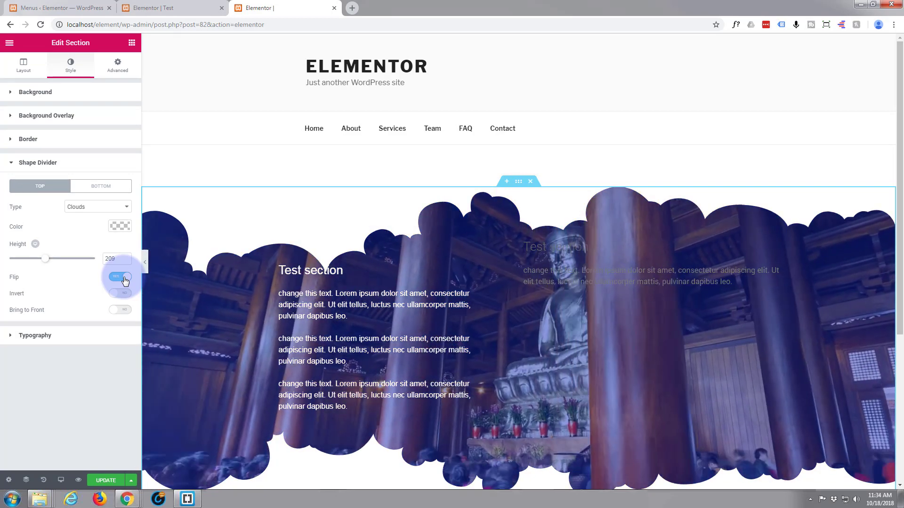
pyautogui.click(120, 277)
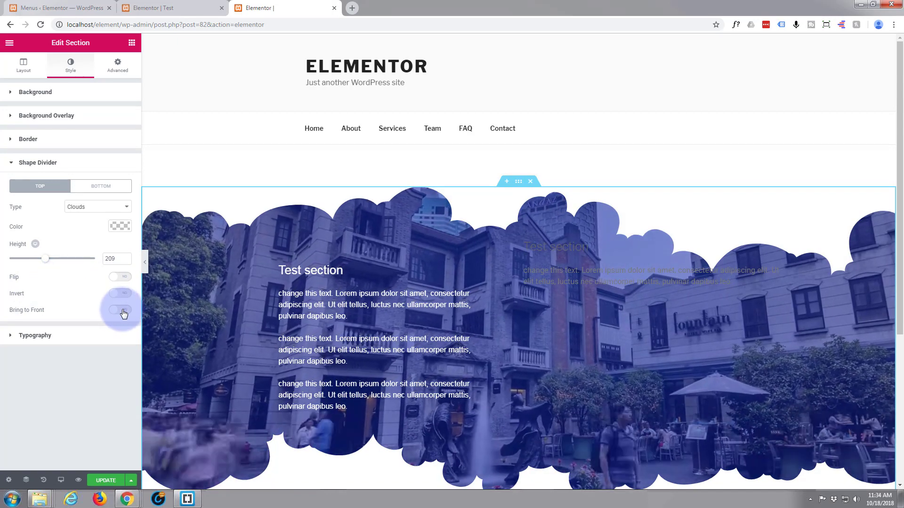
pyautogui.click(120, 310)
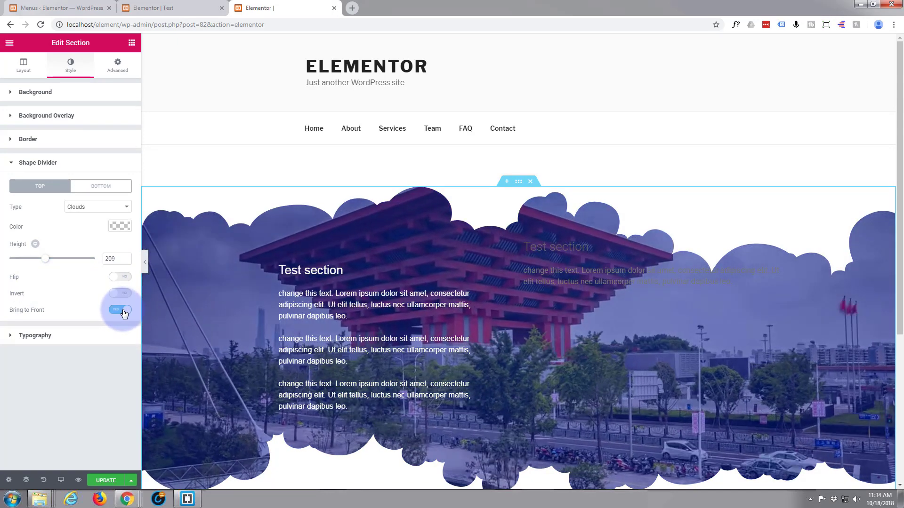
pyautogui.click(119, 309)
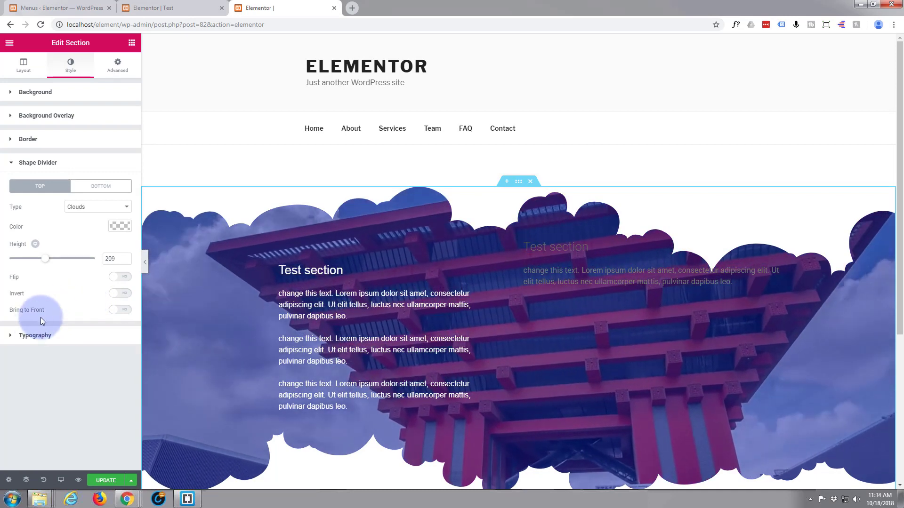
# - Expand the section's Typography settings in the Style panel
pyautogui.click(38, 162)
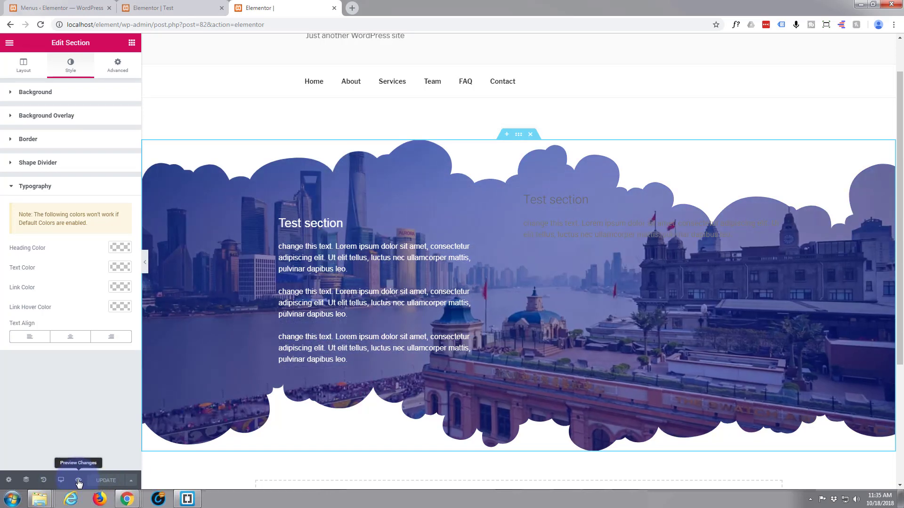
# - Preview the live page in a new tab to check the cloud-edged blue video section
pyautogui.click(60, 480)
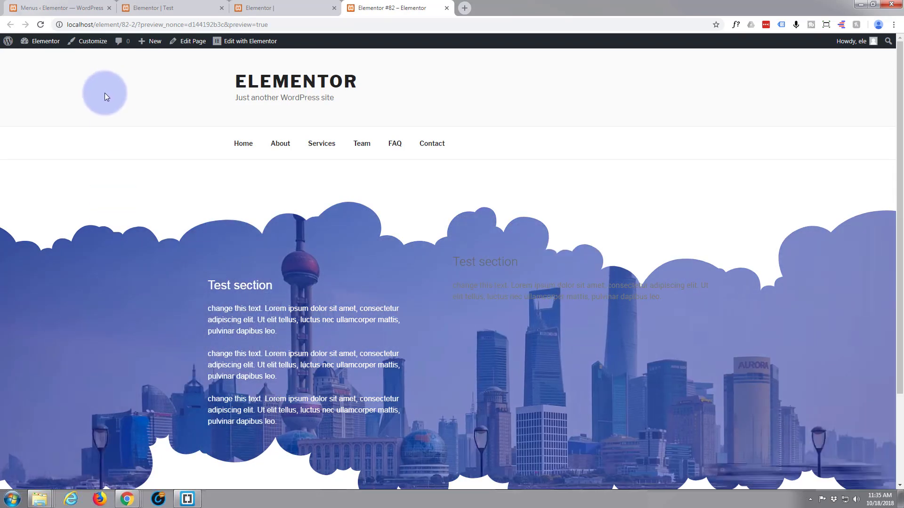
pyautogui.scroll(-3)
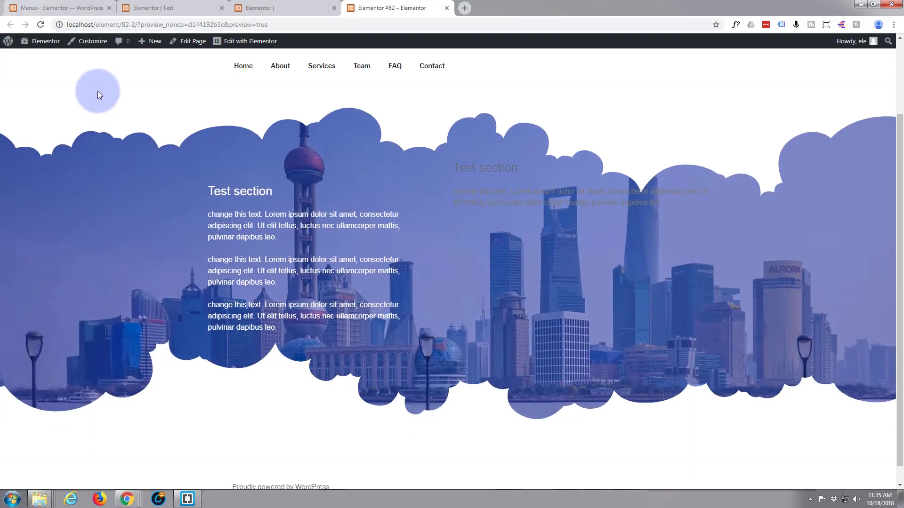